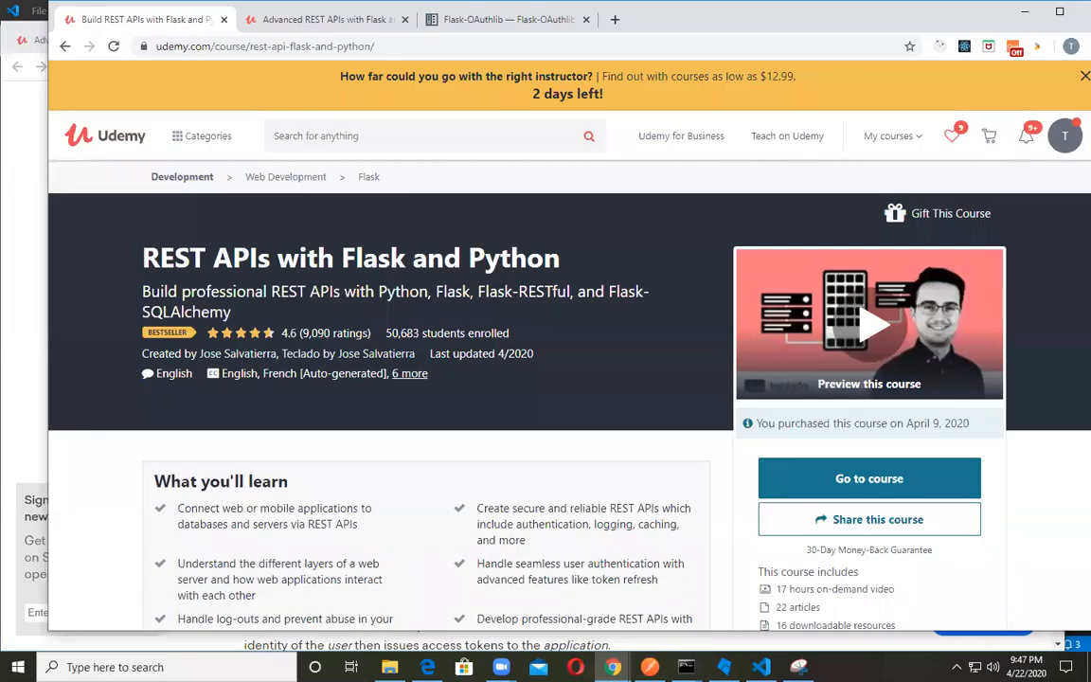
mouse_move(140, 269)
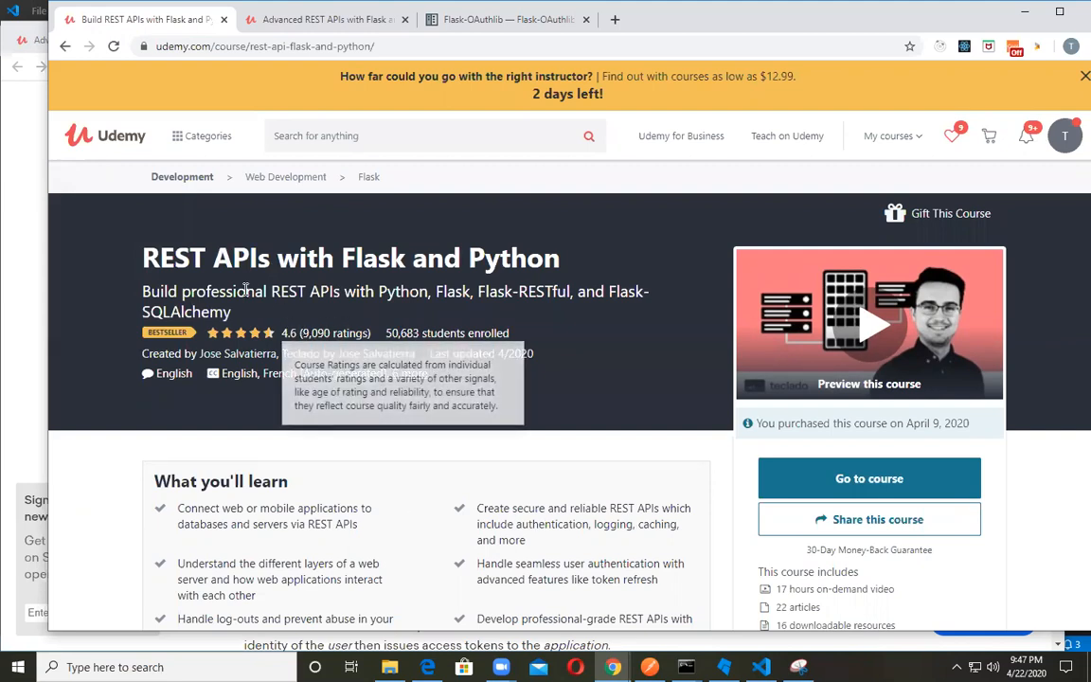
mouse_move(450, 284)
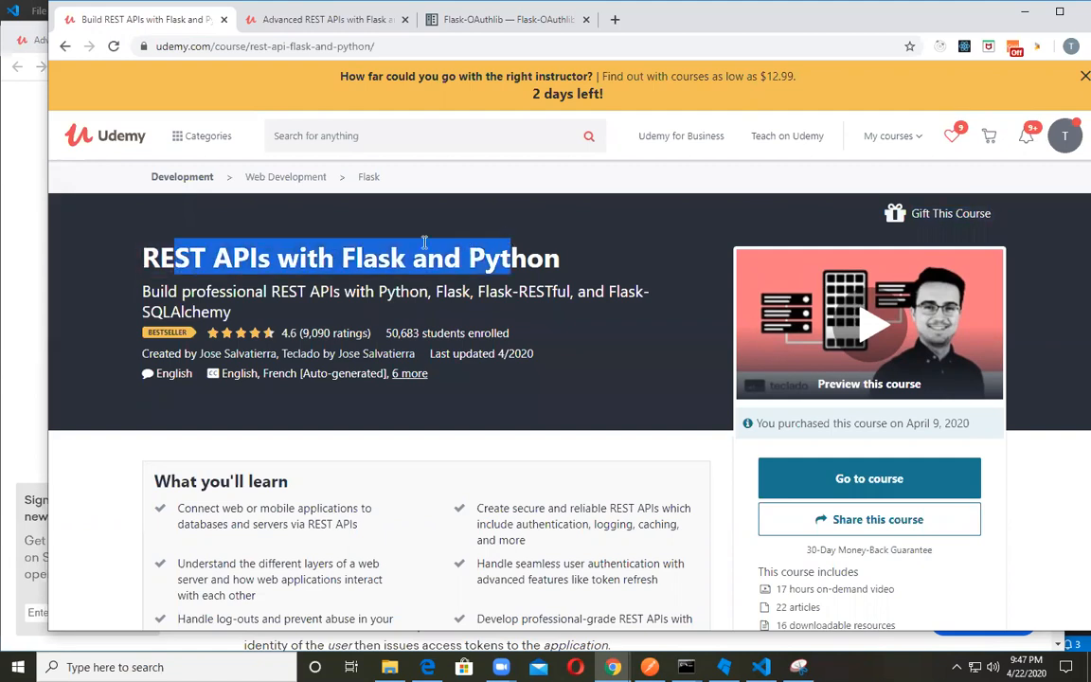
Switch to the Advanced REST APIs course and scroll its content to the 'Third party login with OAuth' section.
click(1086, 75)
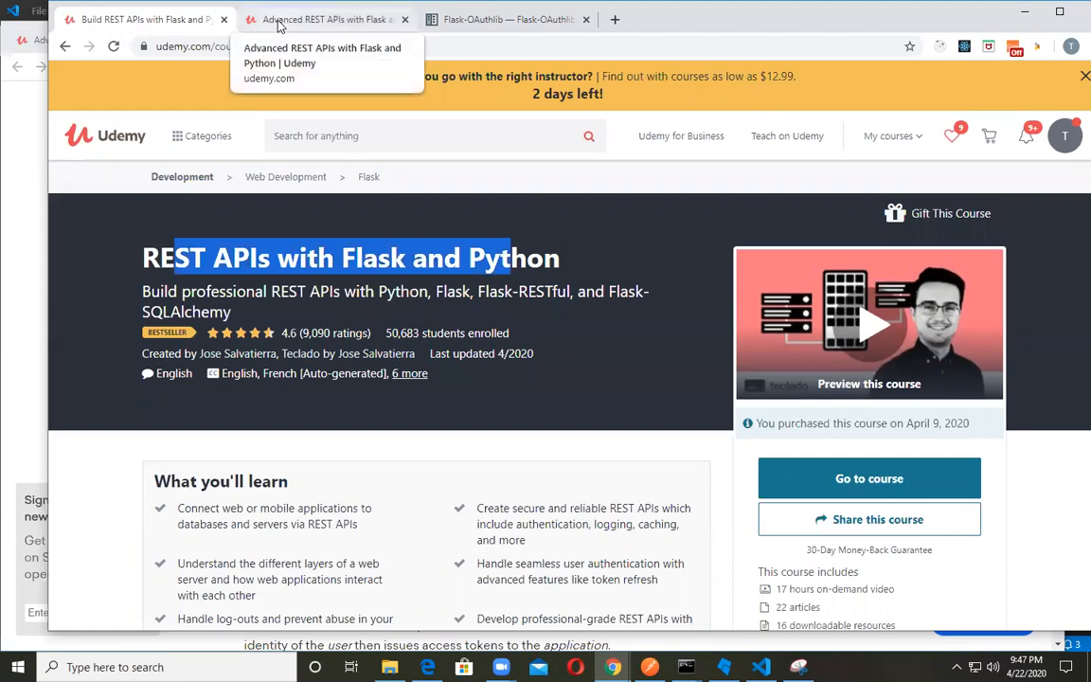
click(325, 19)
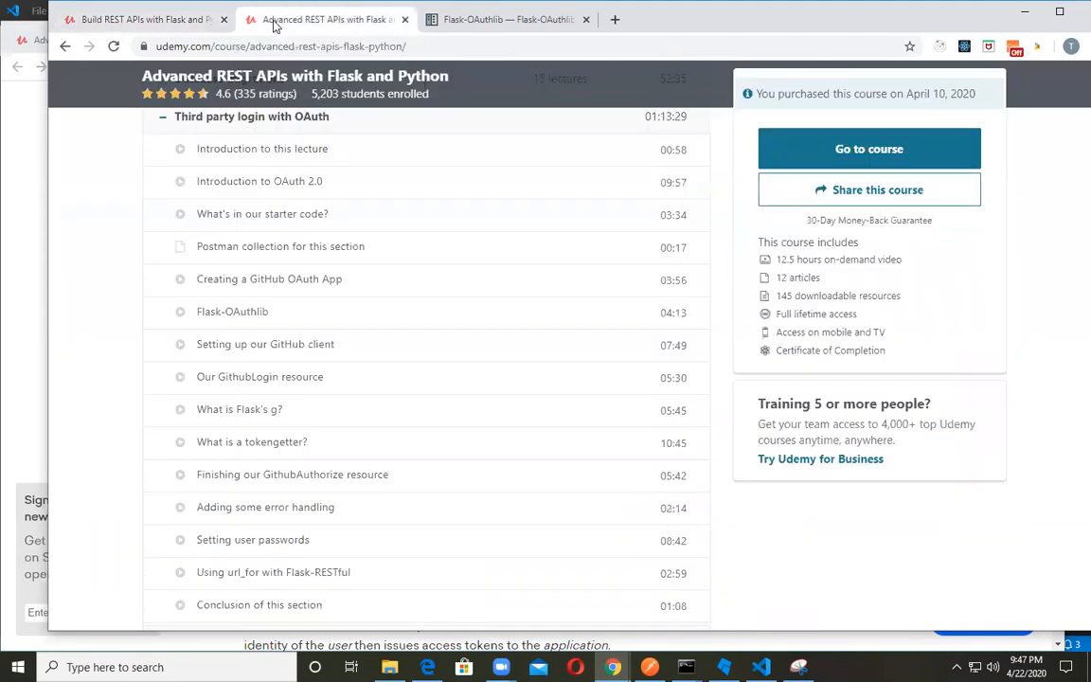
mouse_move(305, 24)
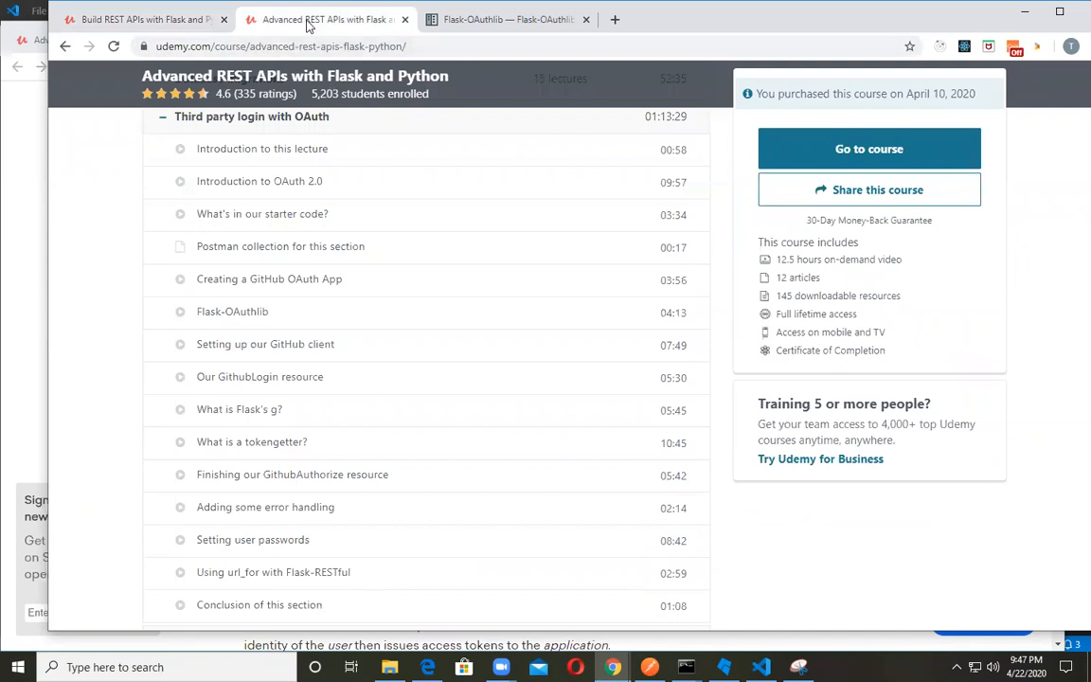
scroll(up, 3)
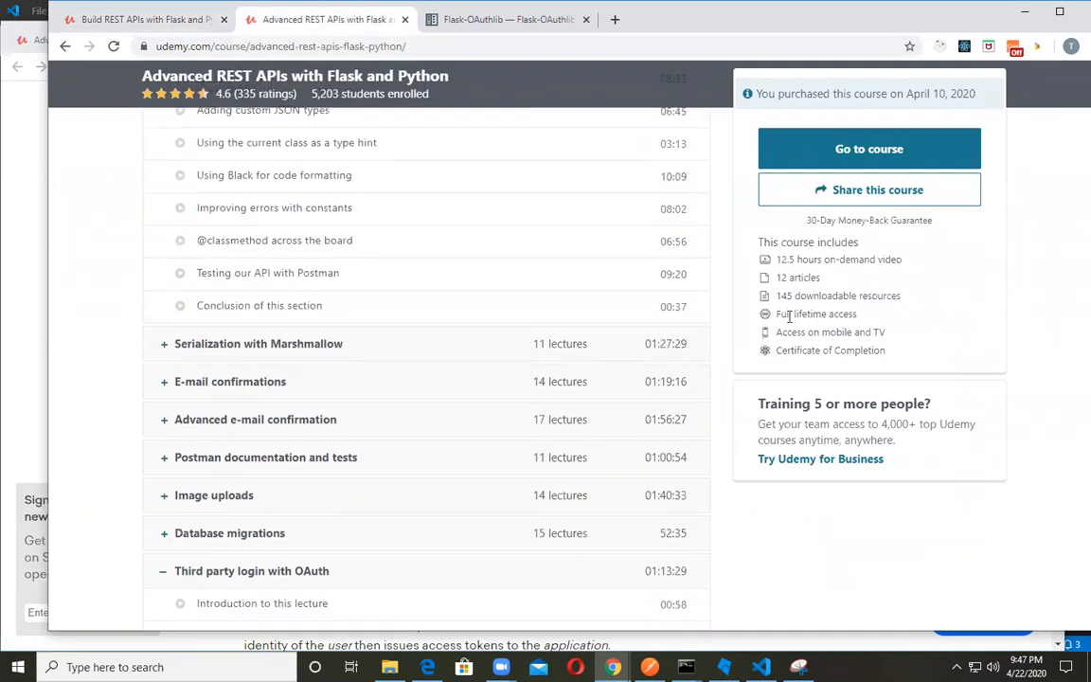
scroll(up, 3)
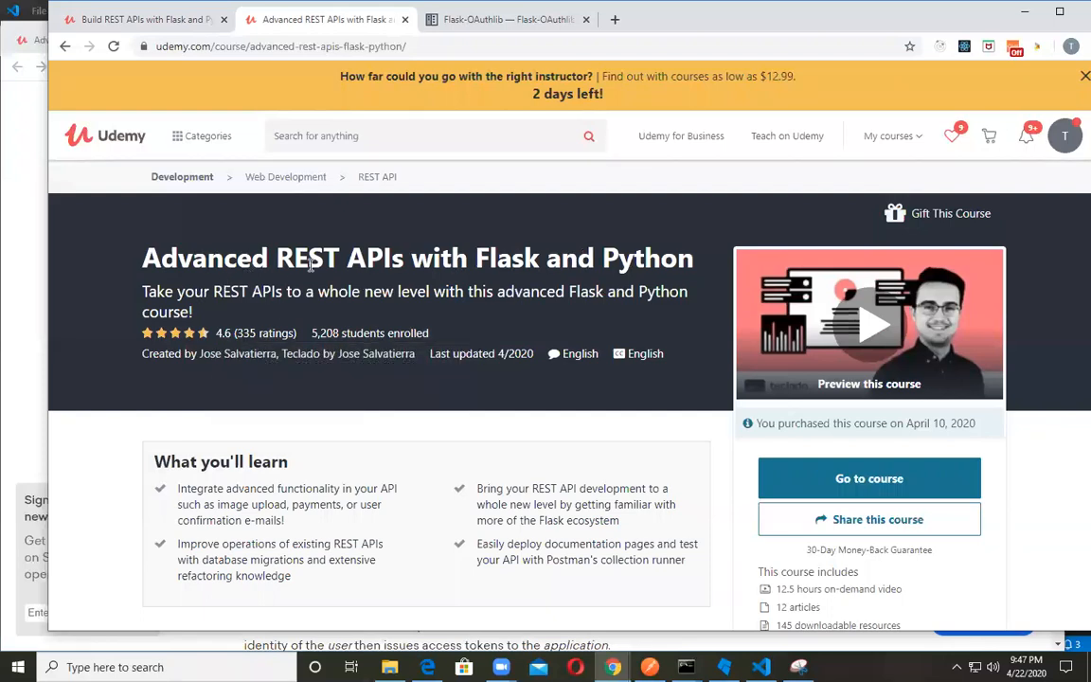
mouse_move(402, 180)
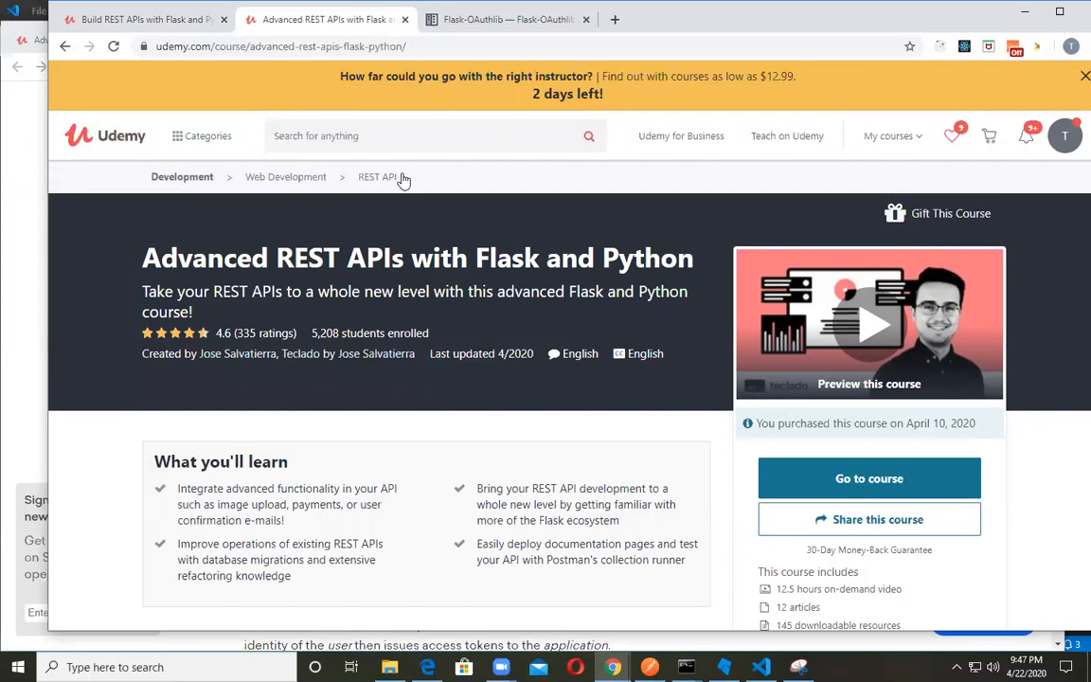
scroll(down, 3)
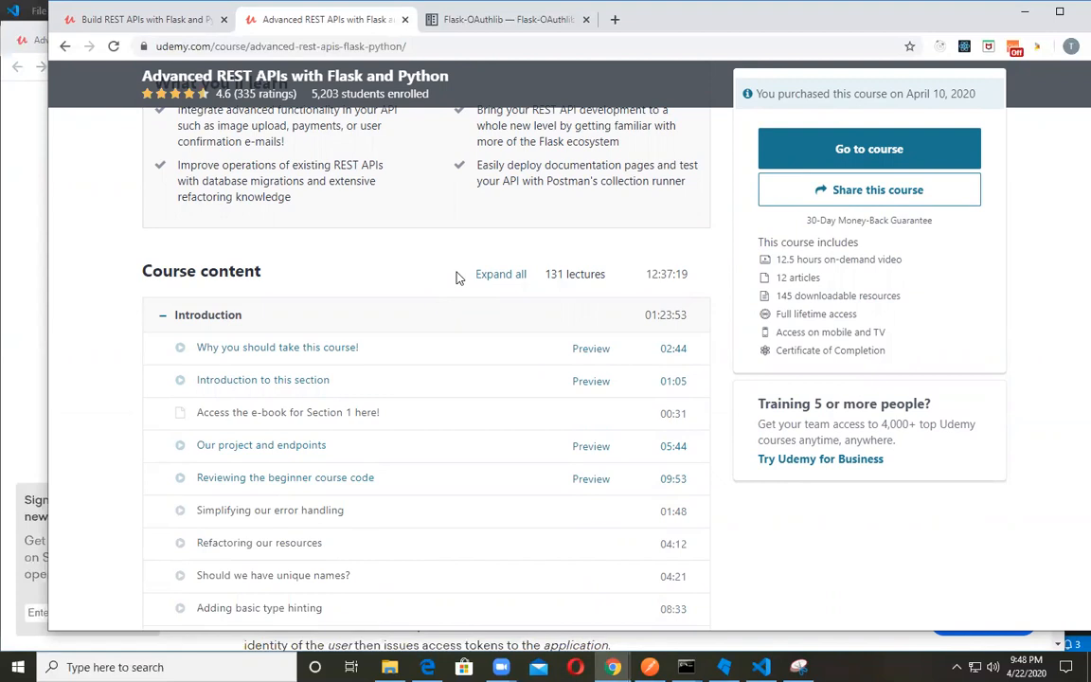
scroll(down, 3)
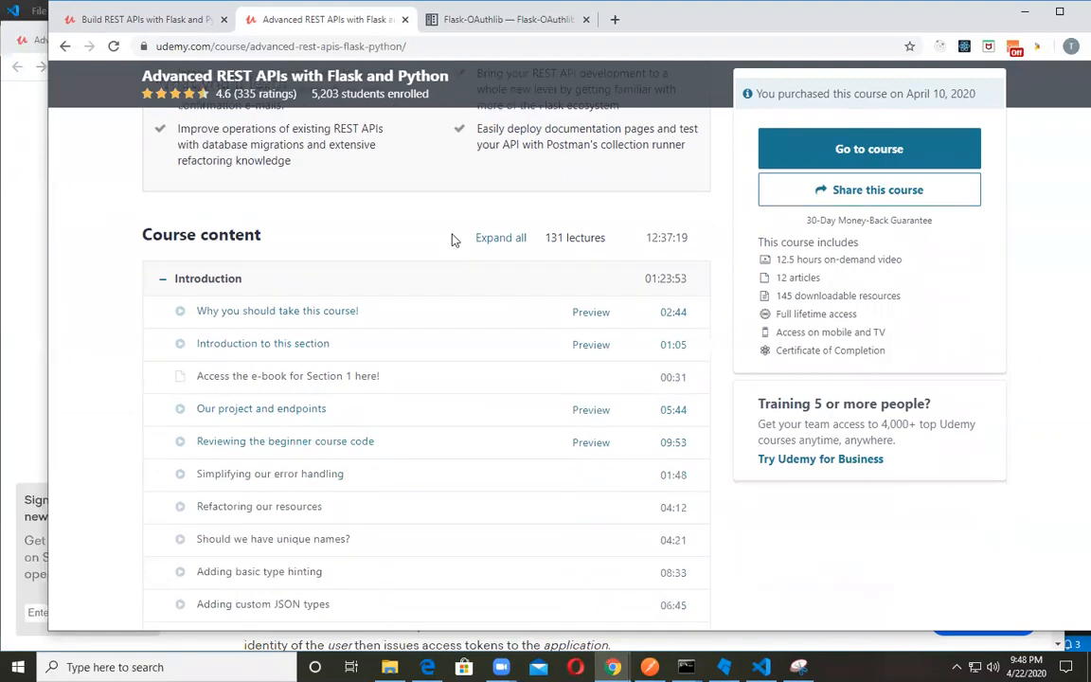
scroll(down, 3)
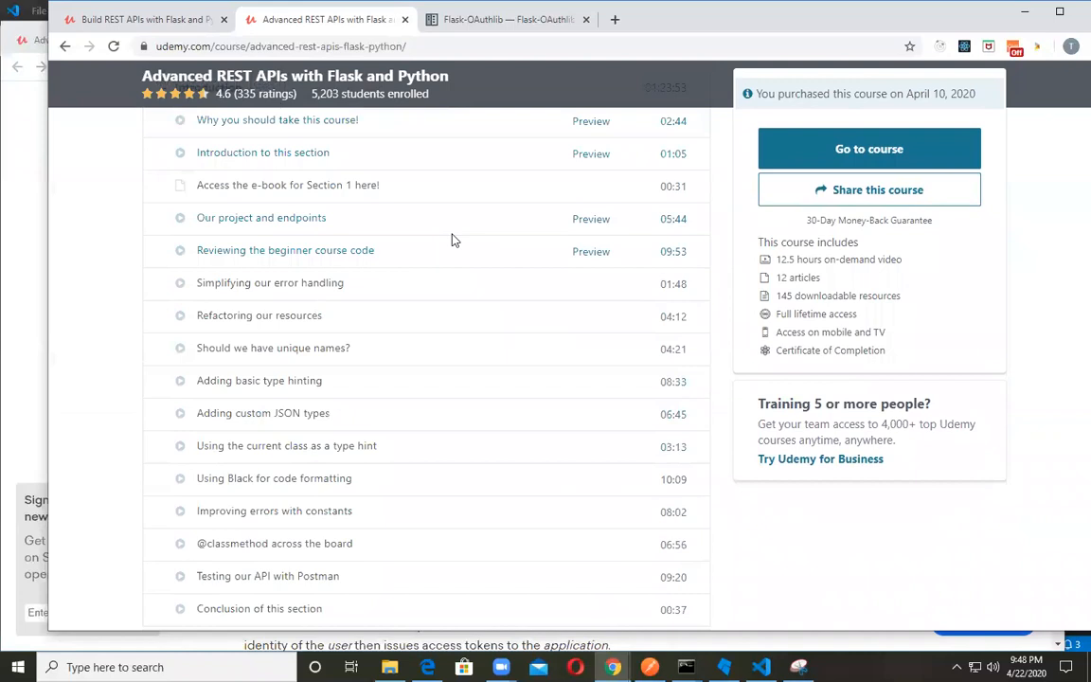
scroll(up, 3)
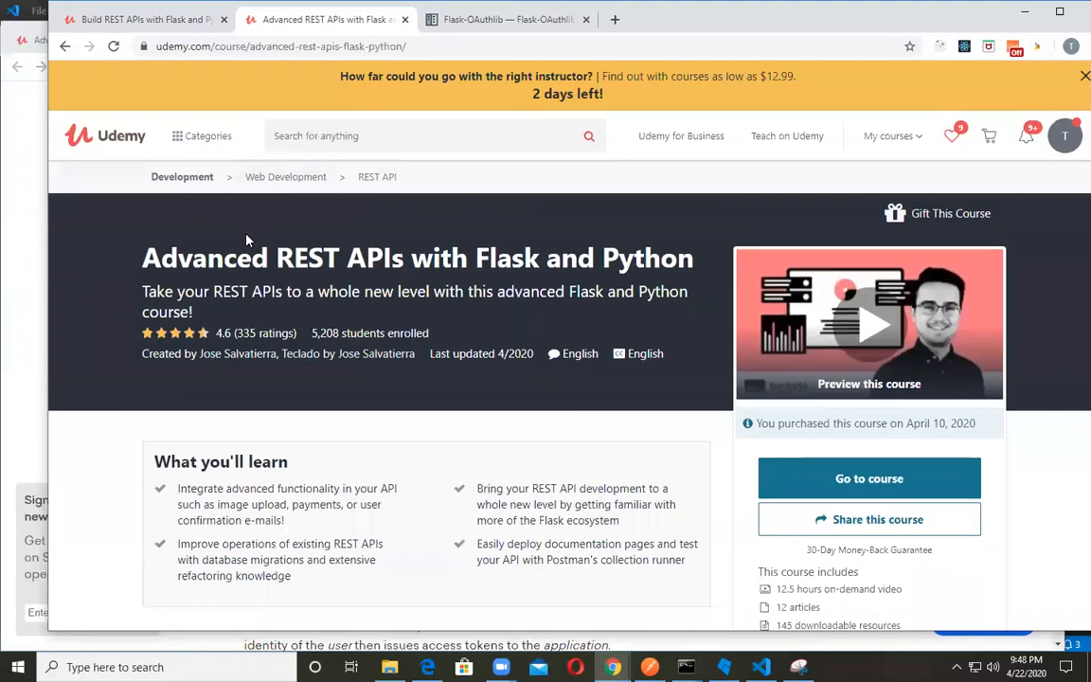
scroll(down, 3)
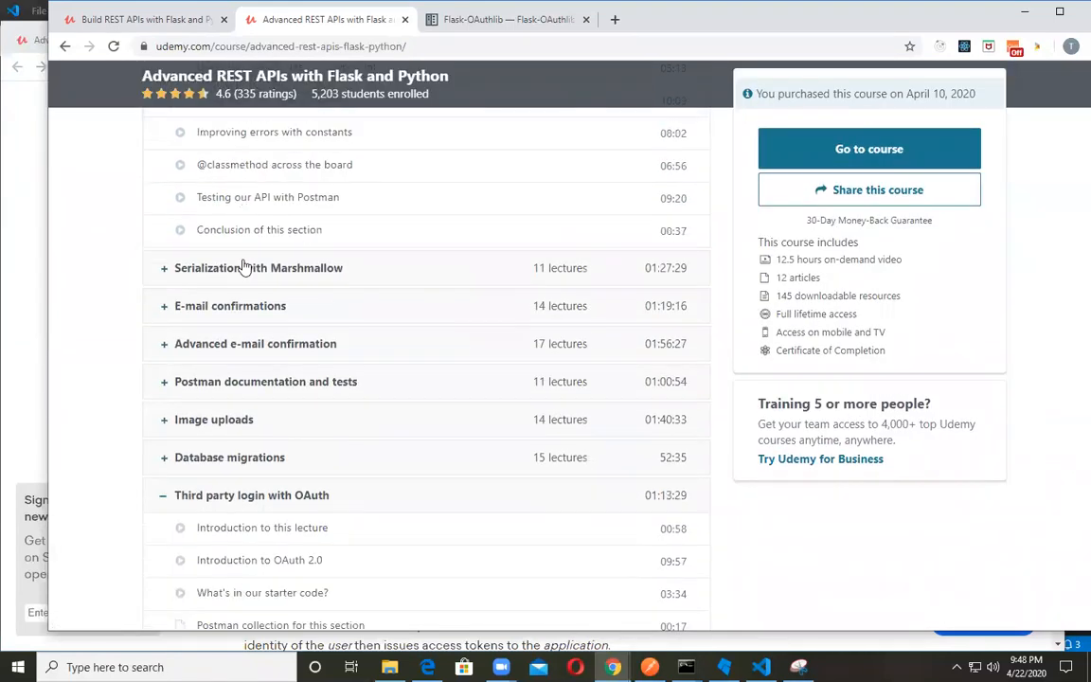
scroll(down, 3)
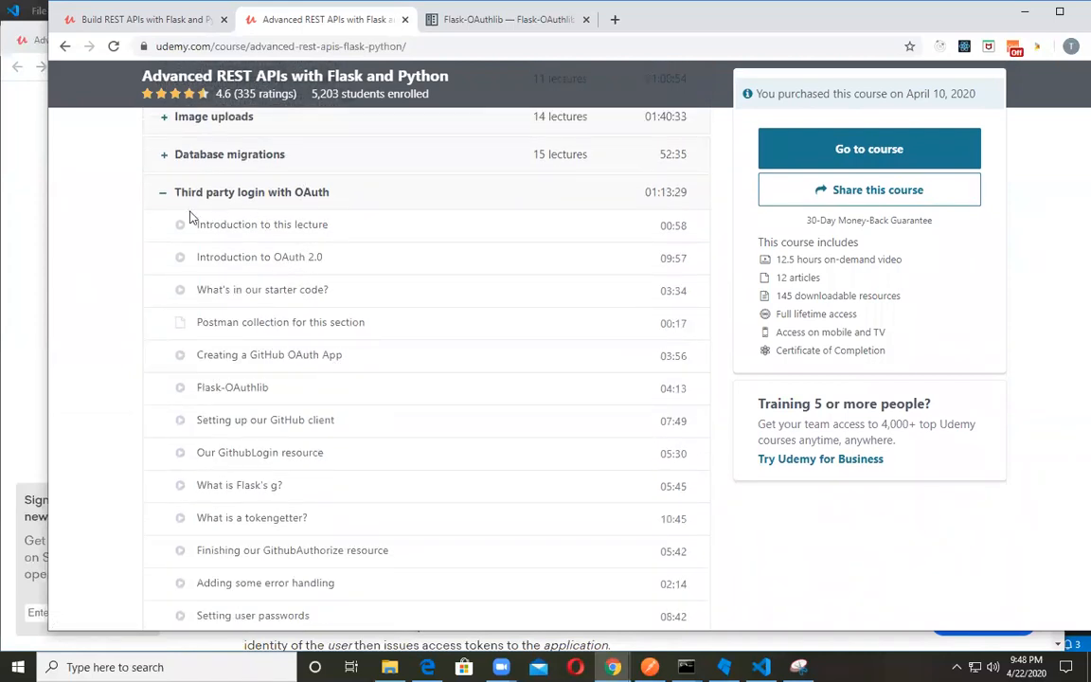
mouse_move(283, 218)
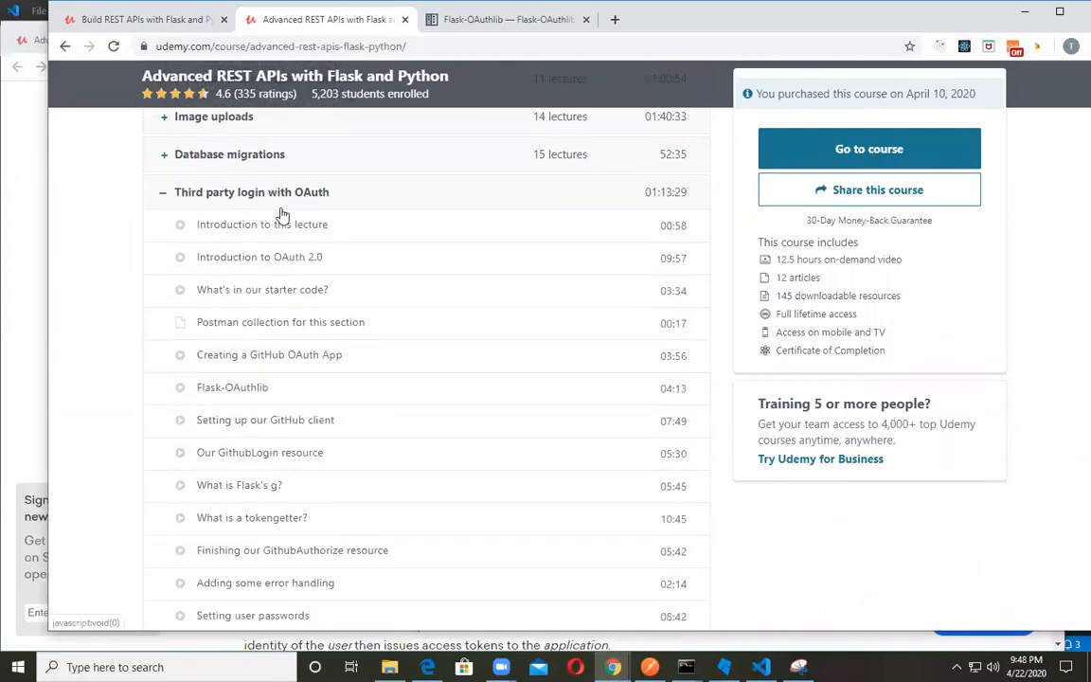
scroll(down, 3)
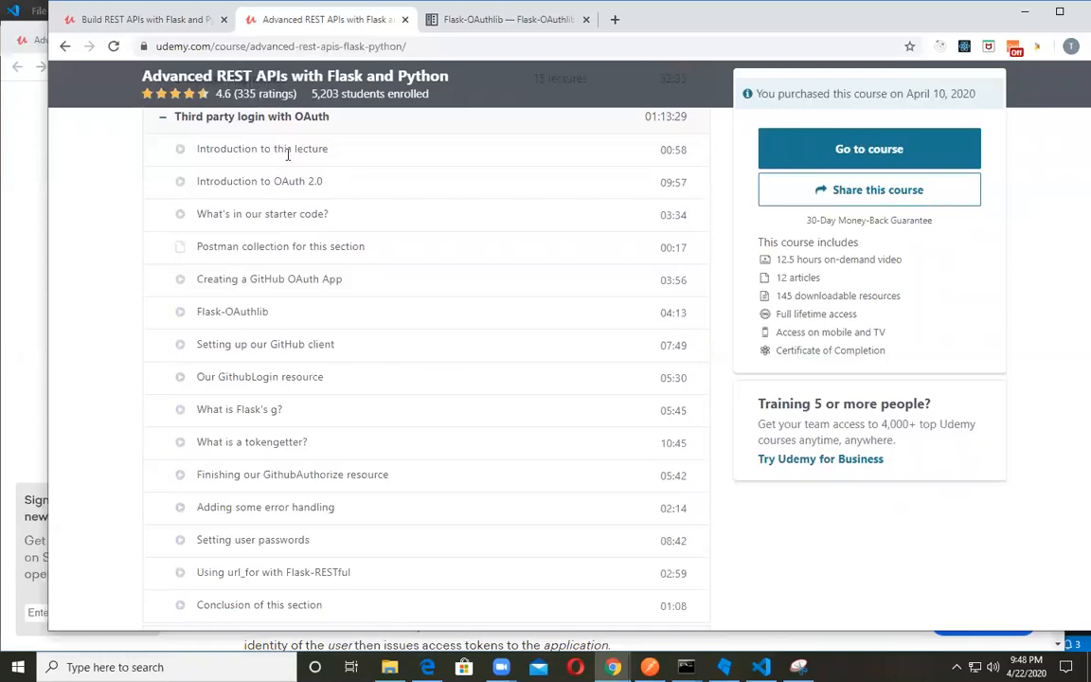
mouse_move(349, 364)
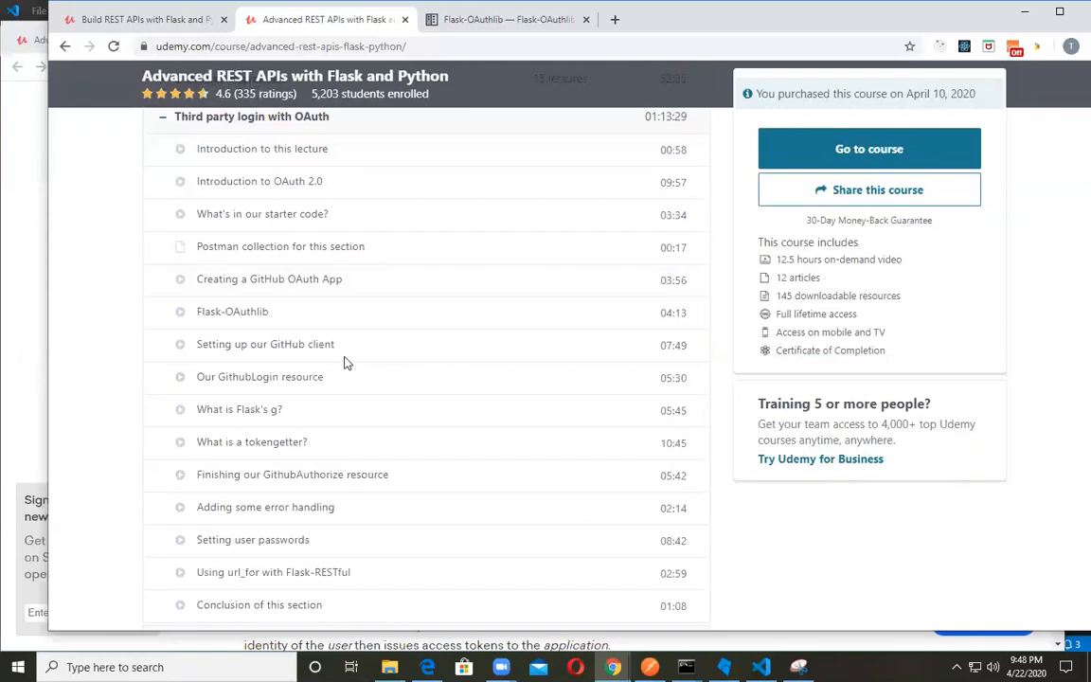
mouse_move(216, 339)
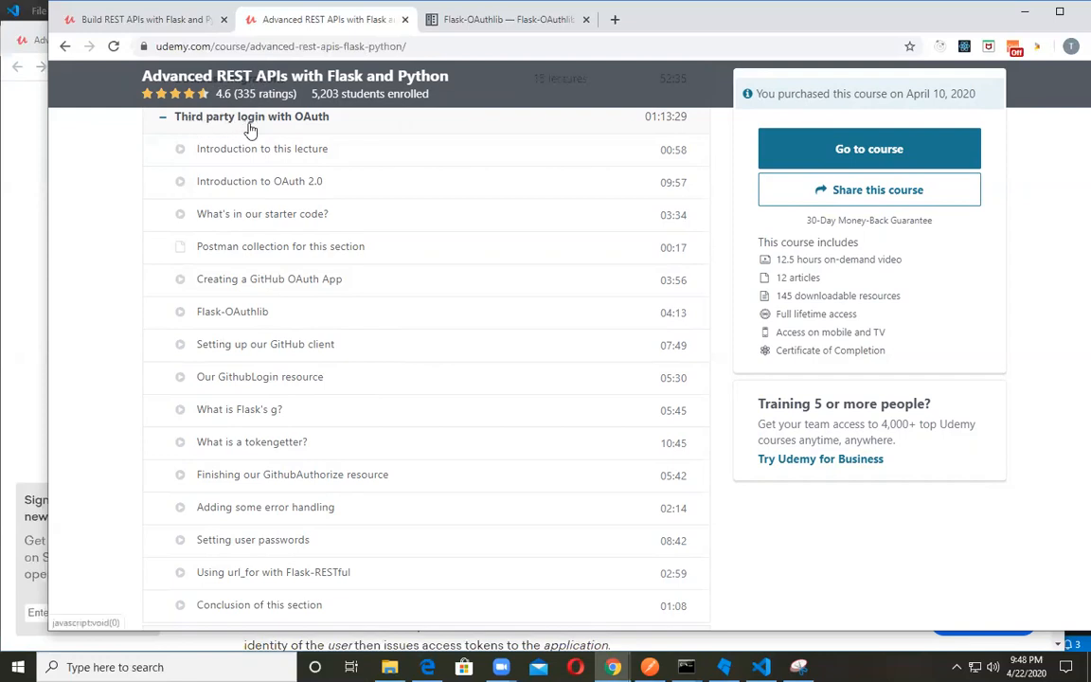
mouse_move(223, 279)
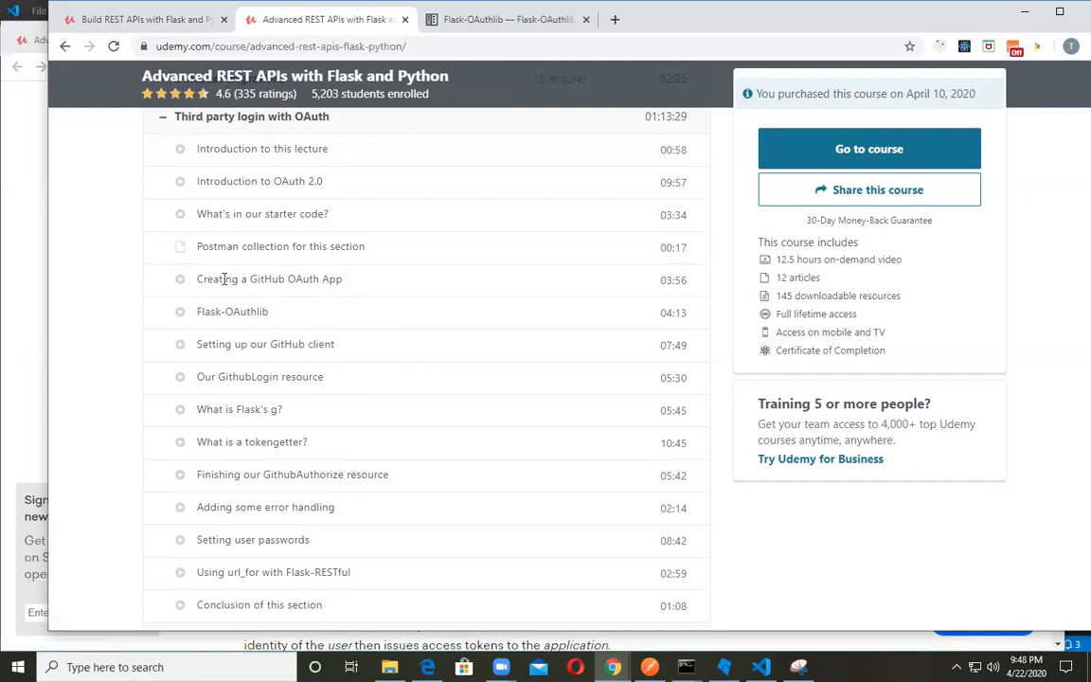
mouse_move(197, 318)
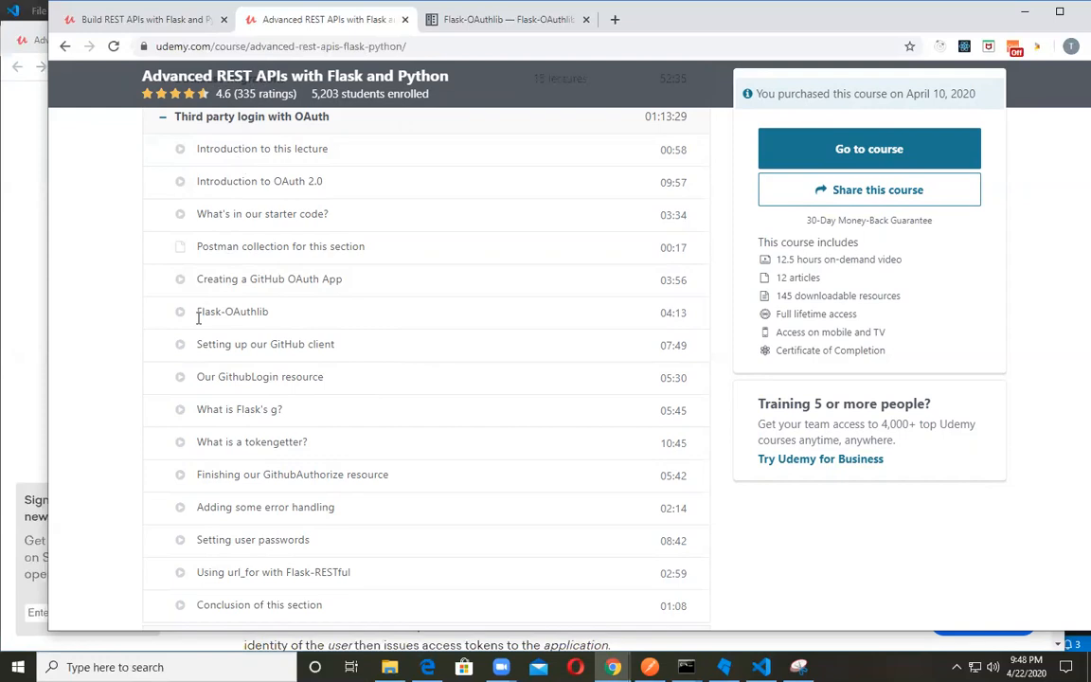
mouse_move(265, 330)
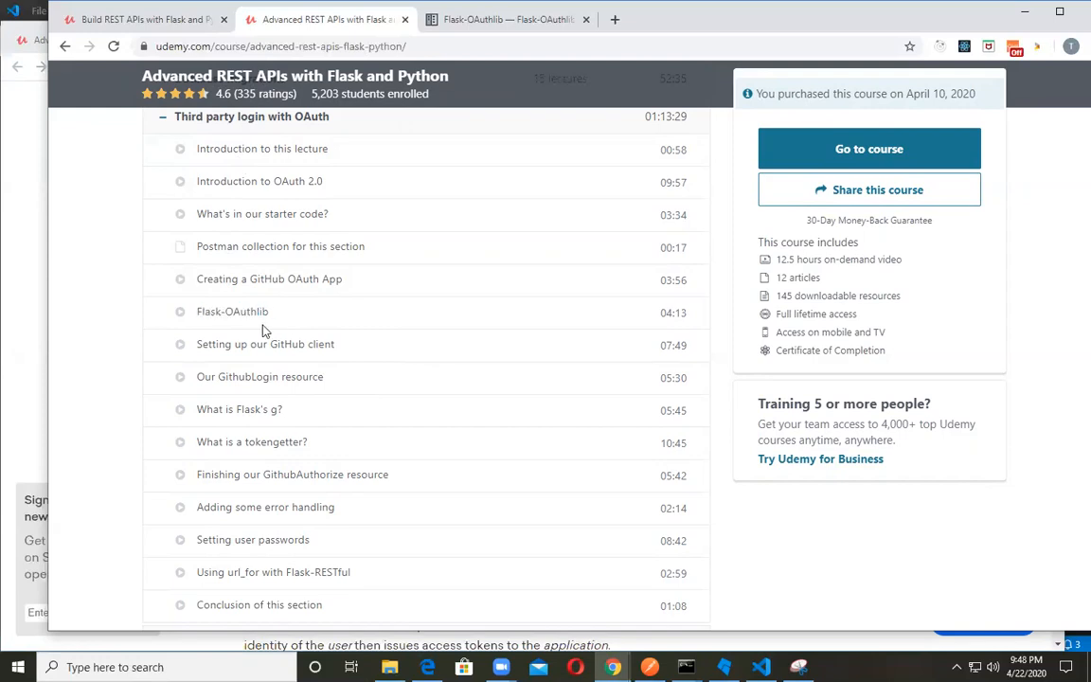
Select the Flask-OAuthlib lecture title in the OAuth section.
drag(232, 310, 337, 507)
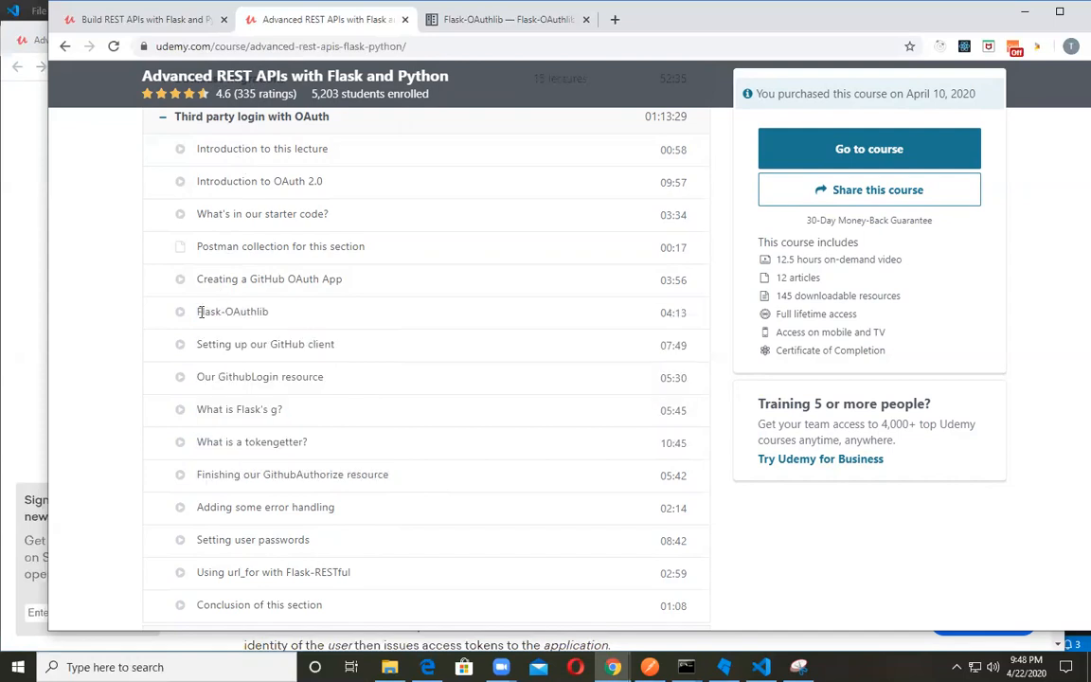
double_click(231, 311)
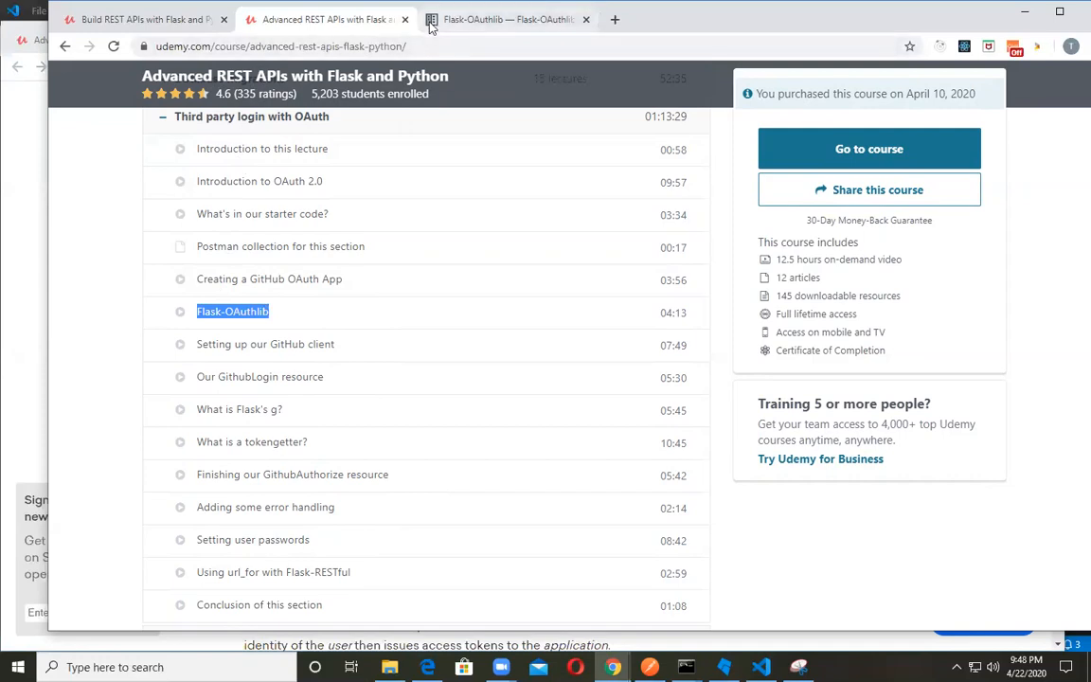
Visit the Flask-OAuthlib docs and land on Authlib's Flask Authorization Server documentation.
click(508, 19)
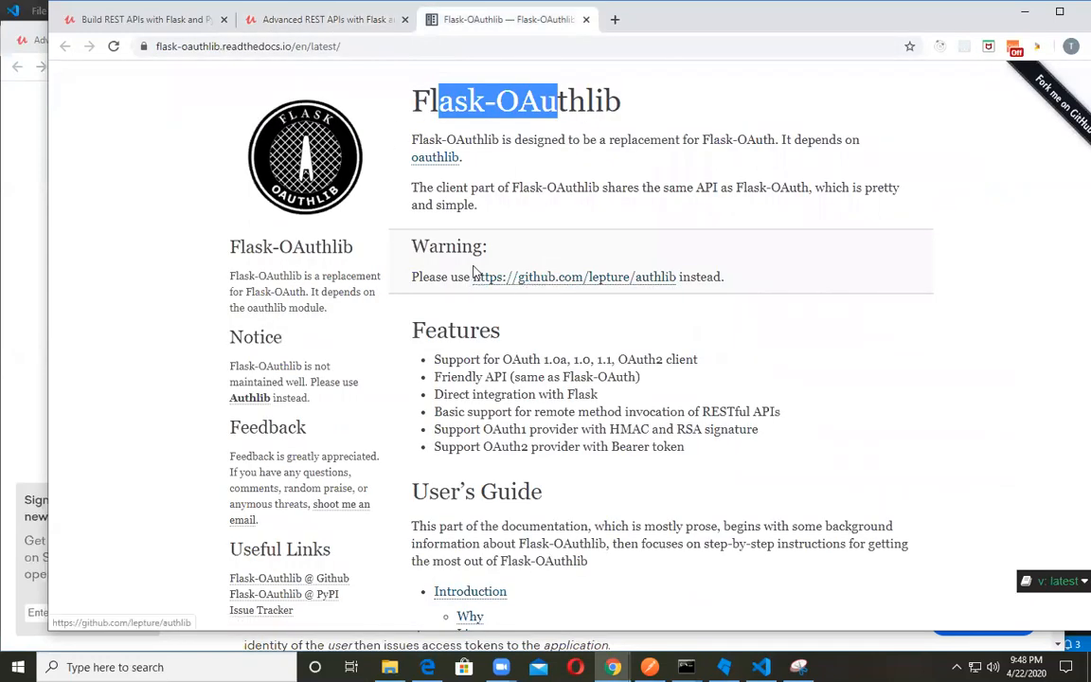
mouse_move(645, 277)
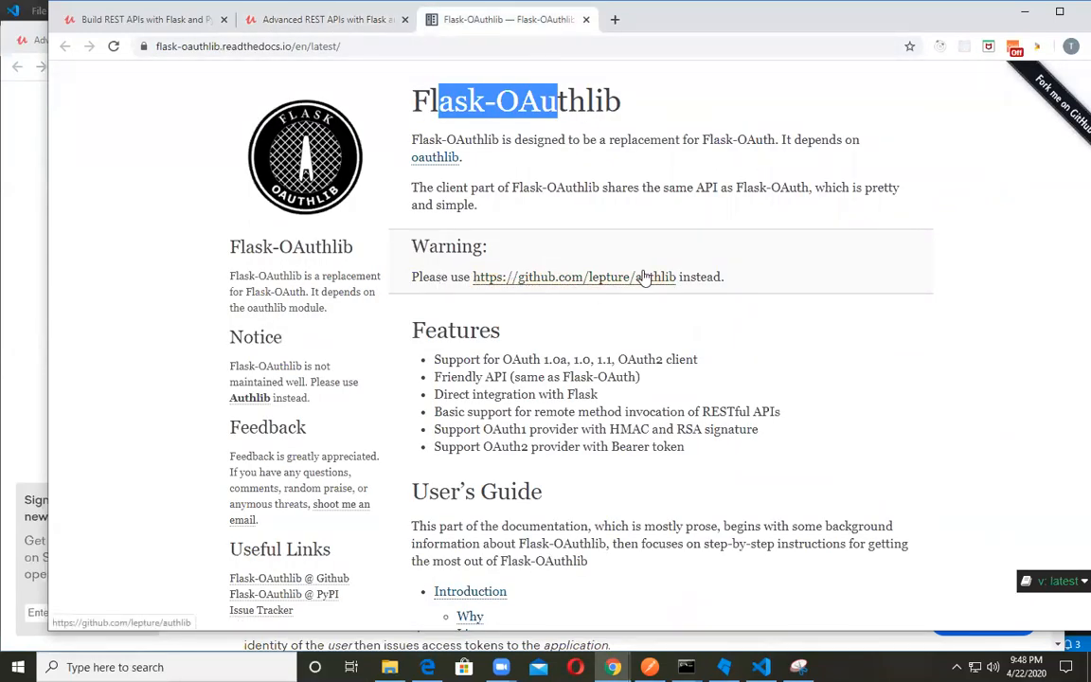
mouse_move(28, 274)
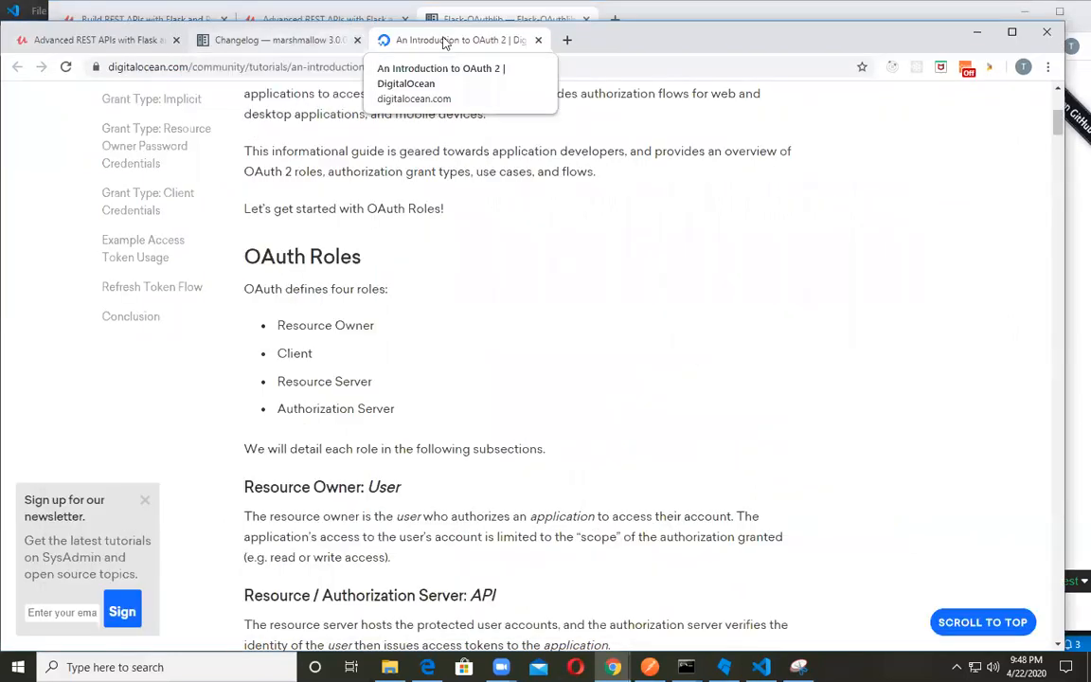
mouse_move(766, 44)
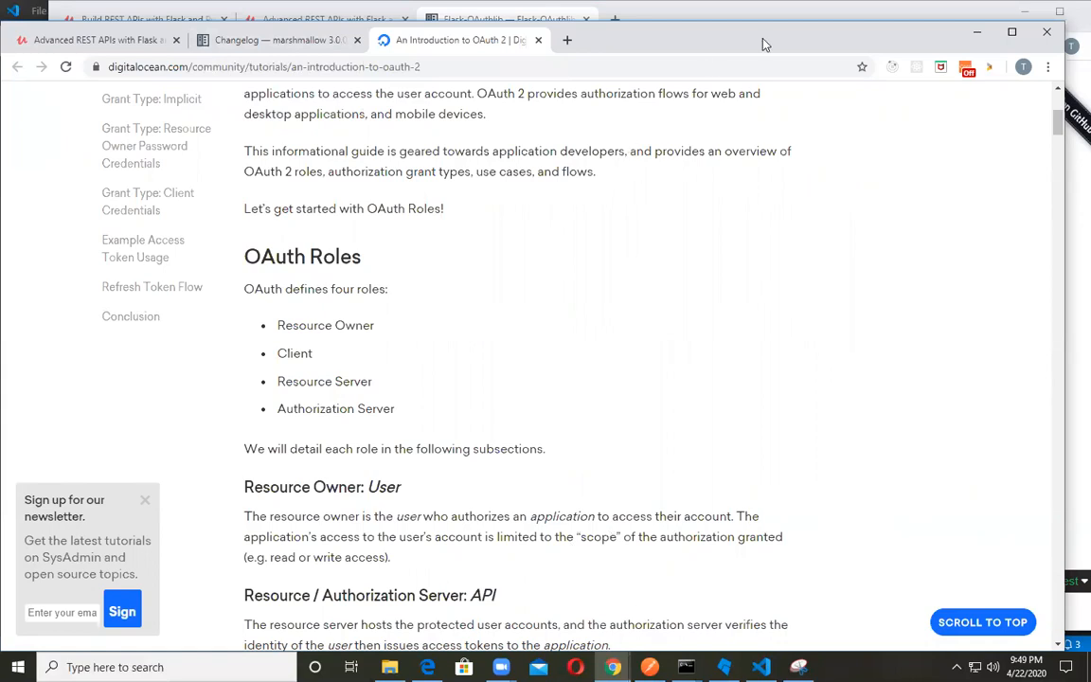
mouse_move(766, 46)
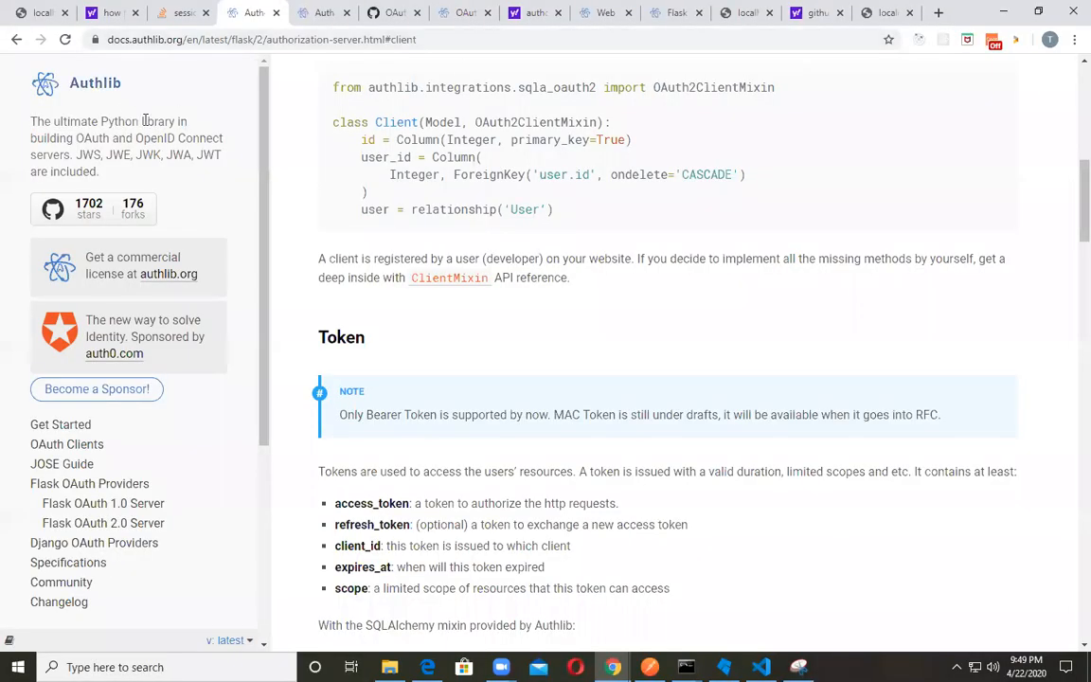
scroll(up, 3)
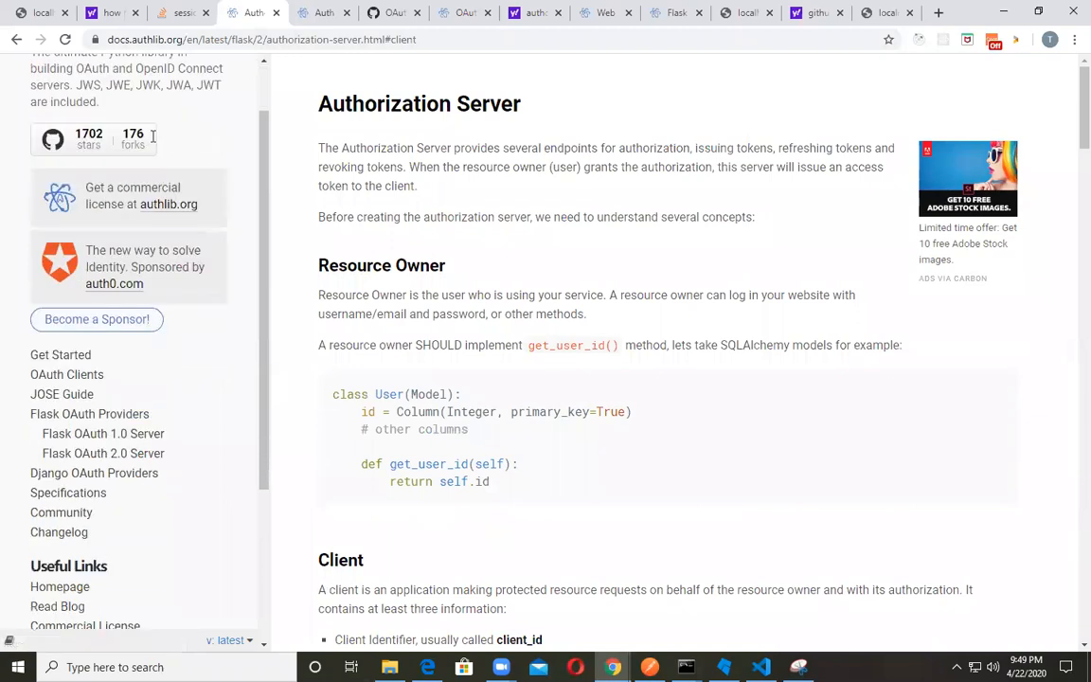
scroll(down, 3)
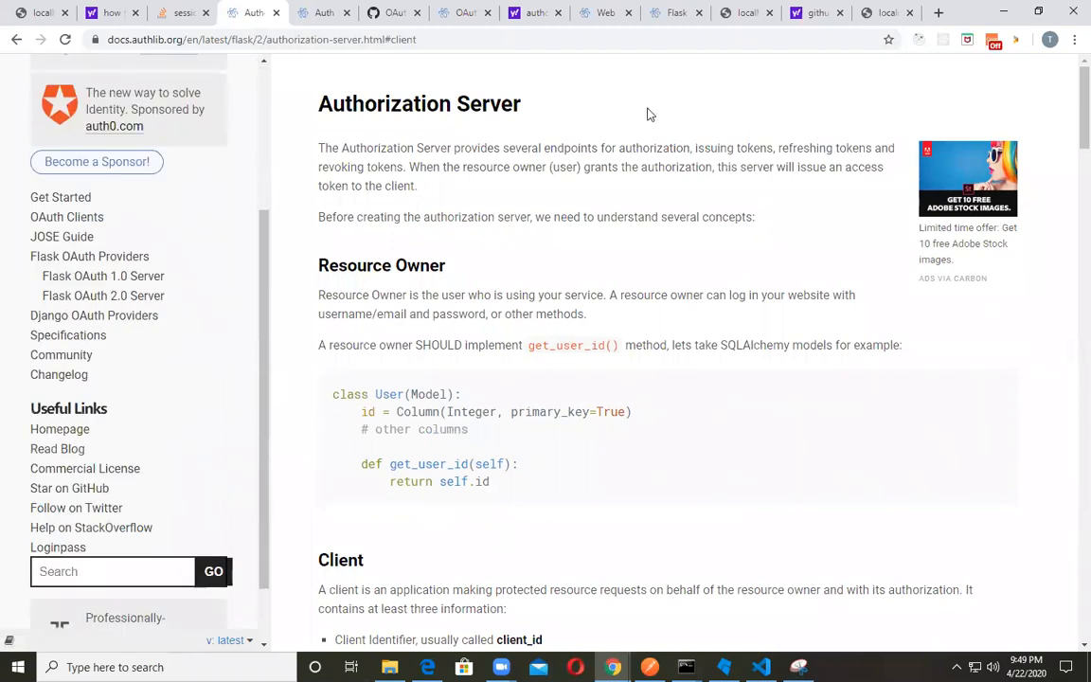
mouse_move(612, 666)
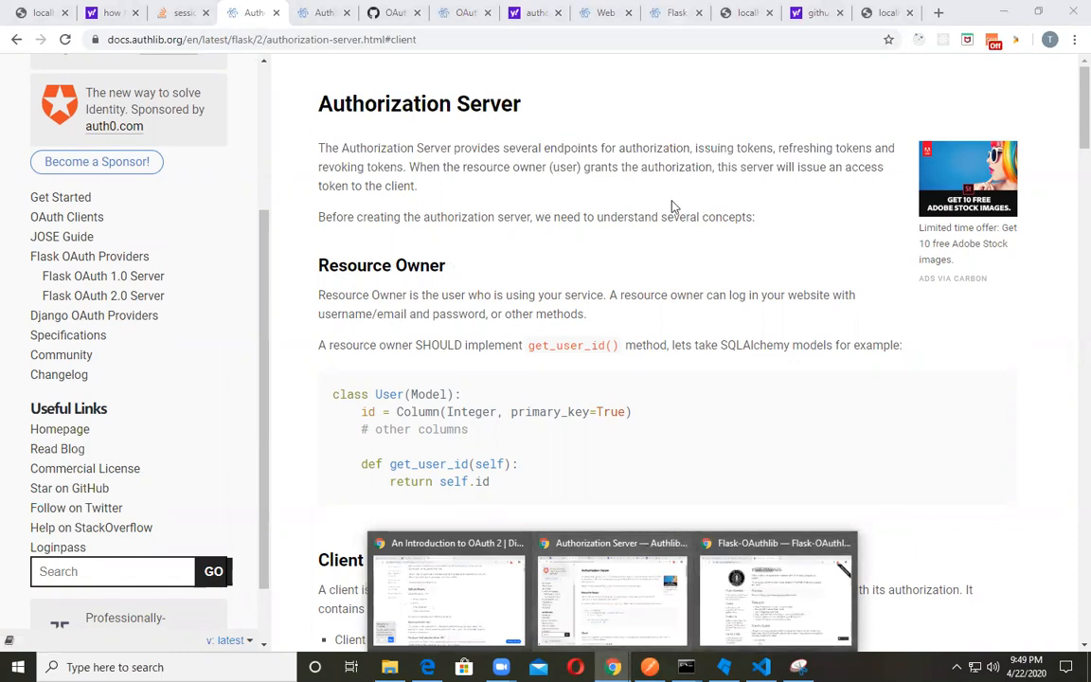
mouse_move(641, 553)
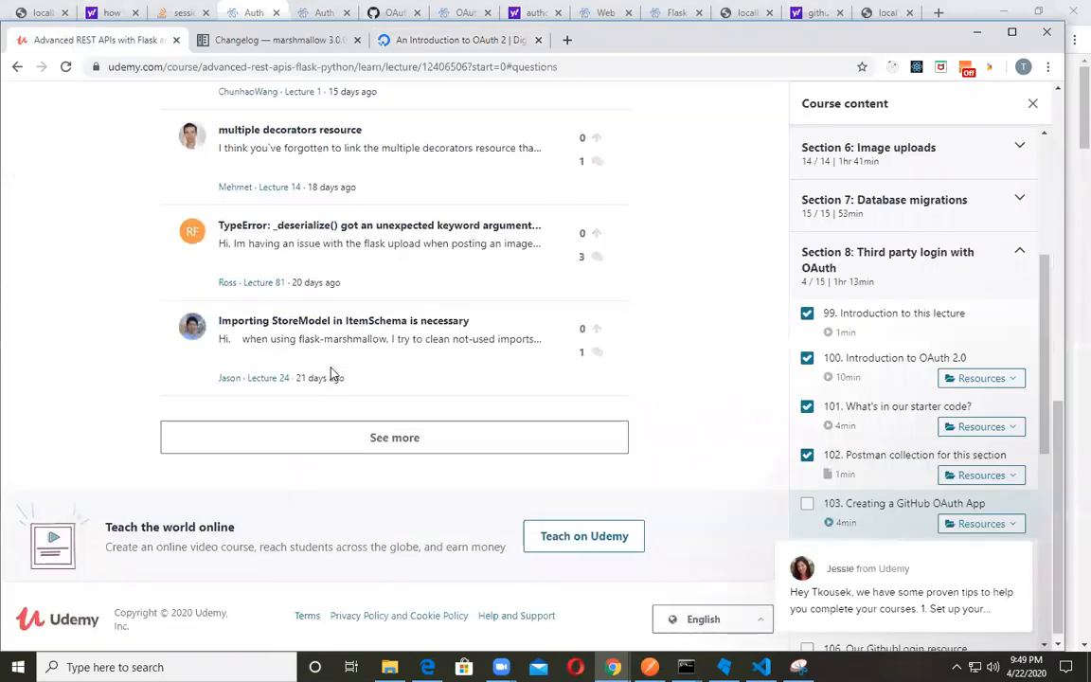
Scroll the course content to Section 8 and reload so lectures 103–112 show as completed.
scroll(up, 3)
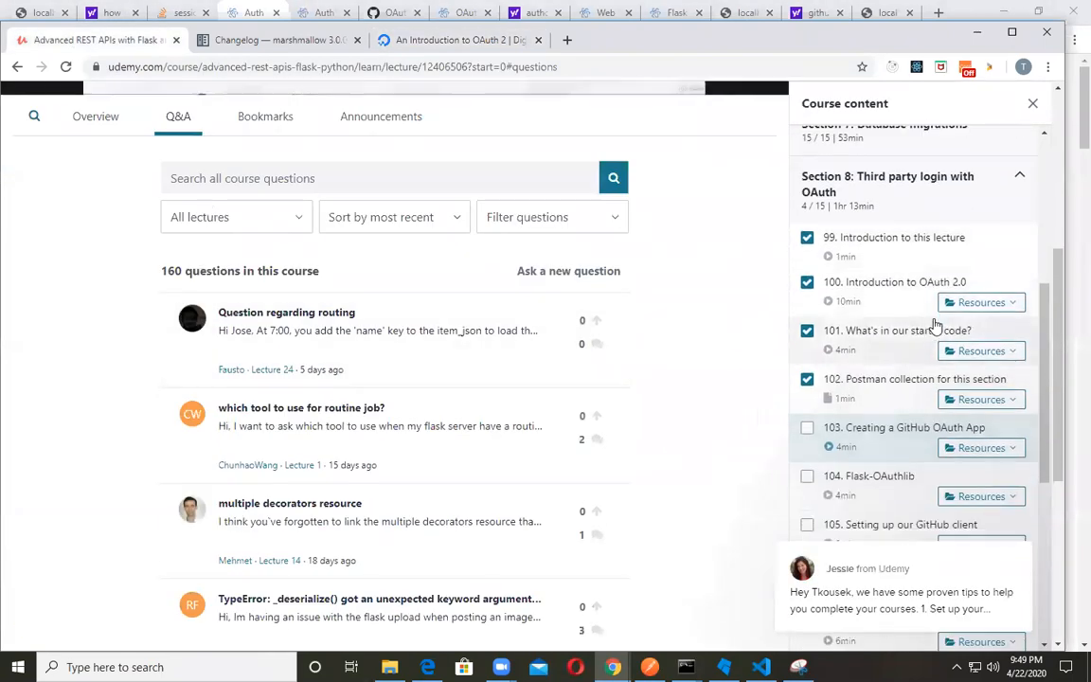
scroll(up, 3)
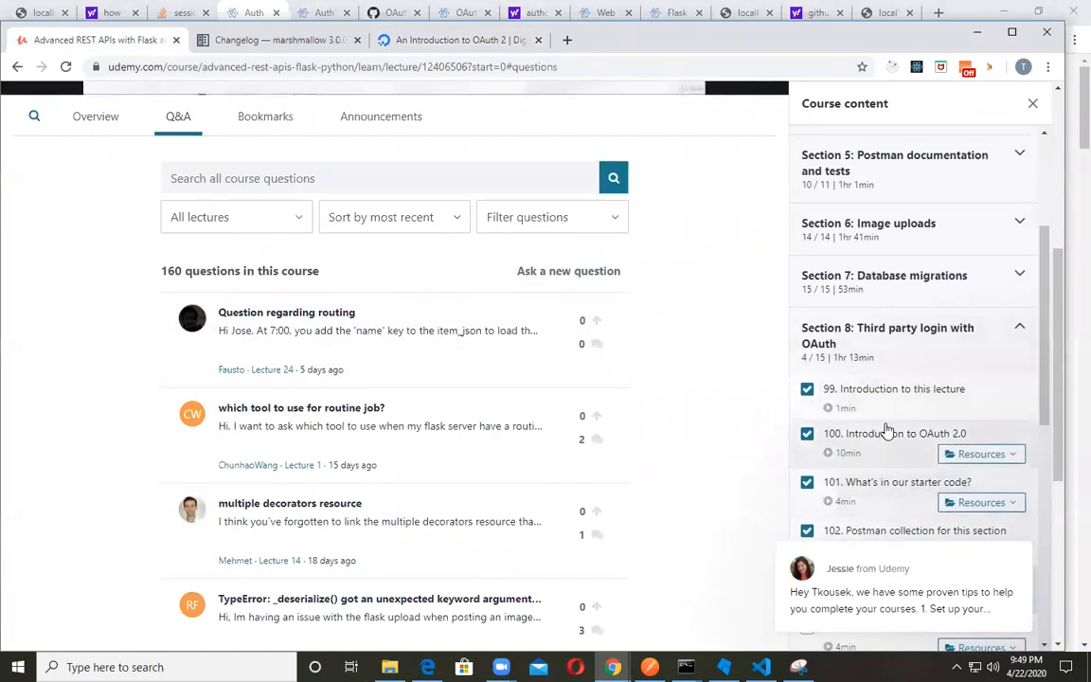
scroll(down, 3)
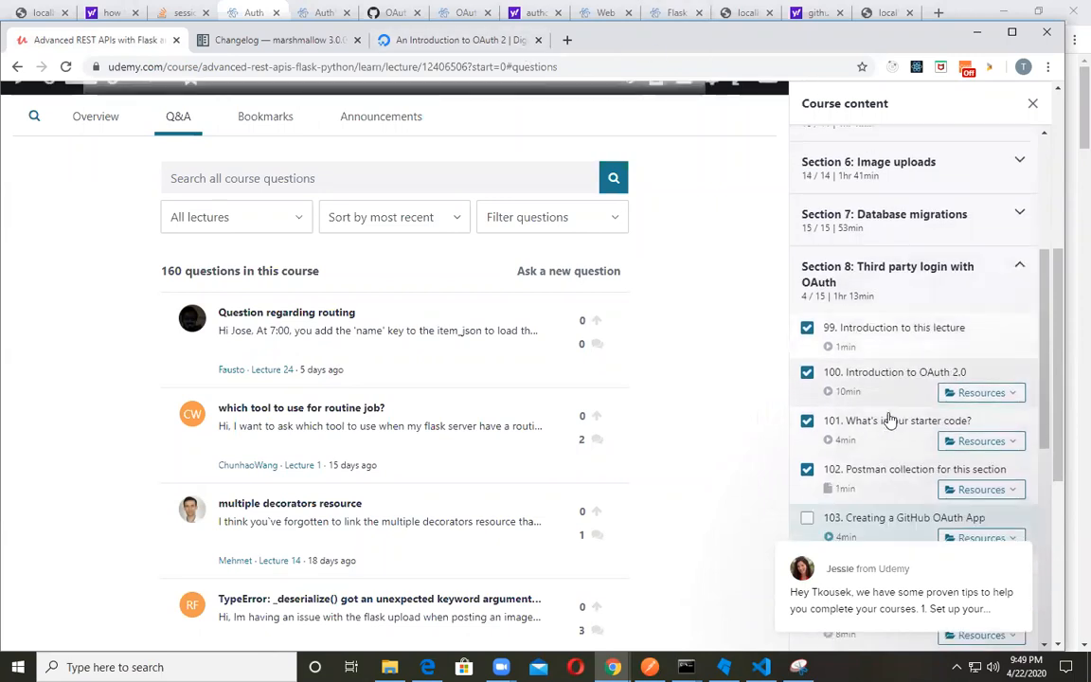
scroll(down, 3)
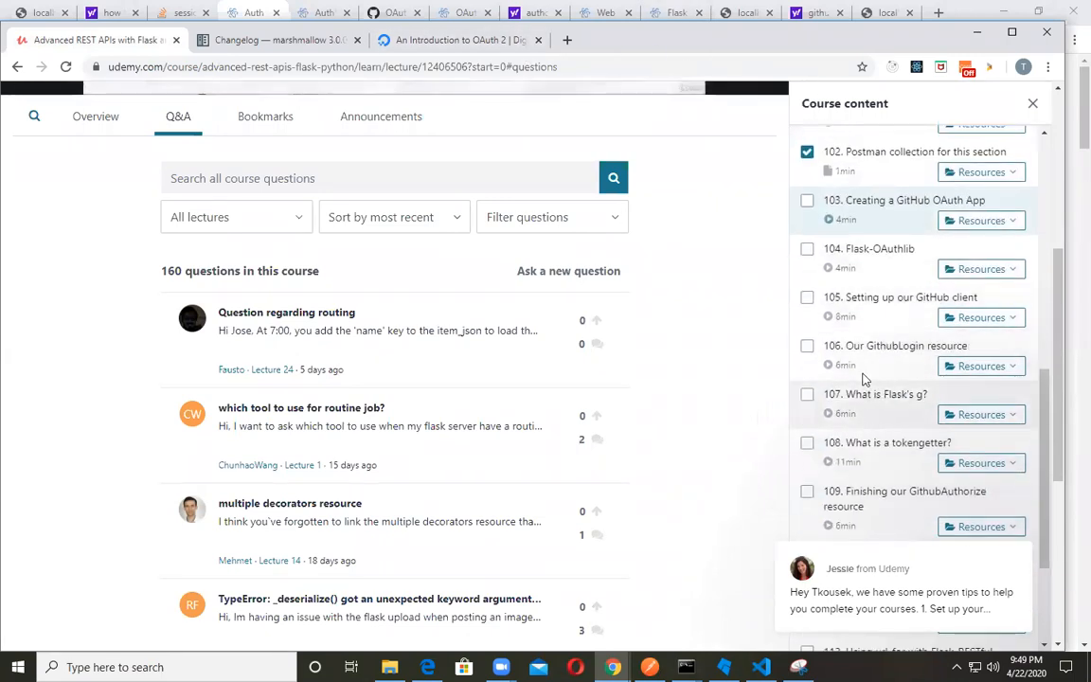
click(64, 66)
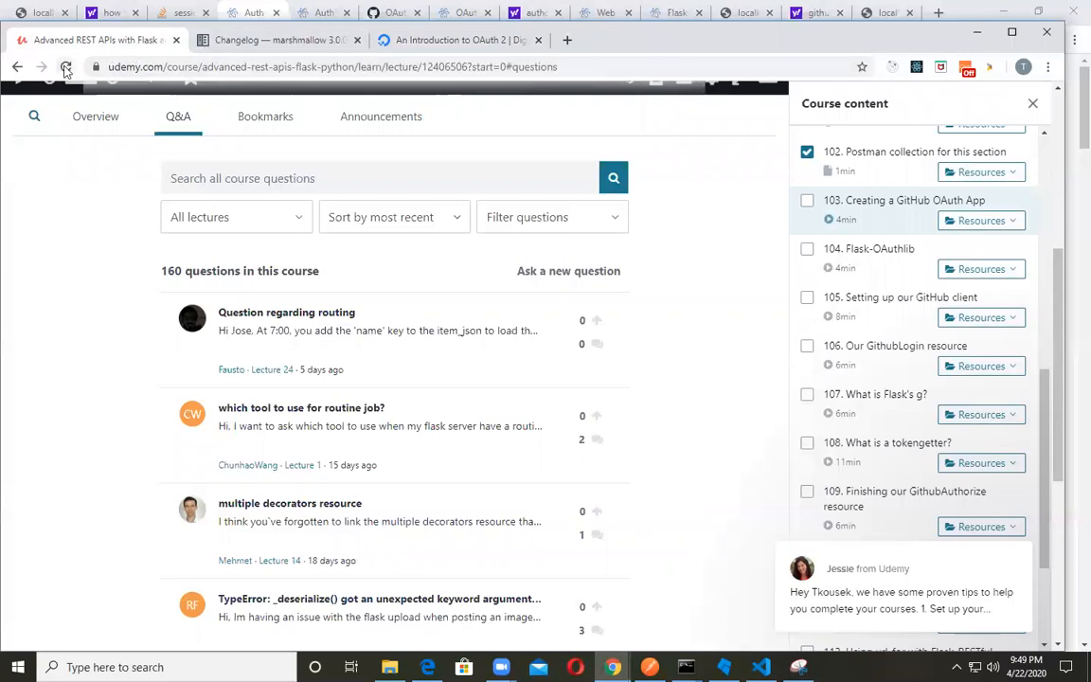
click(67, 66)
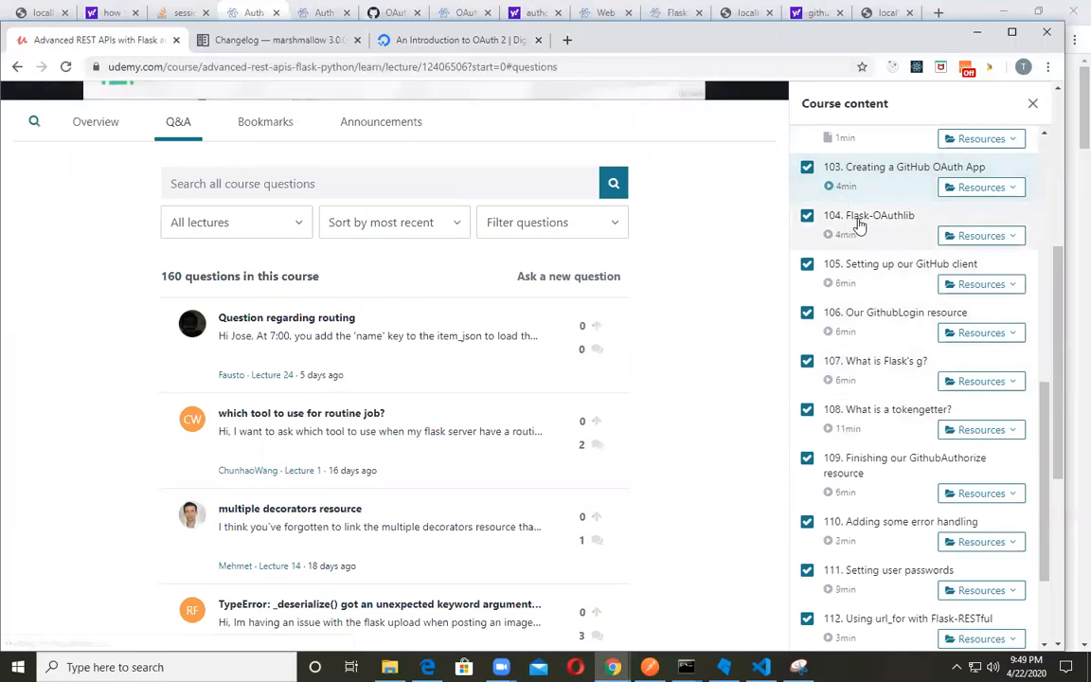
mouse_move(834, 429)
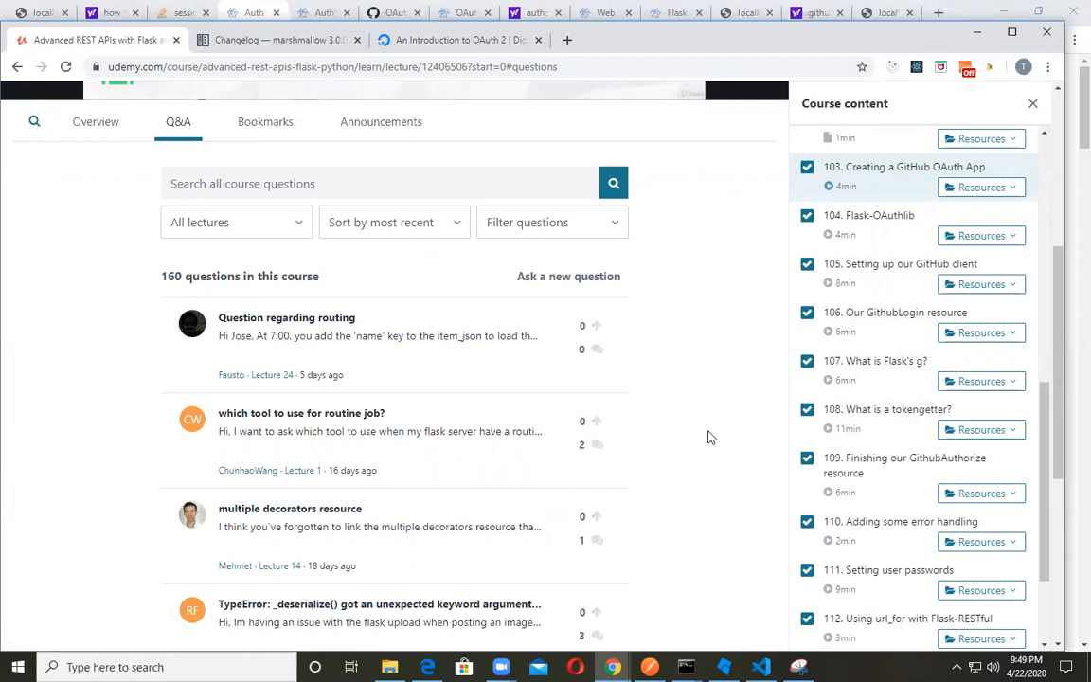
Revisit the Authlib Authorization Server docs, then switch to VS Code showing the oauth2 Pipfile.
click(250, 11)
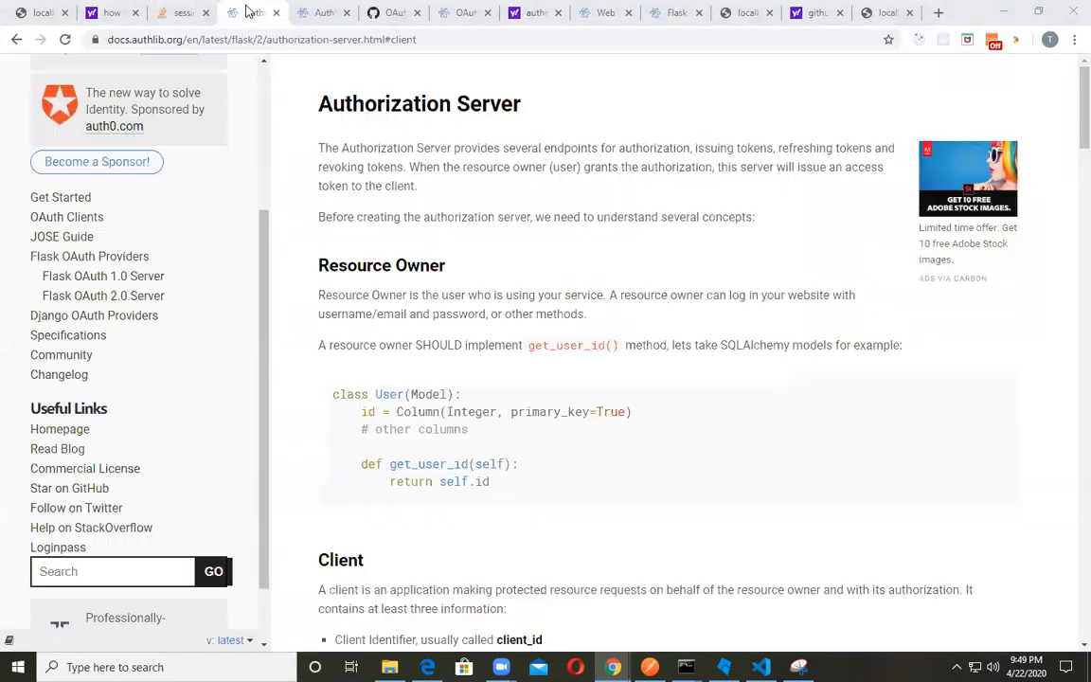
mouse_move(691, 502)
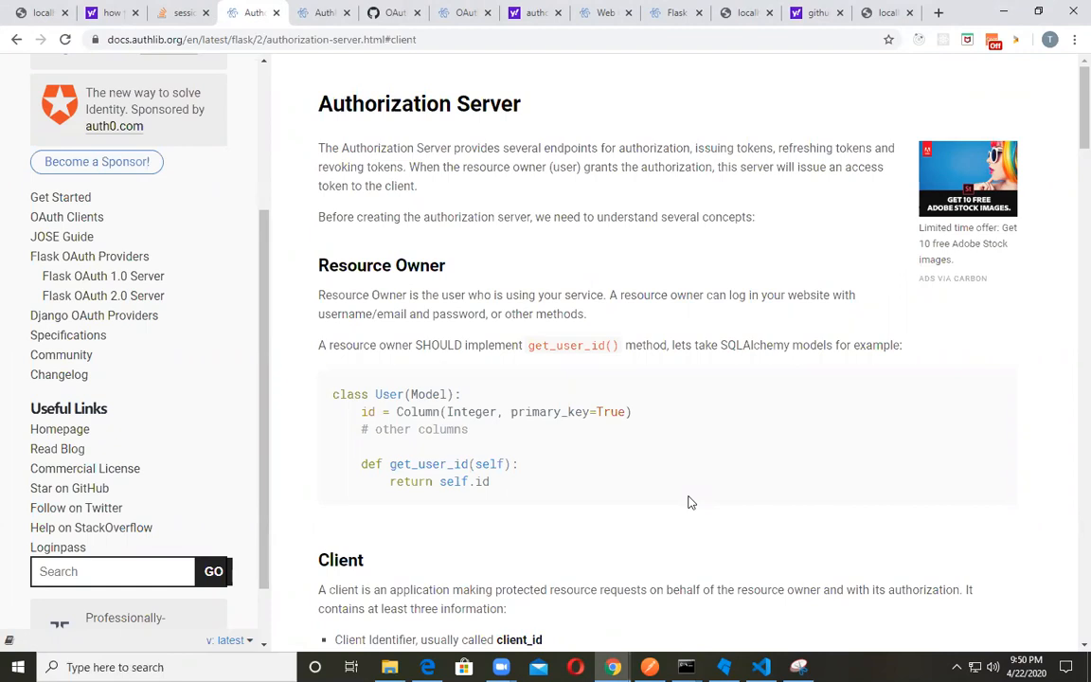
mouse_move(743, 655)
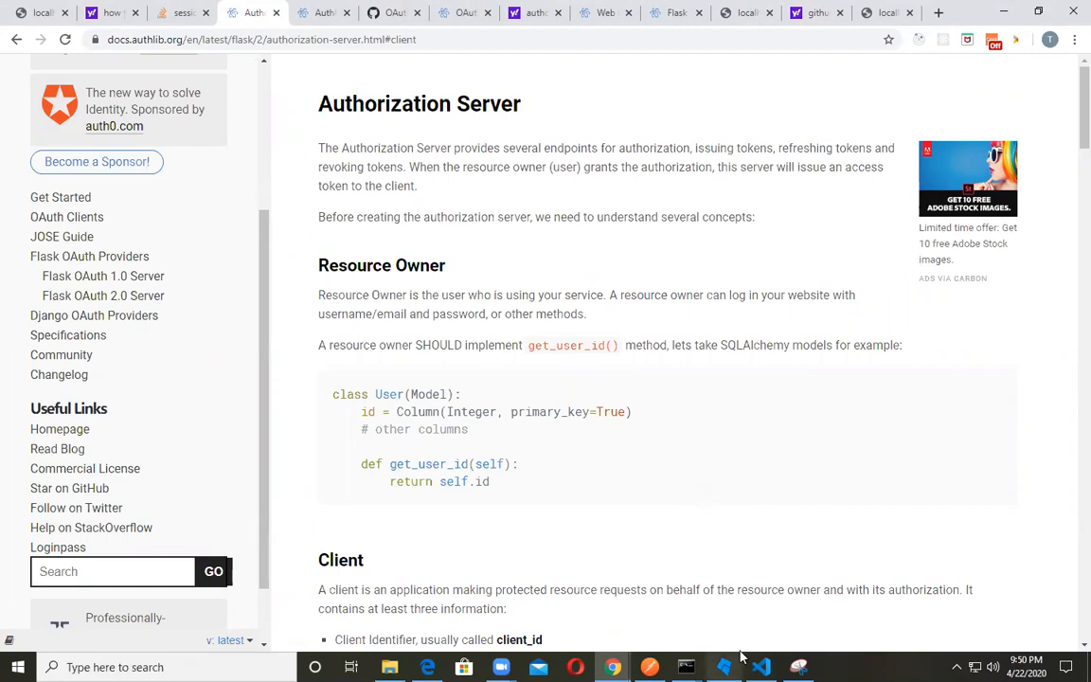
click(761, 666)
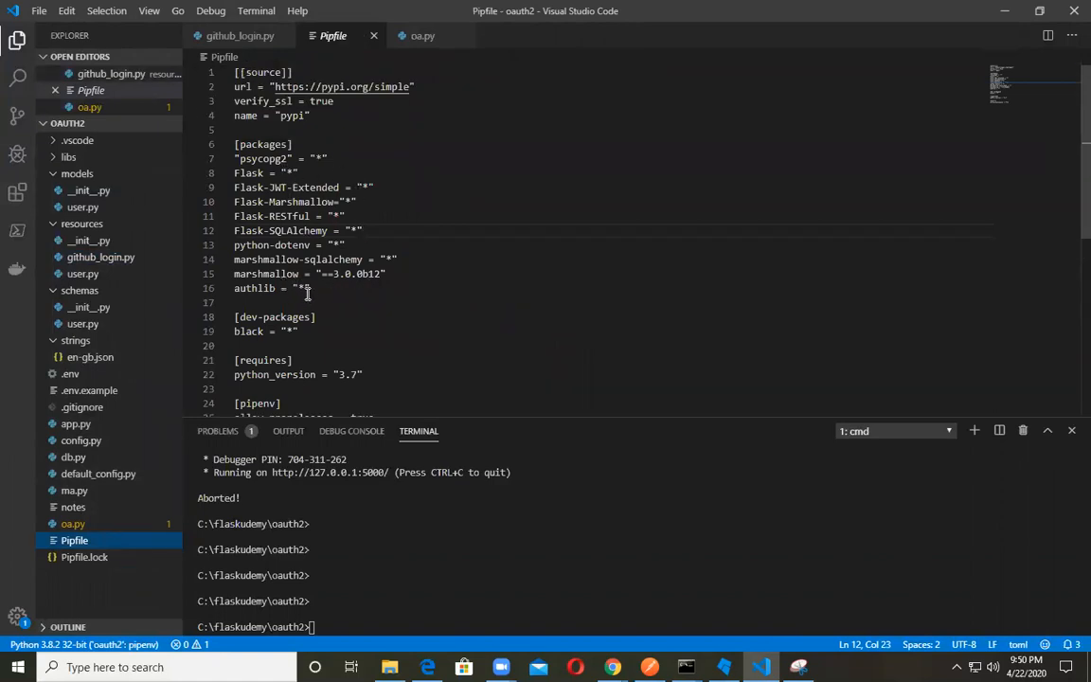
Highlight the authlib = "*" dependency in the Pipfile and expand the libs folder.
triple_click(269, 288)
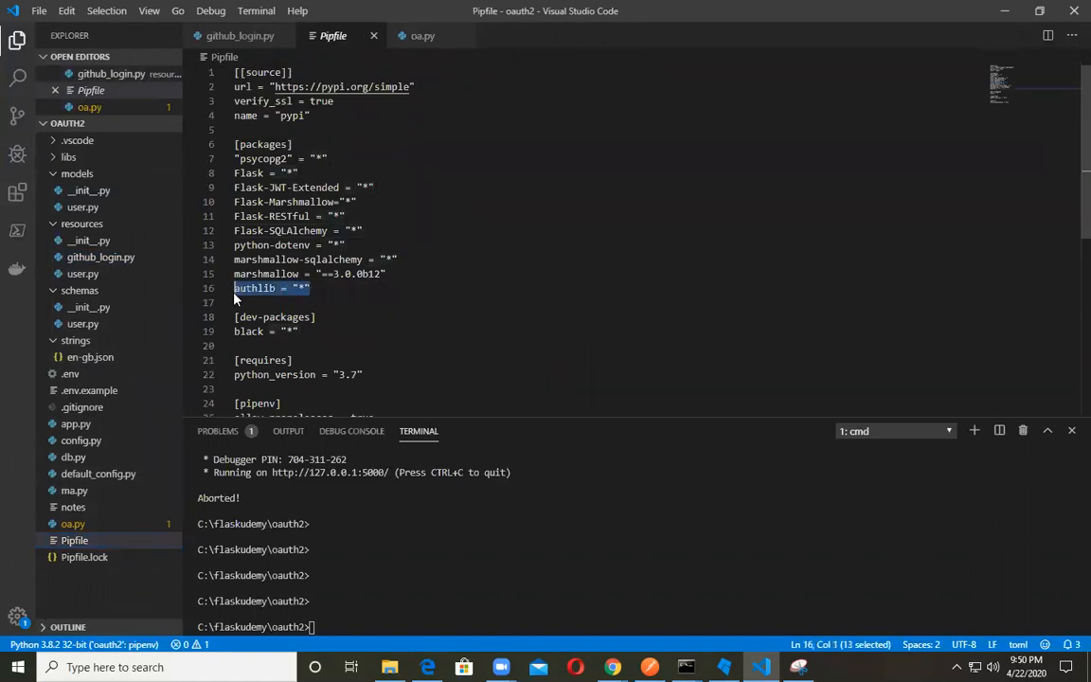
mouse_move(284, 188)
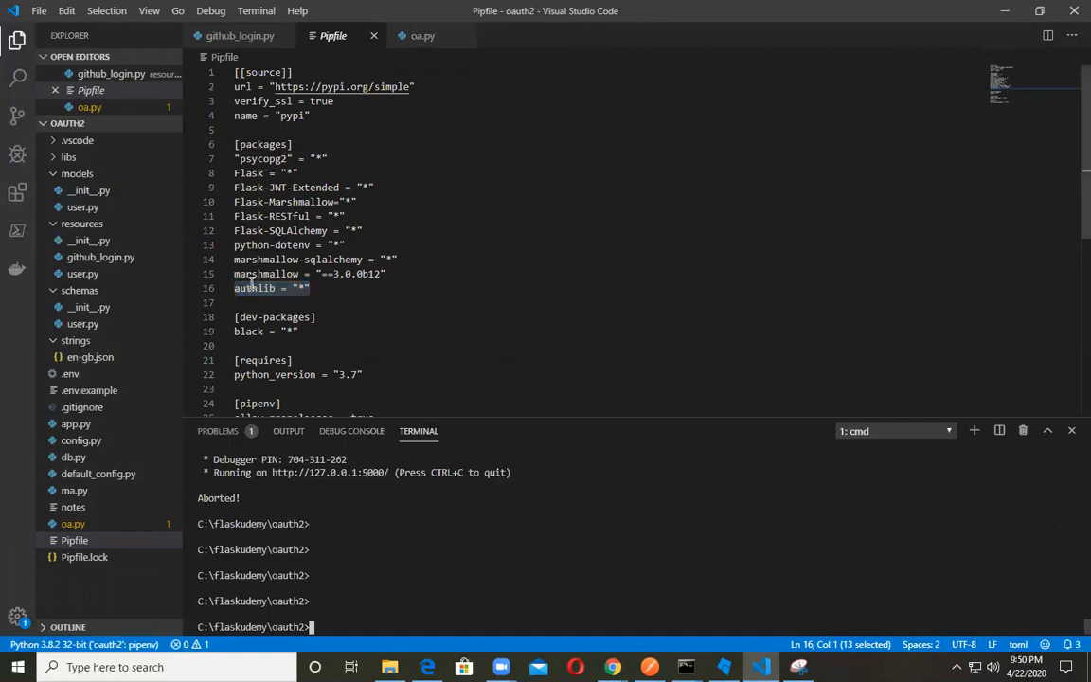
mouse_move(344, 152)
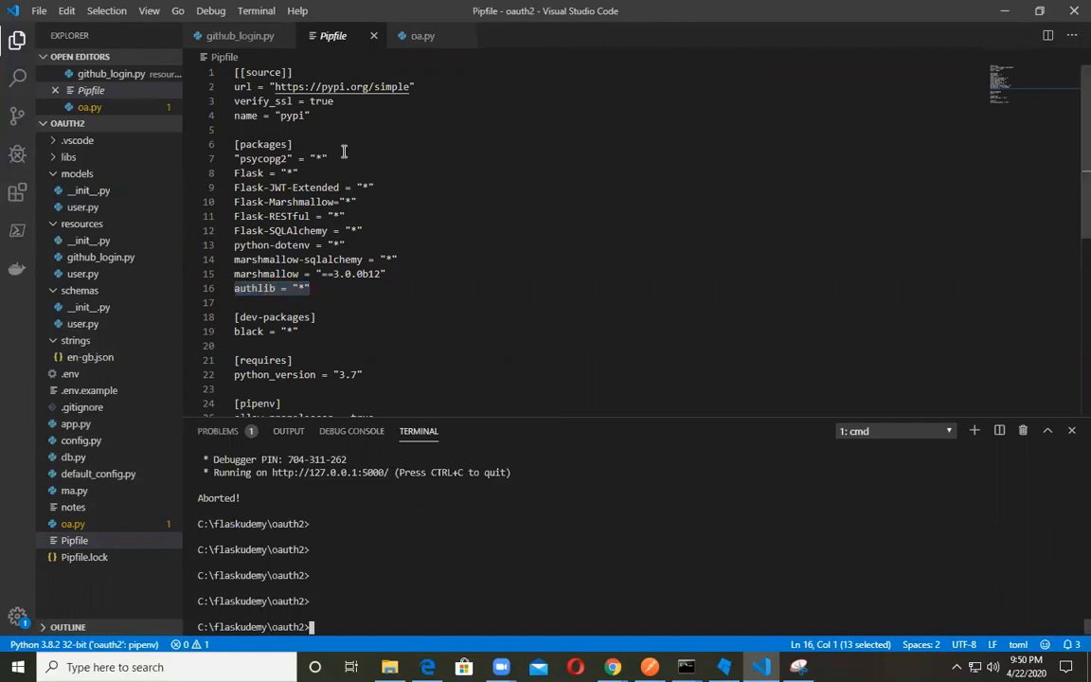
mouse_move(91, 356)
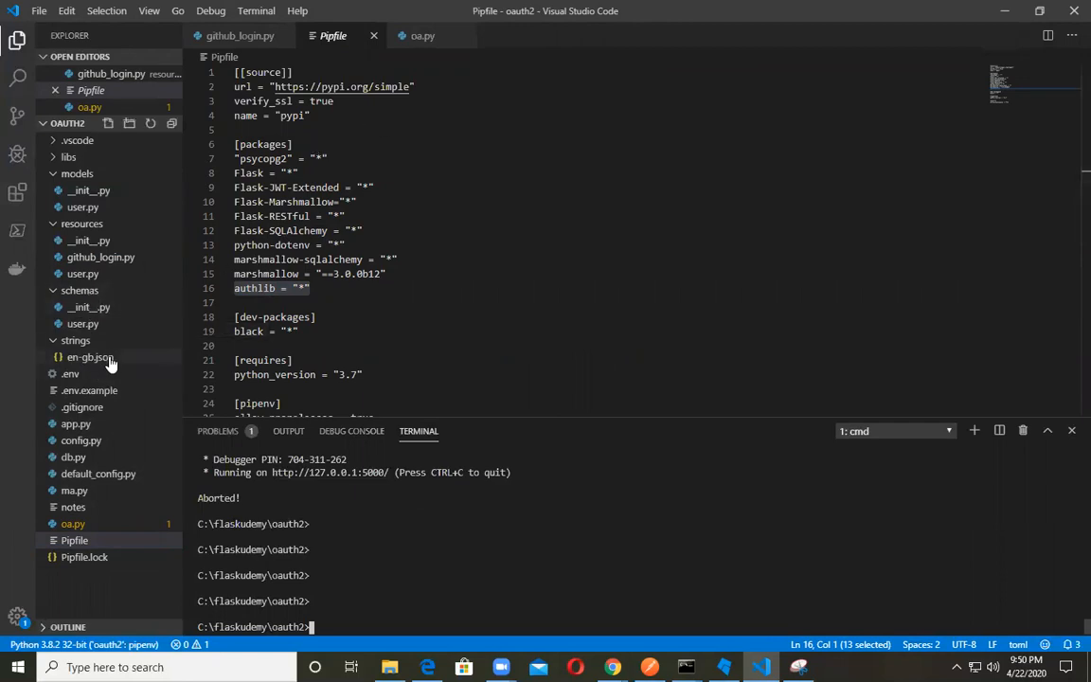
mouse_move(128, 242)
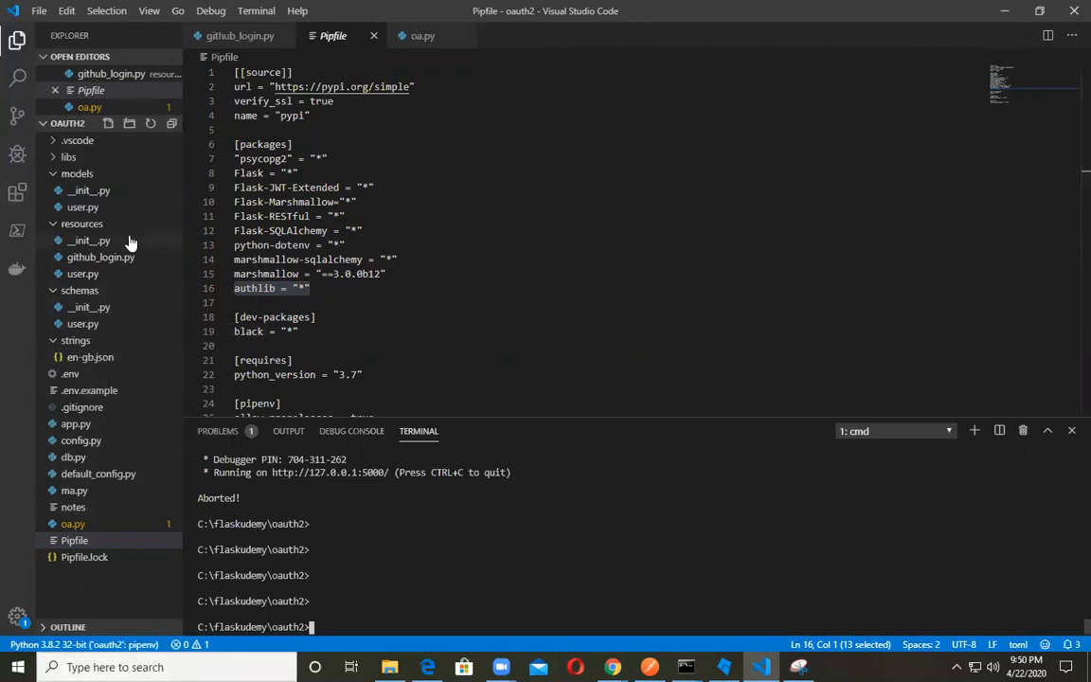
mouse_move(67, 174)
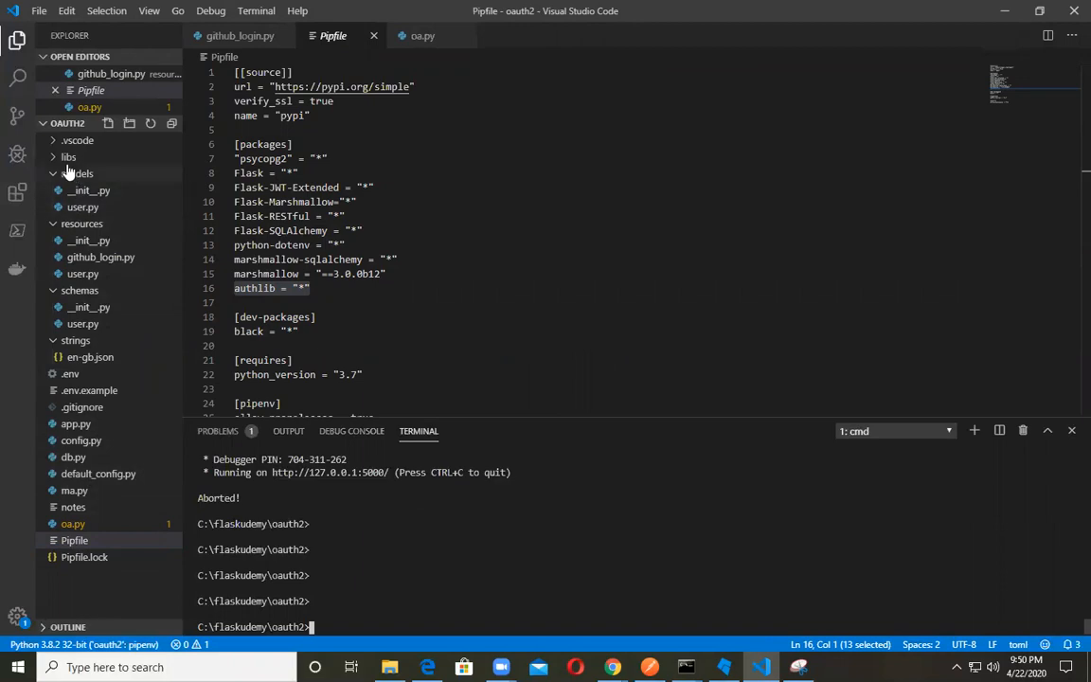
click(68, 155)
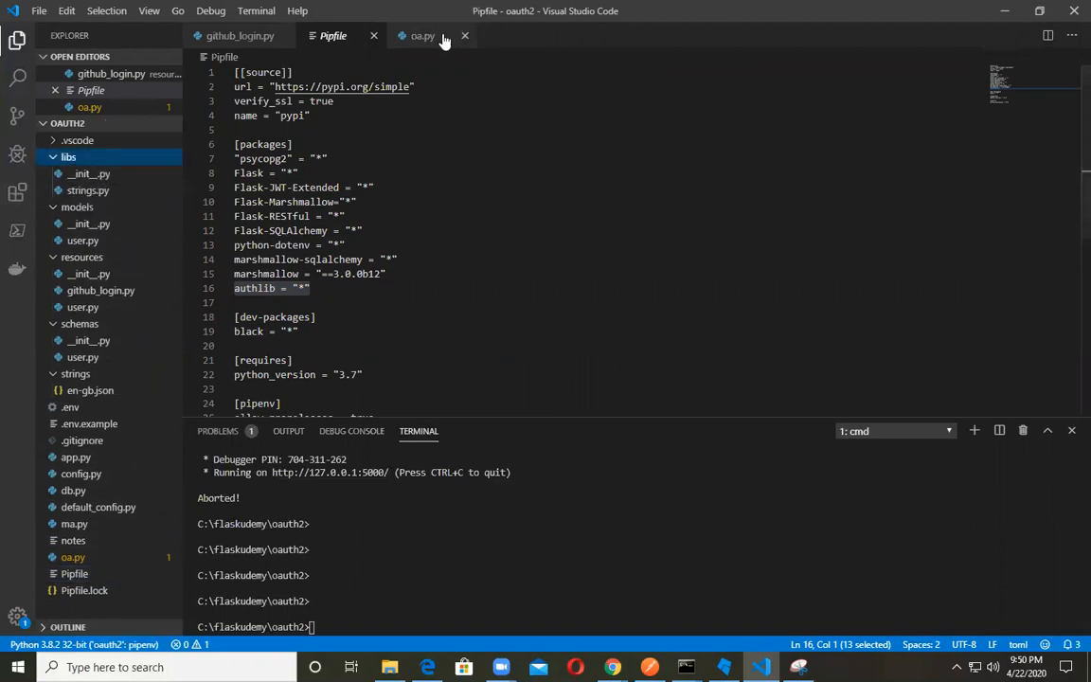
Show oa.py's oauth.register for GitHub and highlight GITHUB_CONSUMER_KEY.
click(422, 36)
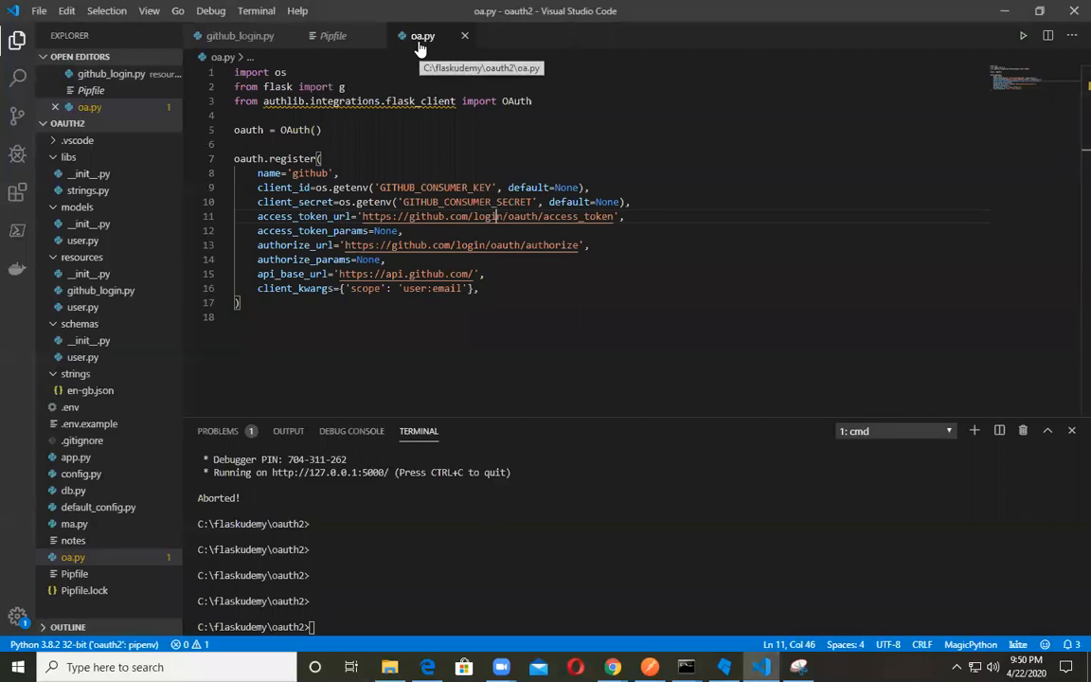
mouse_move(85, 523)
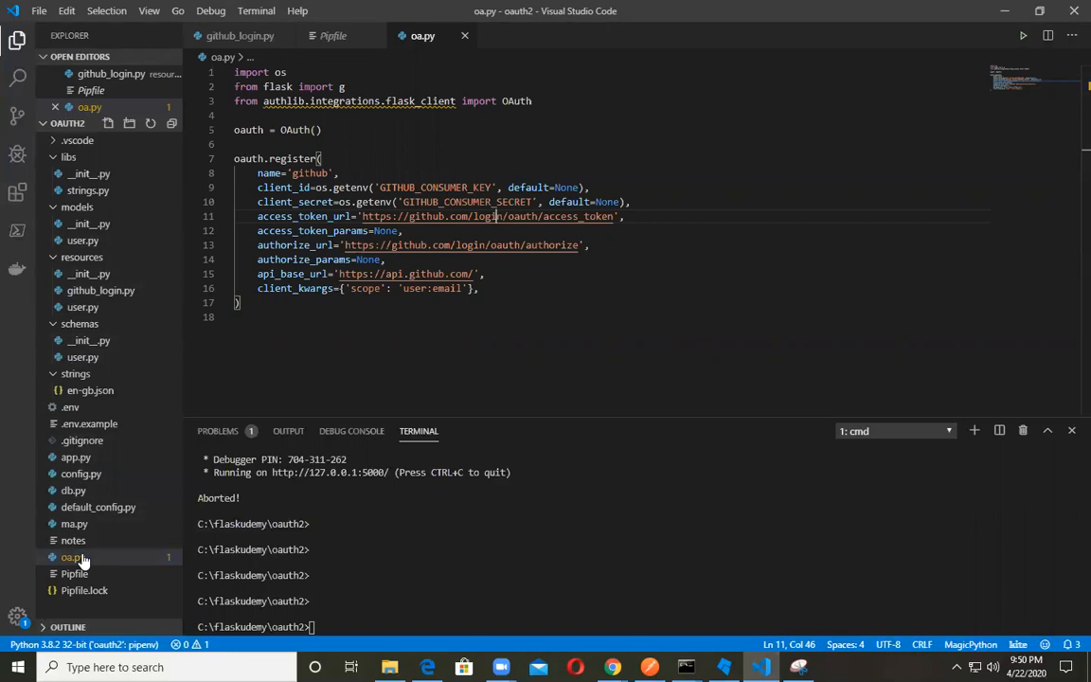
mouse_move(405, 70)
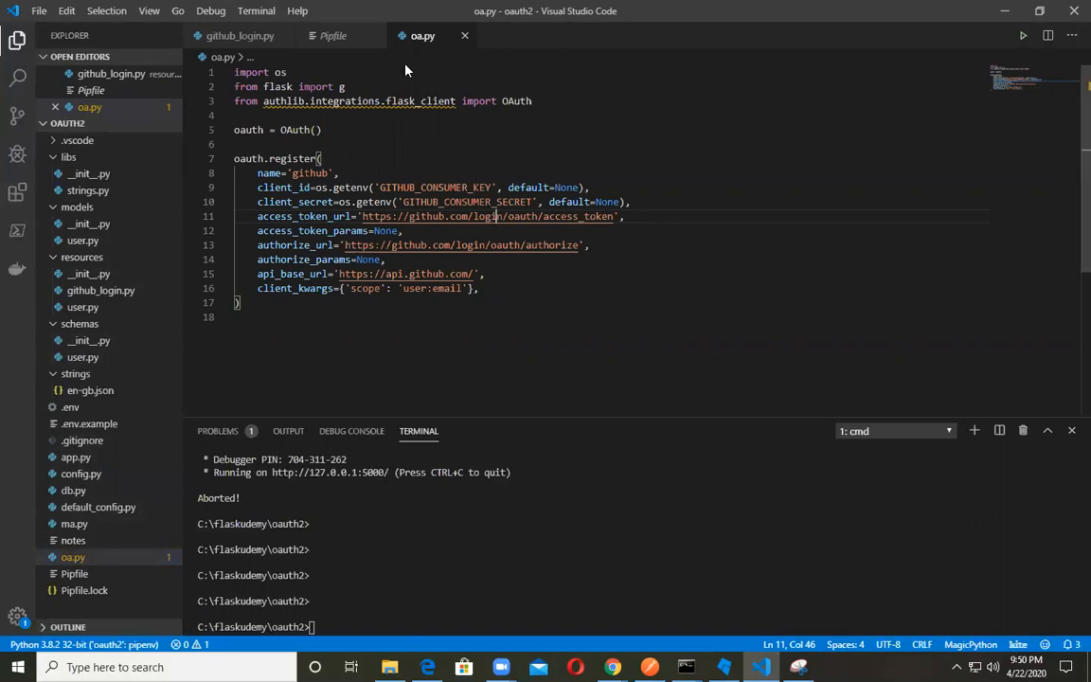
mouse_move(422, 36)
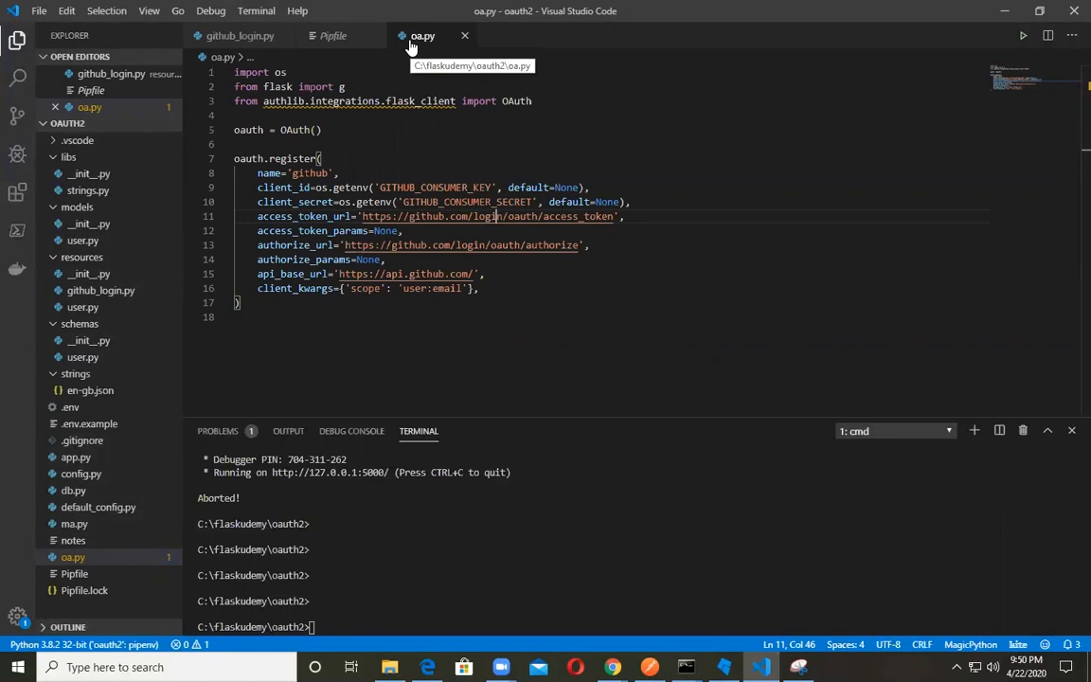
mouse_move(383, 155)
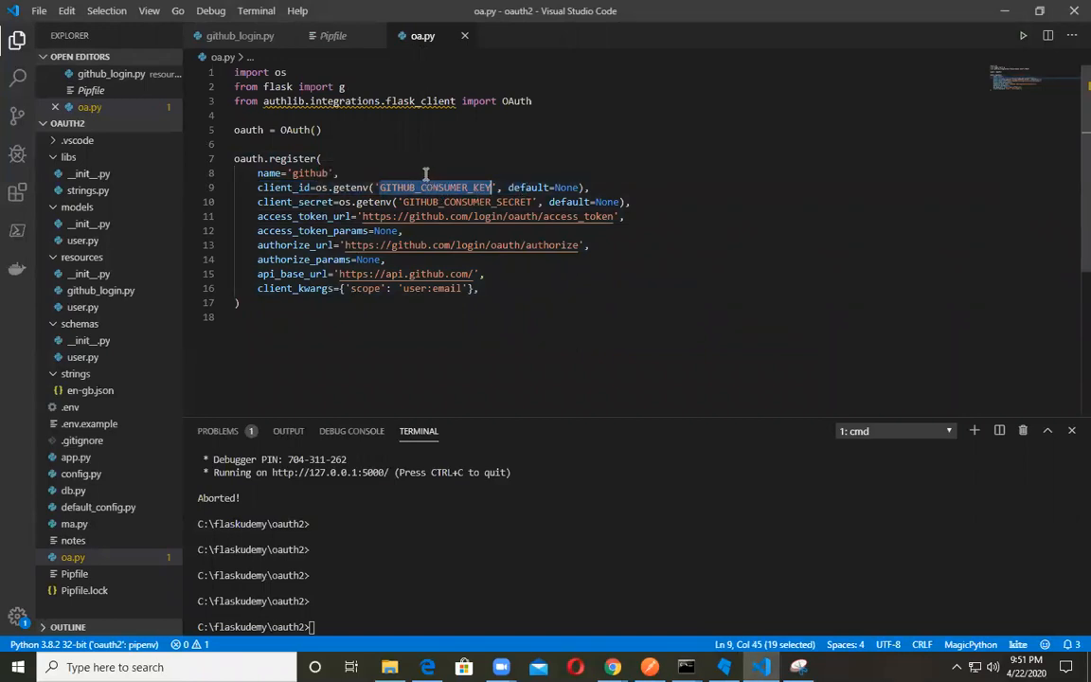
mouse_move(266, 201)
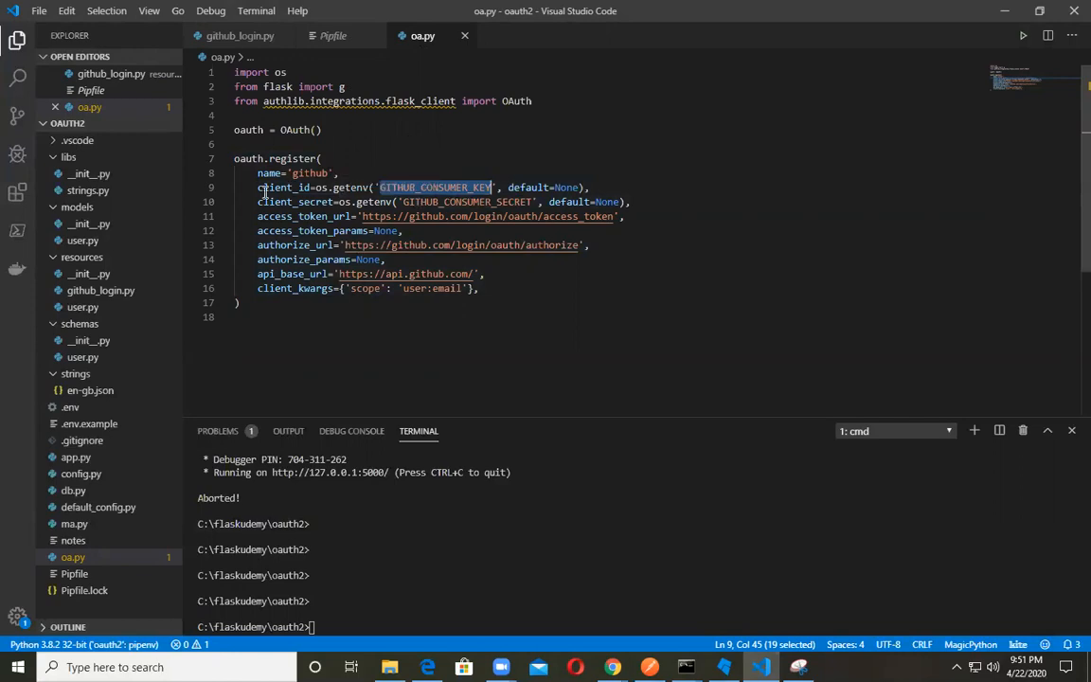
drag(258, 174, 506, 288)
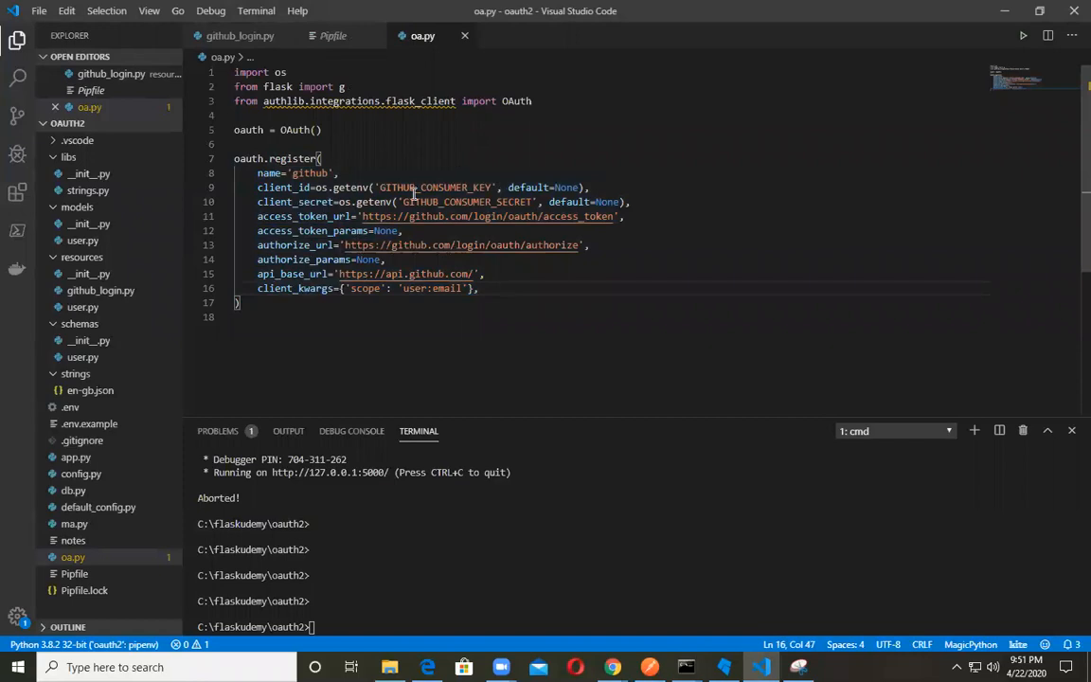
mouse_move(413, 187)
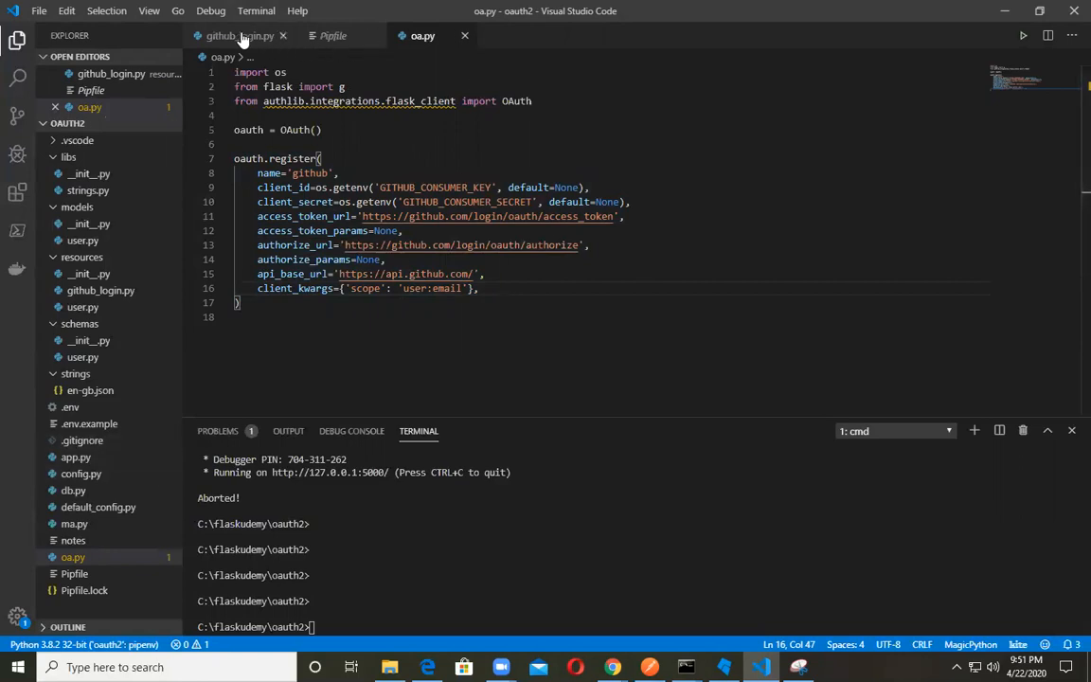
Review github_login.py's import of oauth from oa, then return to oa.py.
click(239, 35)
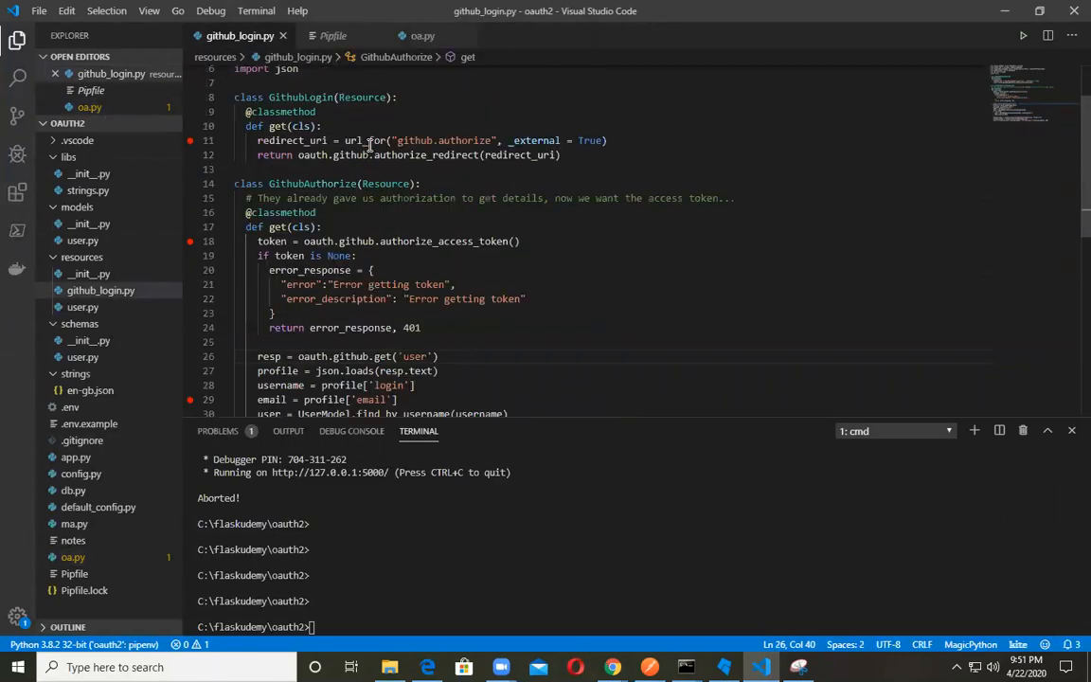
scroll(up, 3)
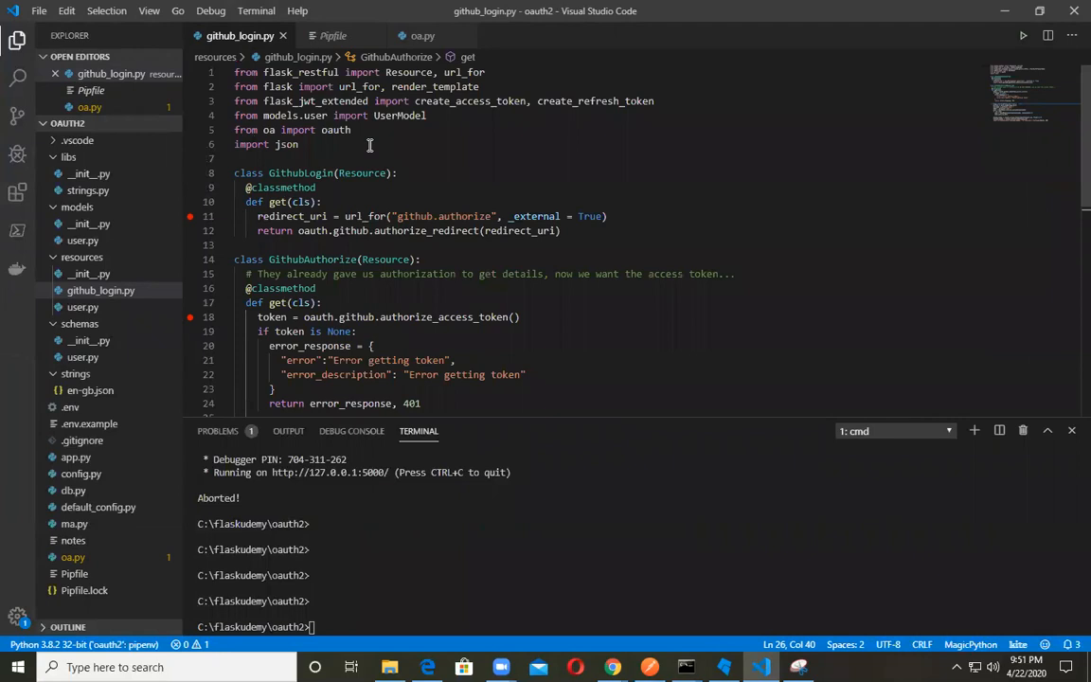
mouse_move(443, 101)
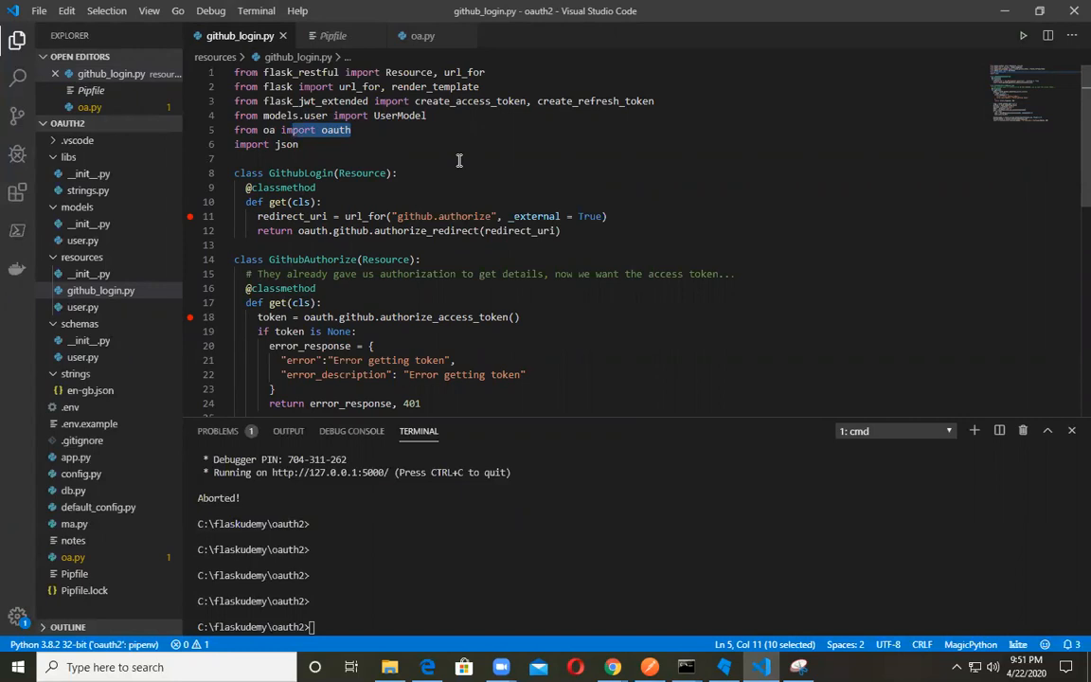
scroll(down, 3)
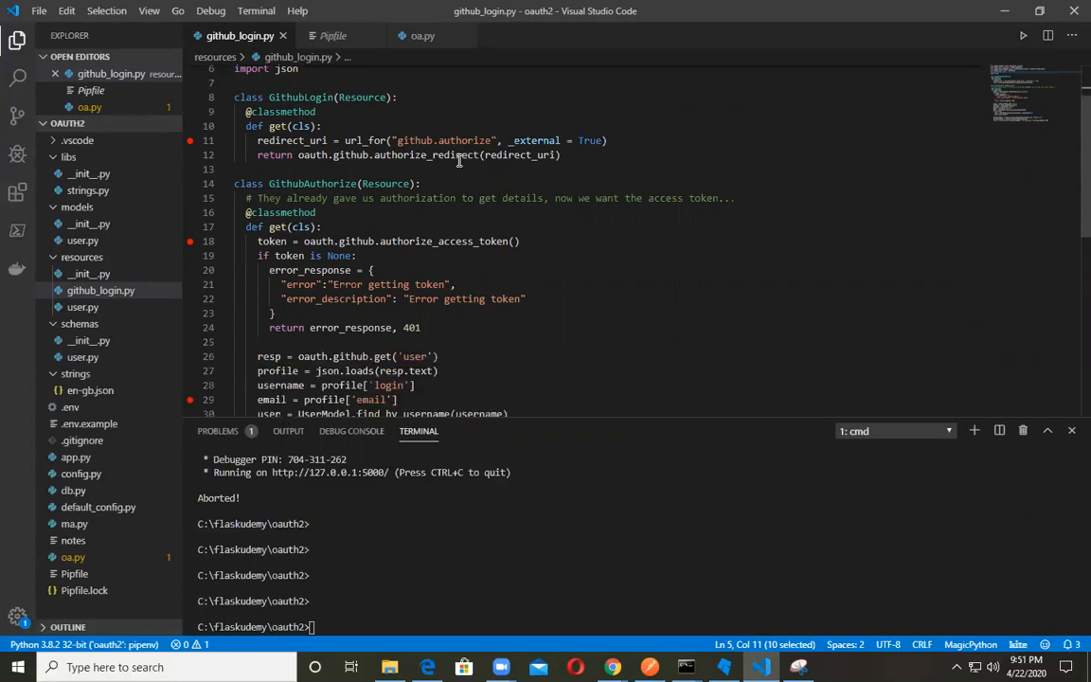
mouse_move(319, 190)
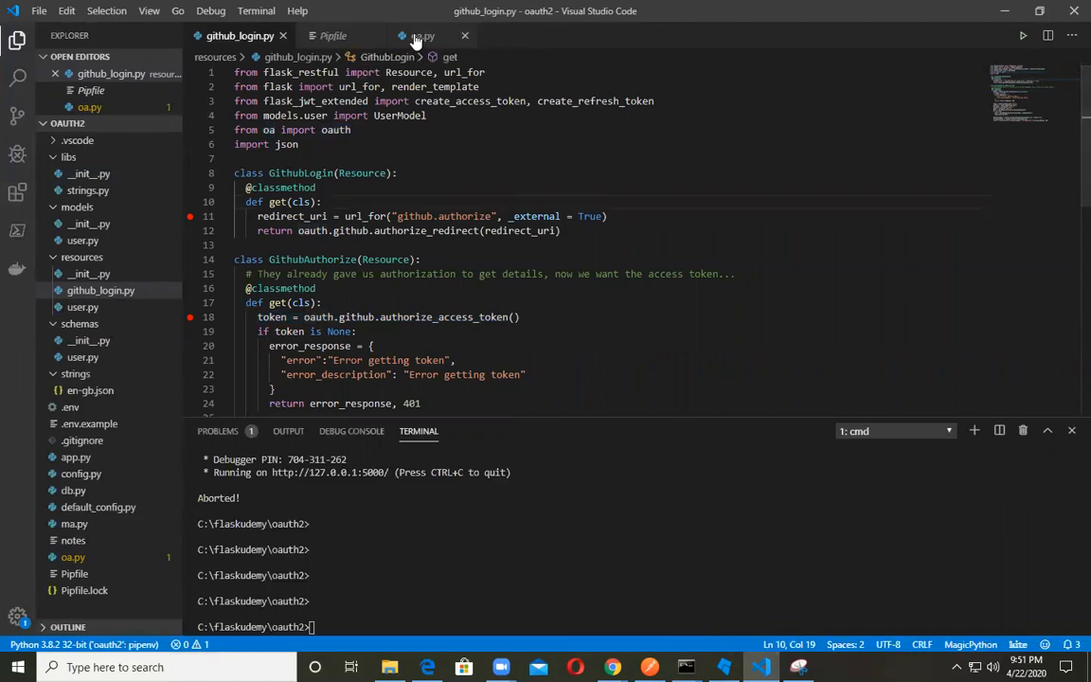
click(422, 36)
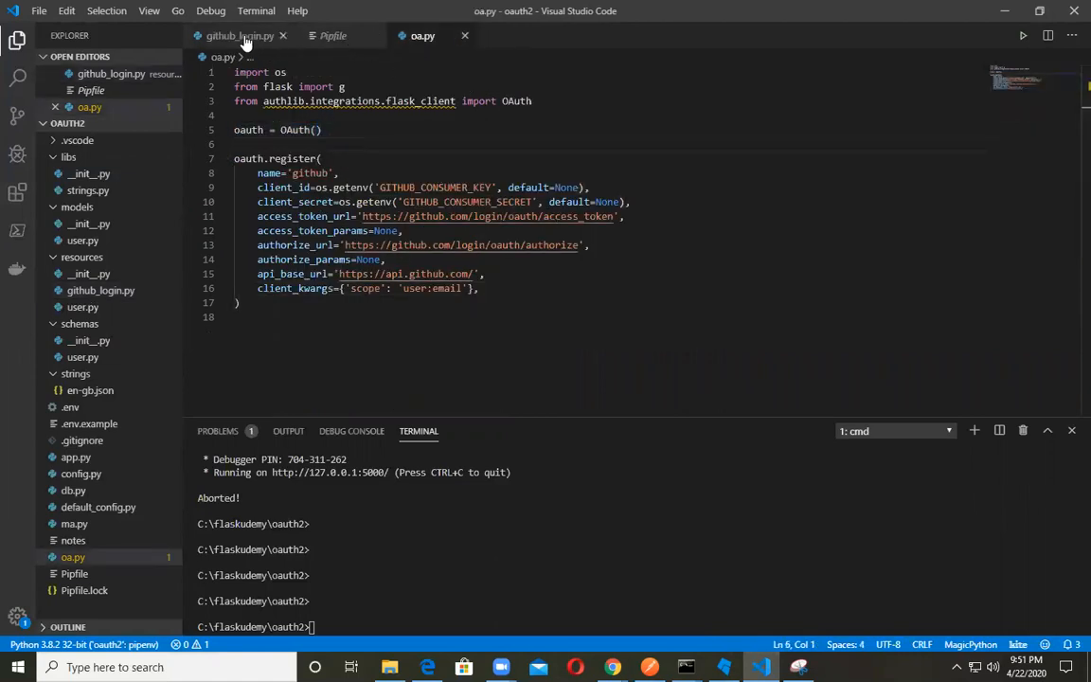
In github_login.py, review the authorize_access_token call and the token variable in GithubAuthorize.
click(239, 35)
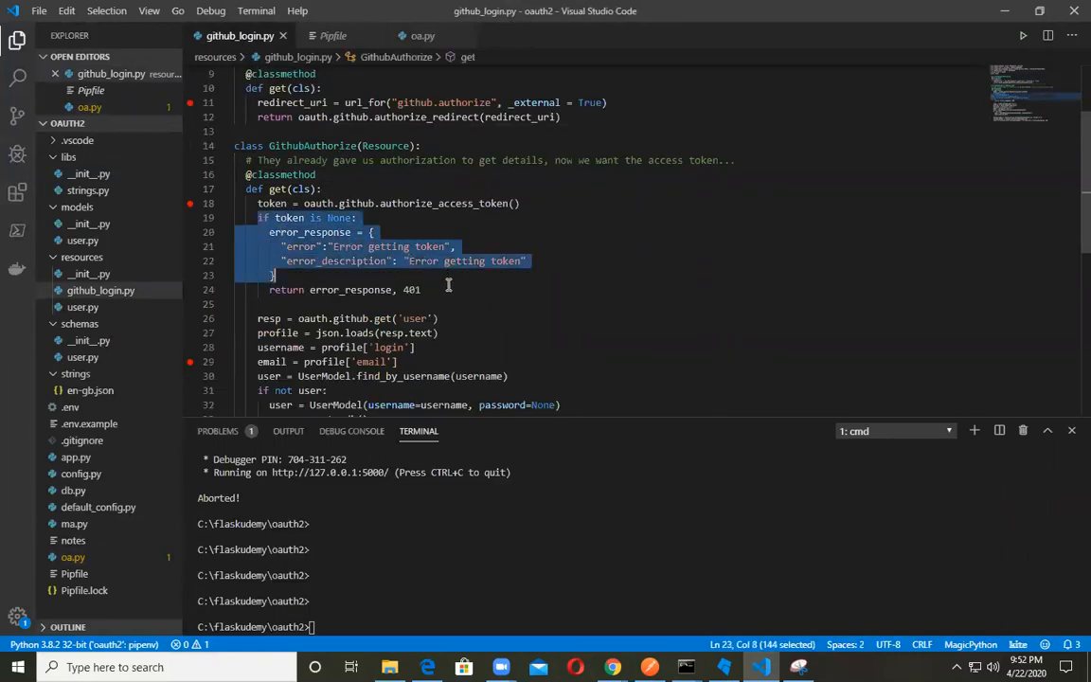
click(452, 290)
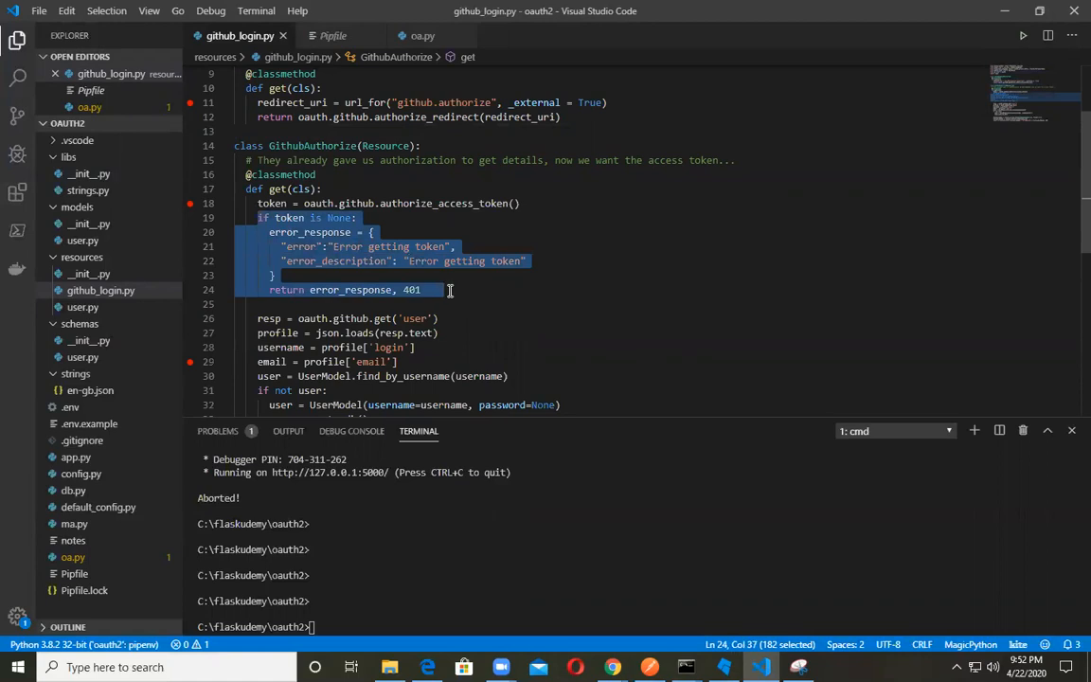
click(440, 203)
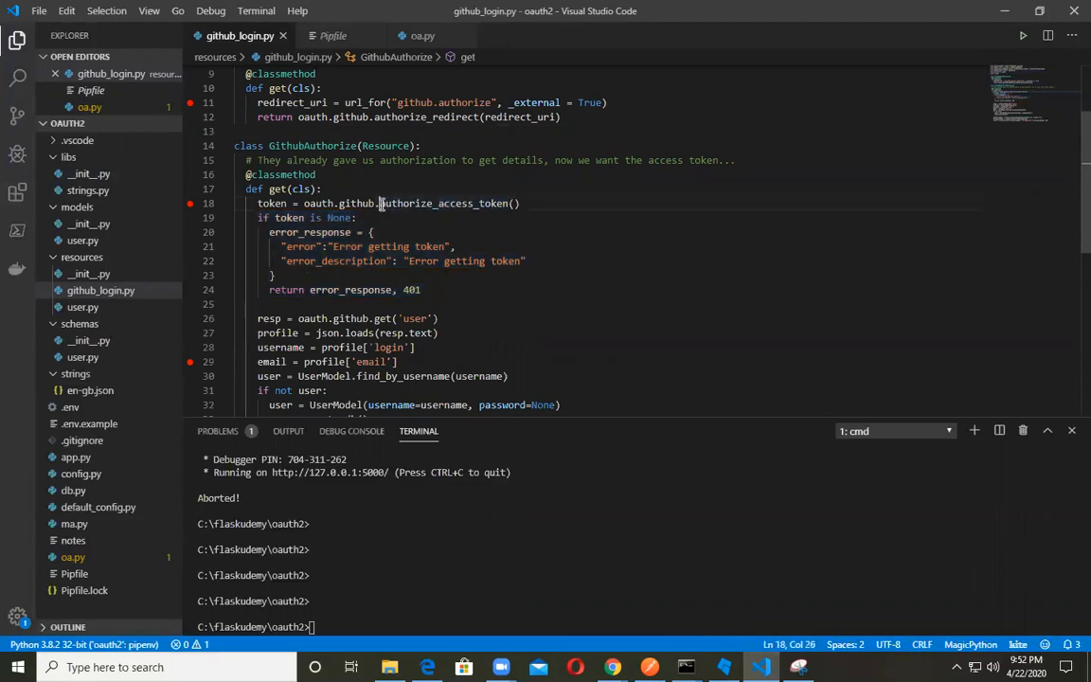
double_click(446, 203)
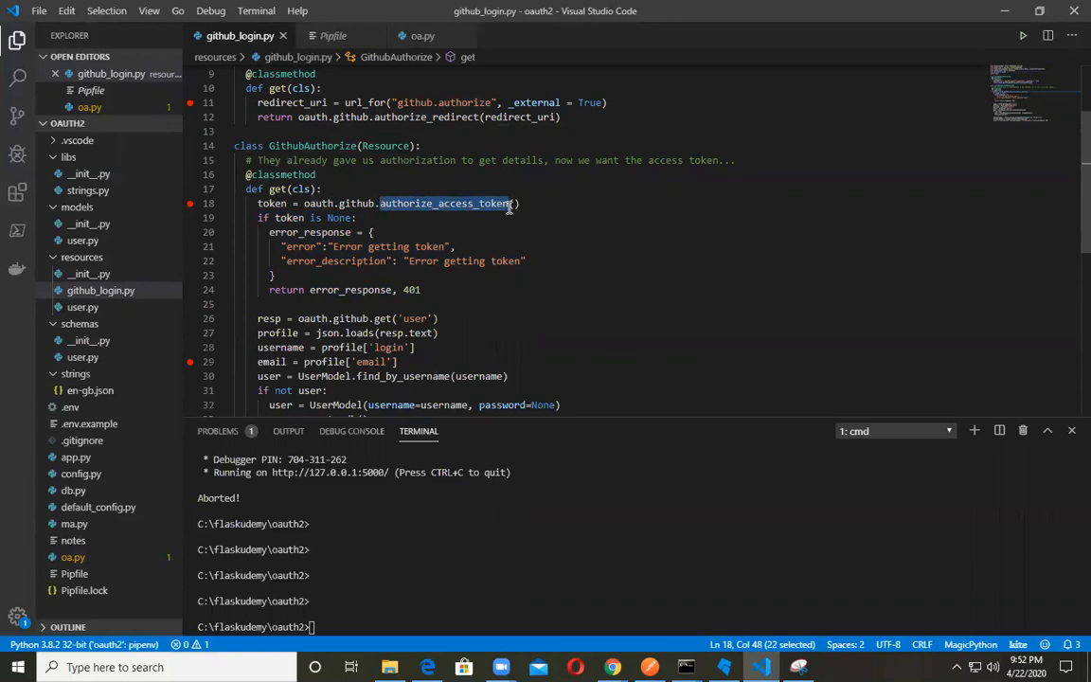
mouse_move(417, 207)
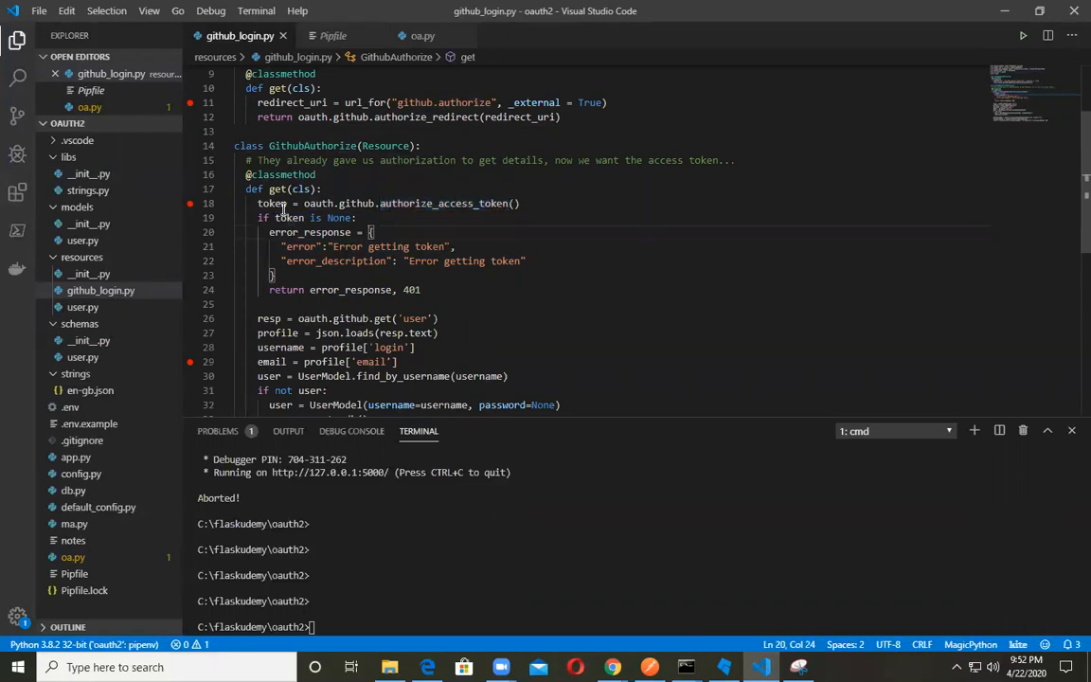
mouse_move(319, 216)
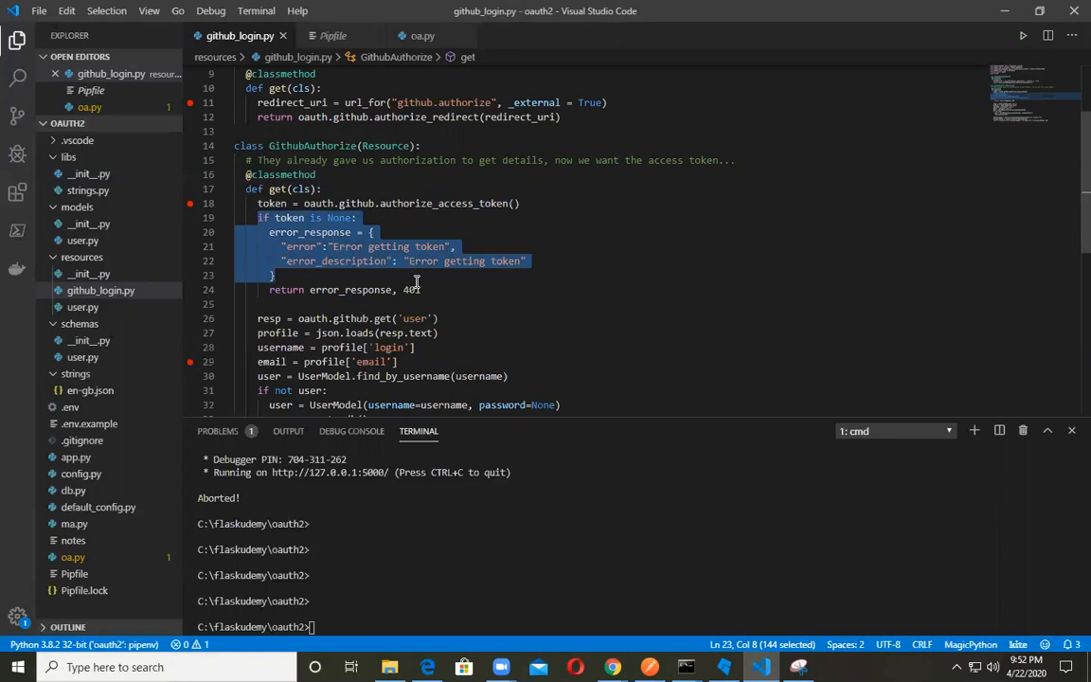
double_click(273, 203)
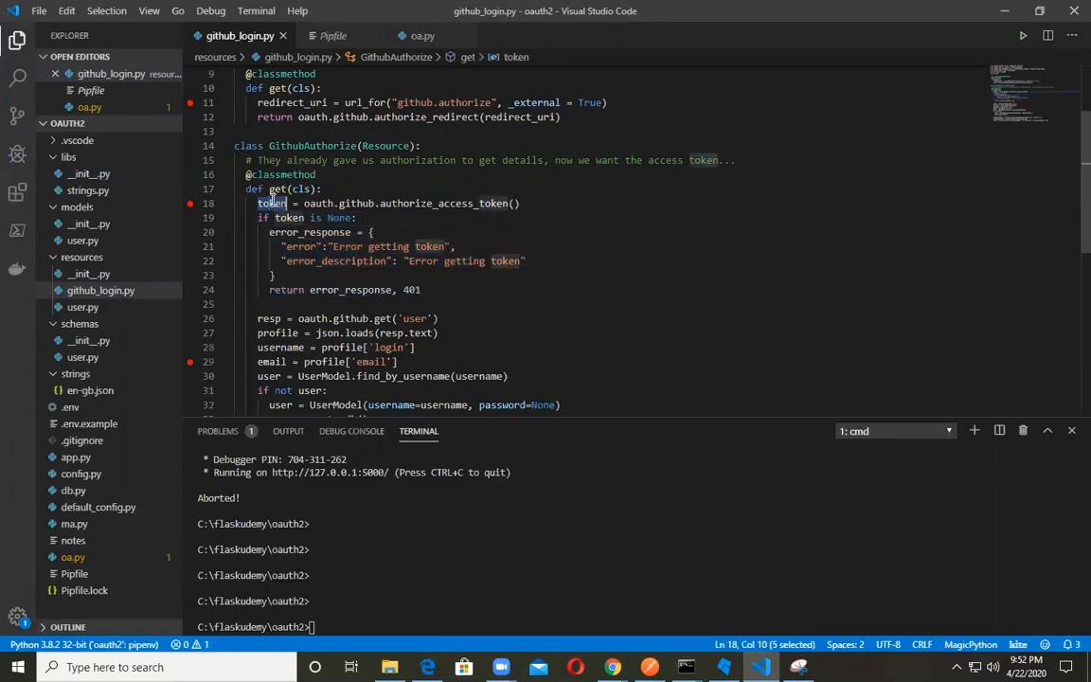
scroll(up, 3)
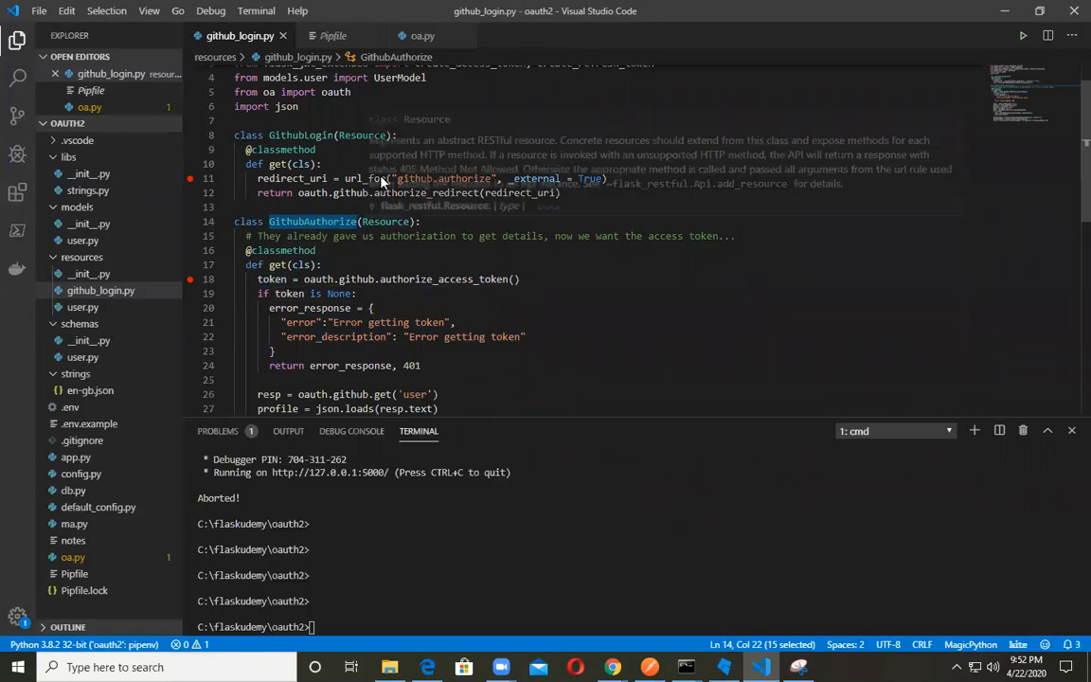
mouse_move(410, 179)
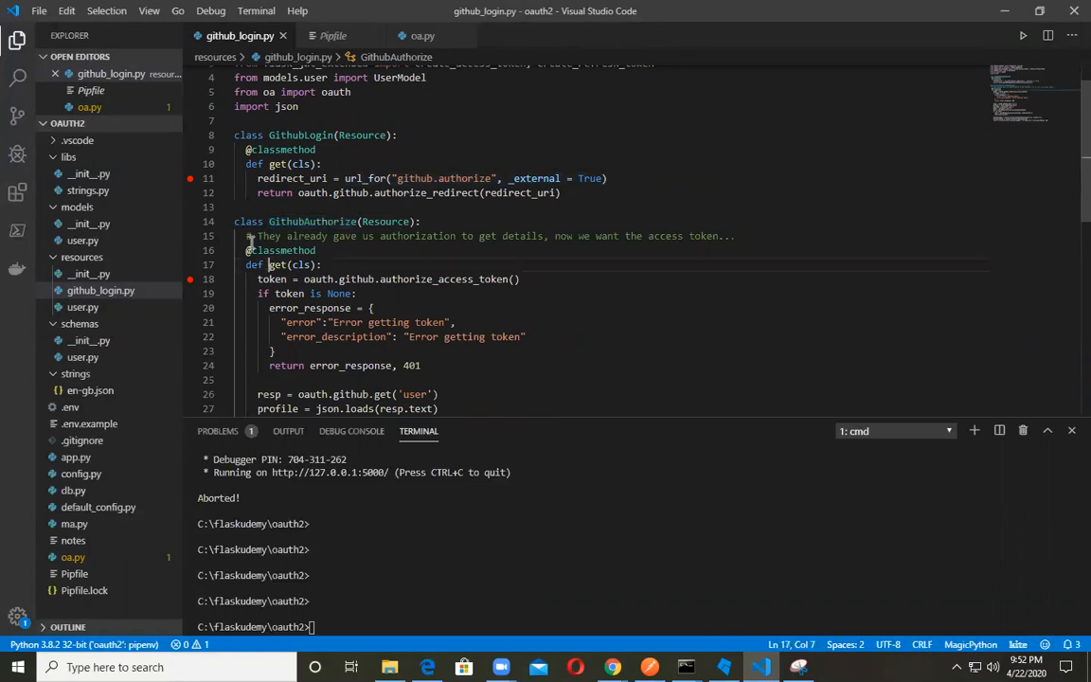
Review the missing-token 401 error block and the user lookup with returned tokens.
click(421, 364)
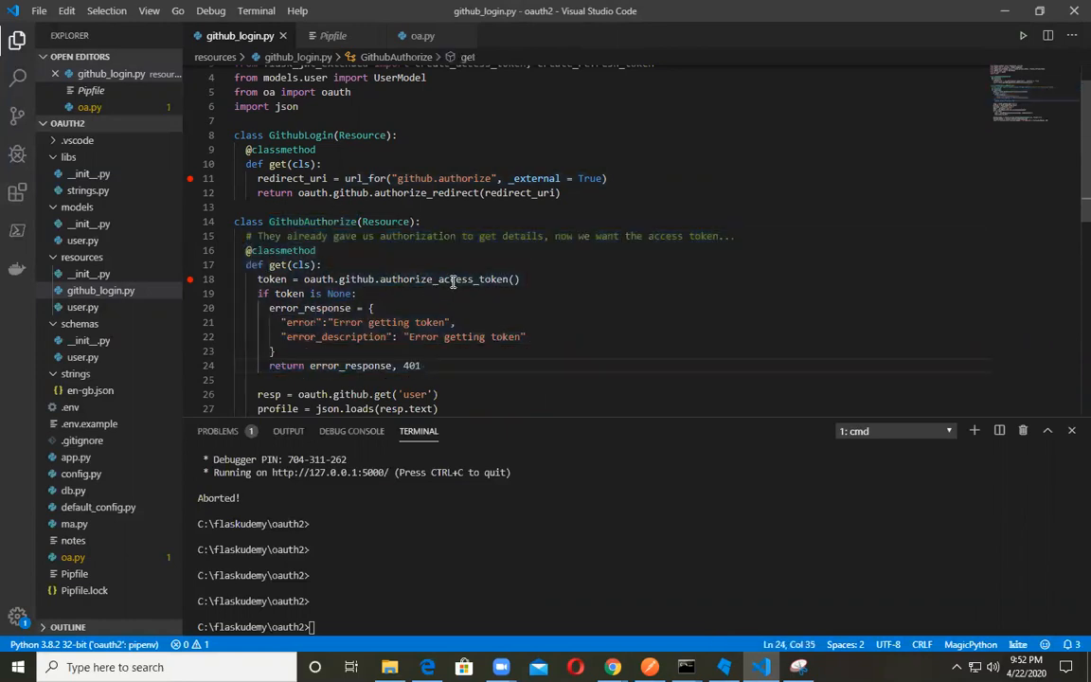
double_click(445, 278)
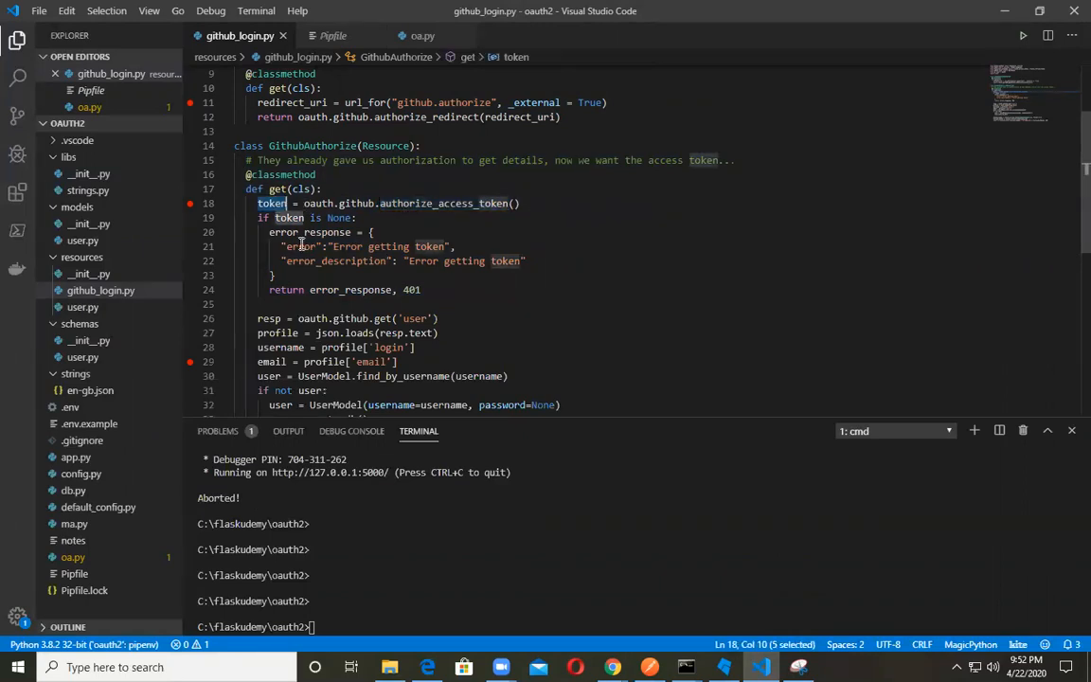
drag(258, 203, 434, 289)
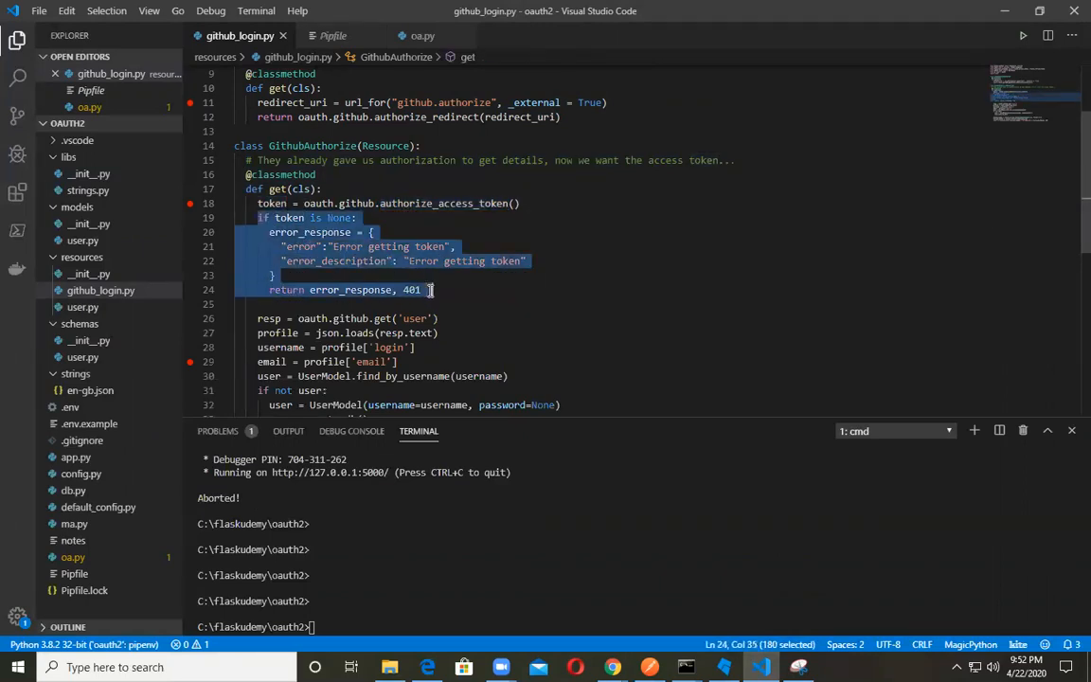
click(301, 247)
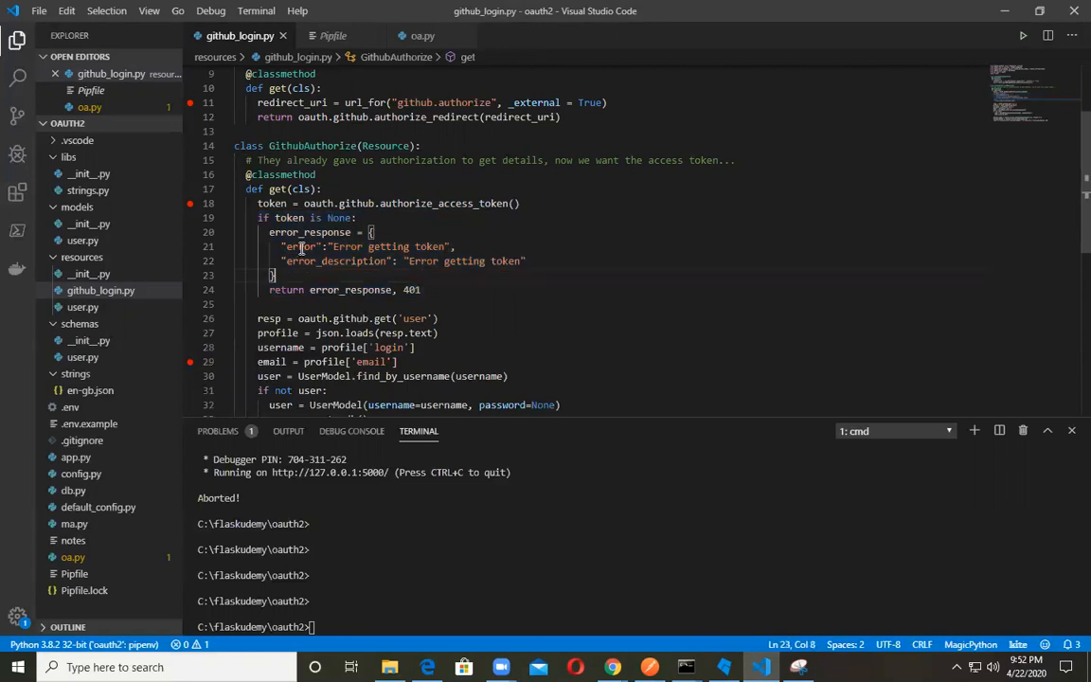
click(421, 290)
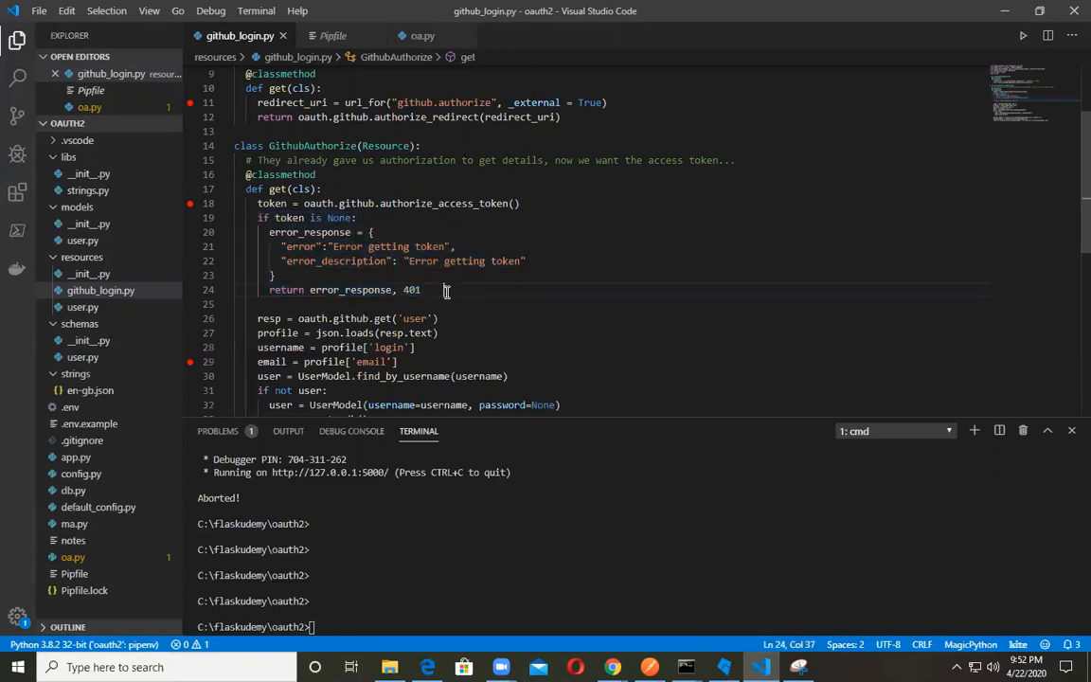
scroll(down, 3)
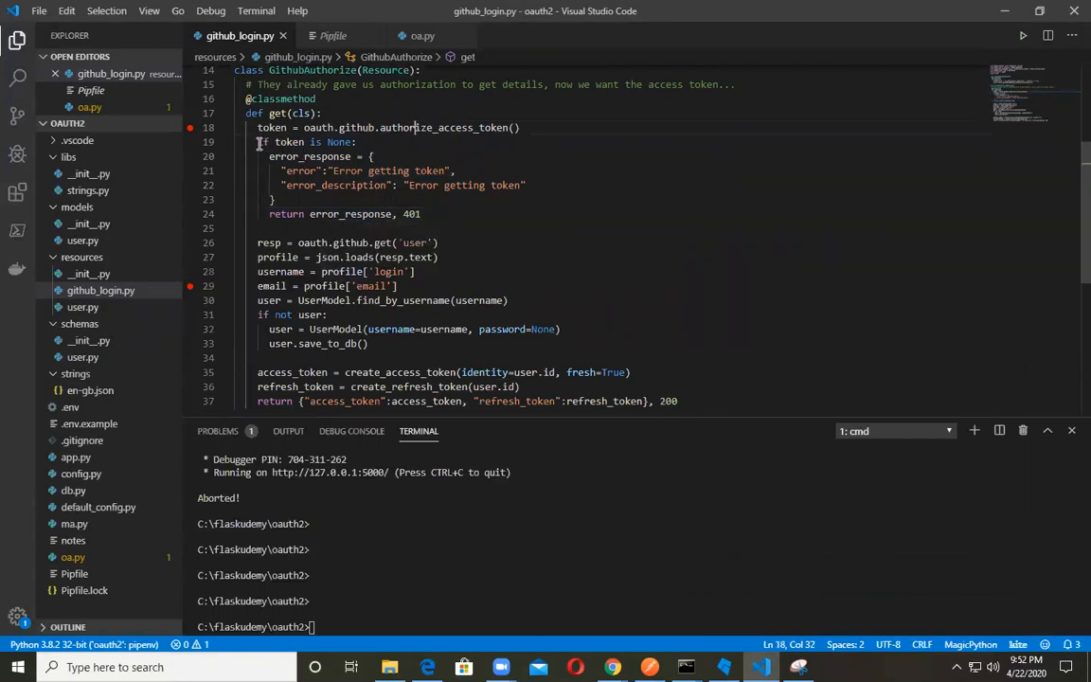
click(425, 212)
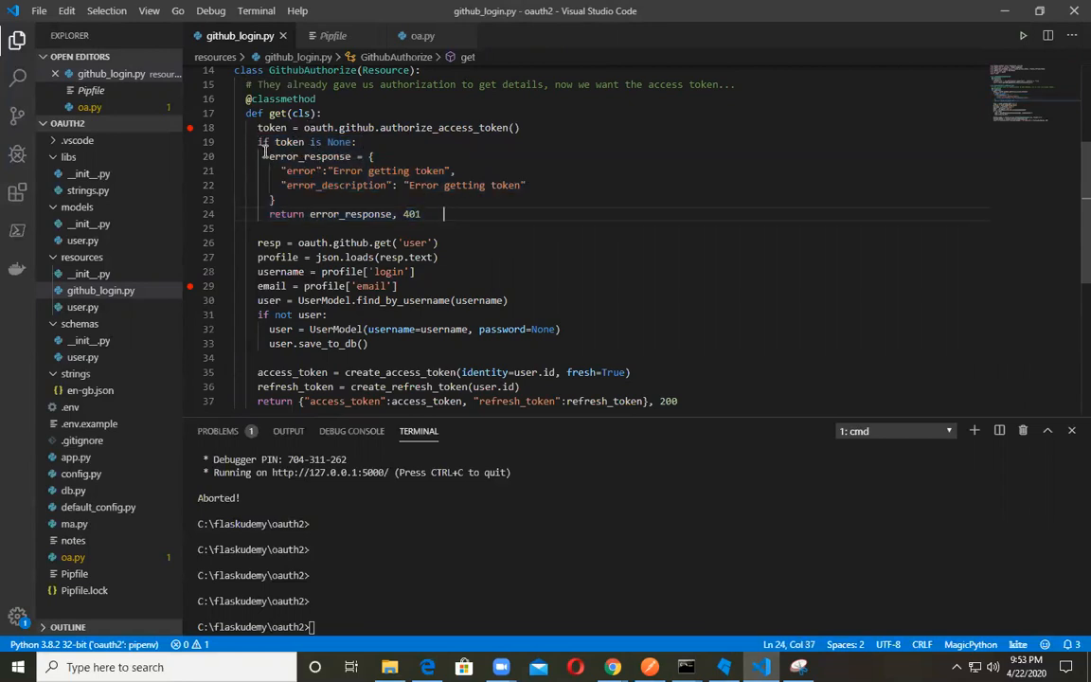
mouse_move(301, 242)
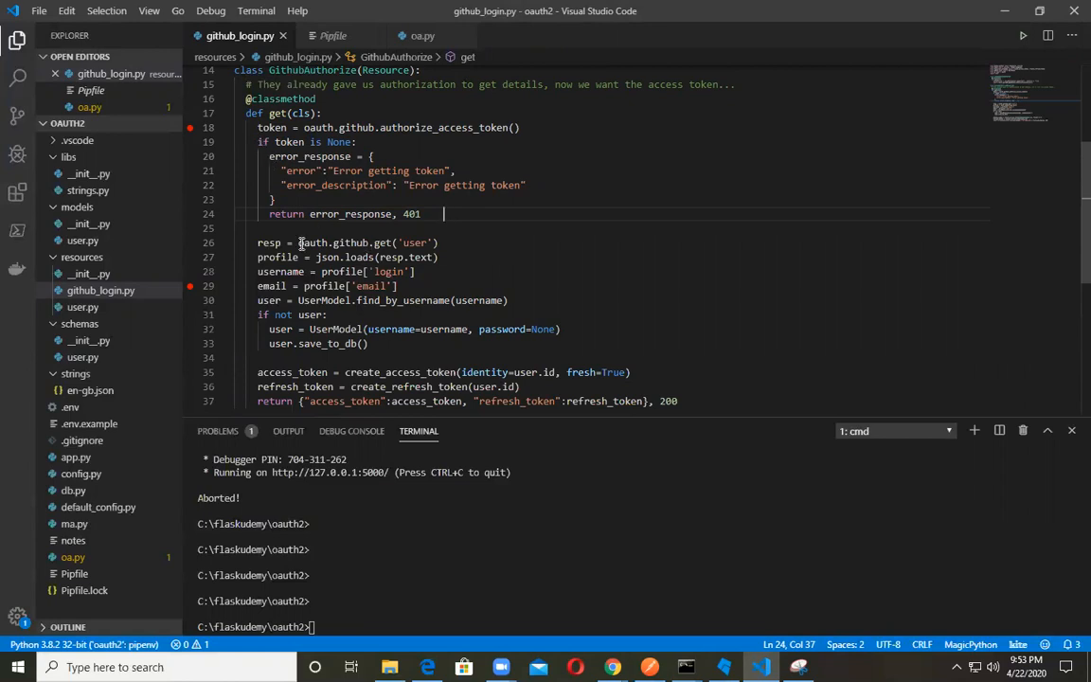
drag(258, 242, 415, 273)
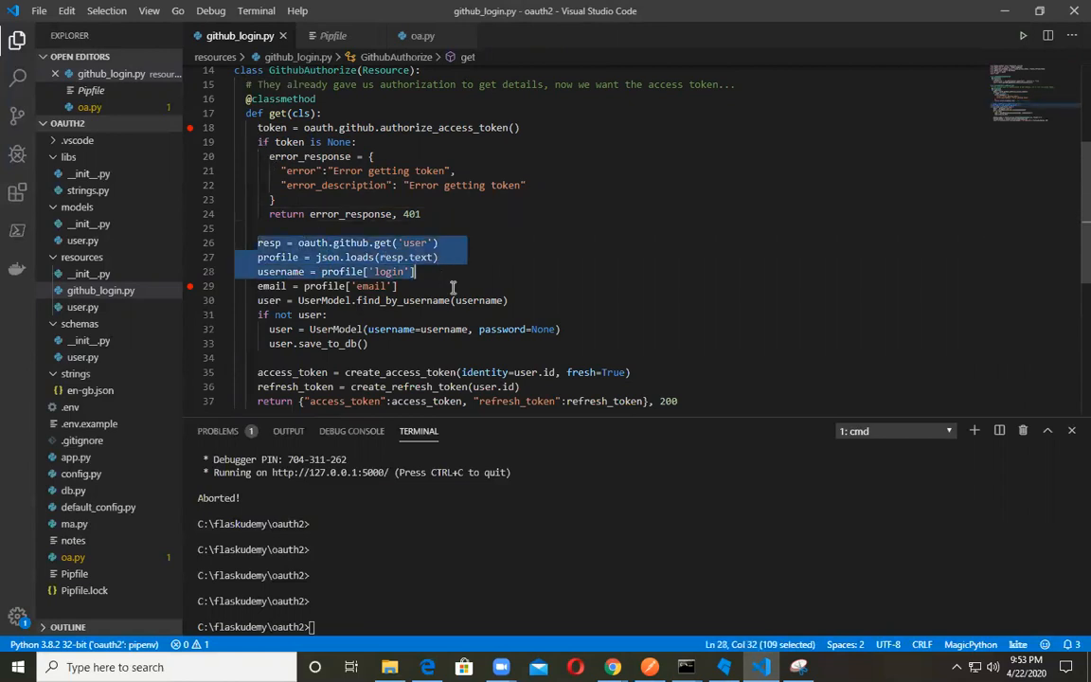
click(521, 286)
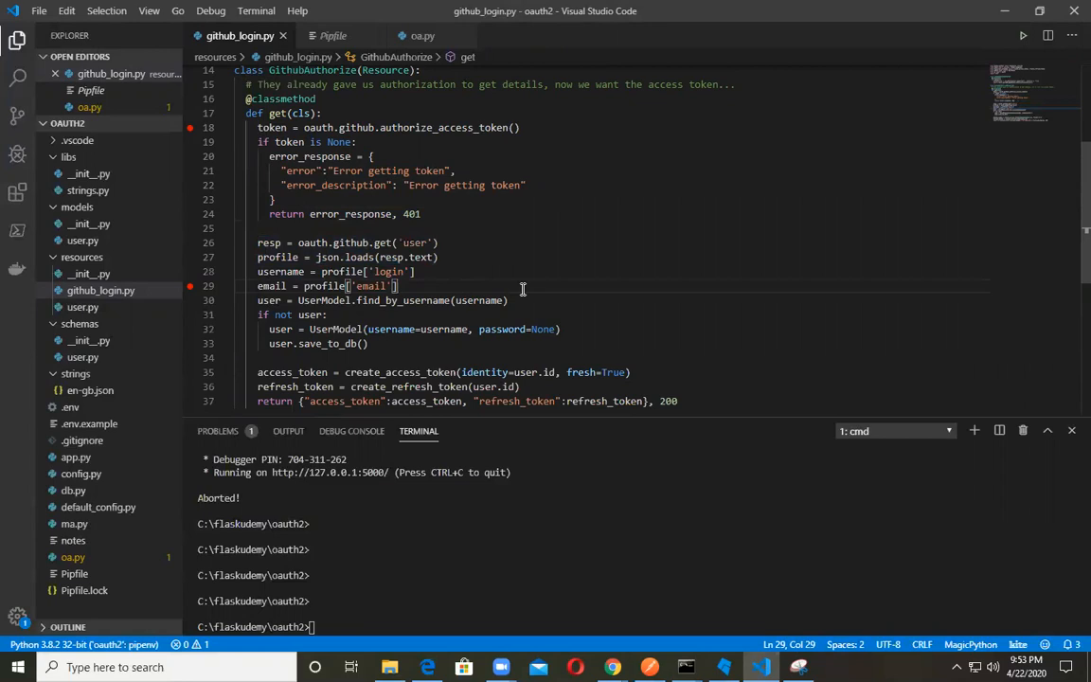
mouse_move(349, 243)
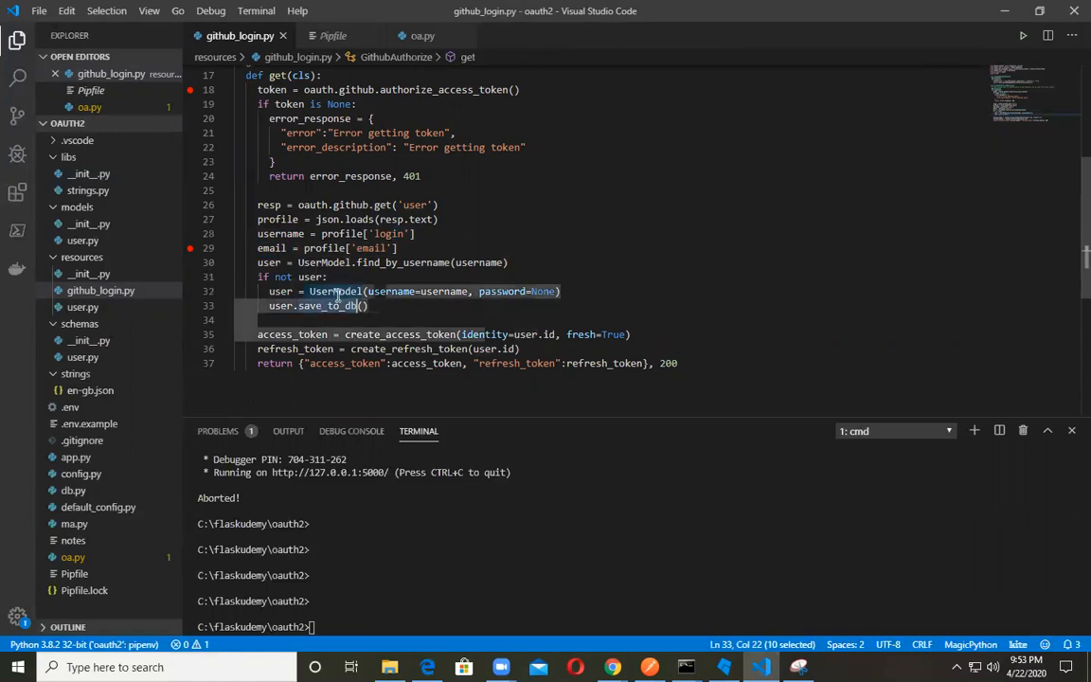
double_click(400, 333)
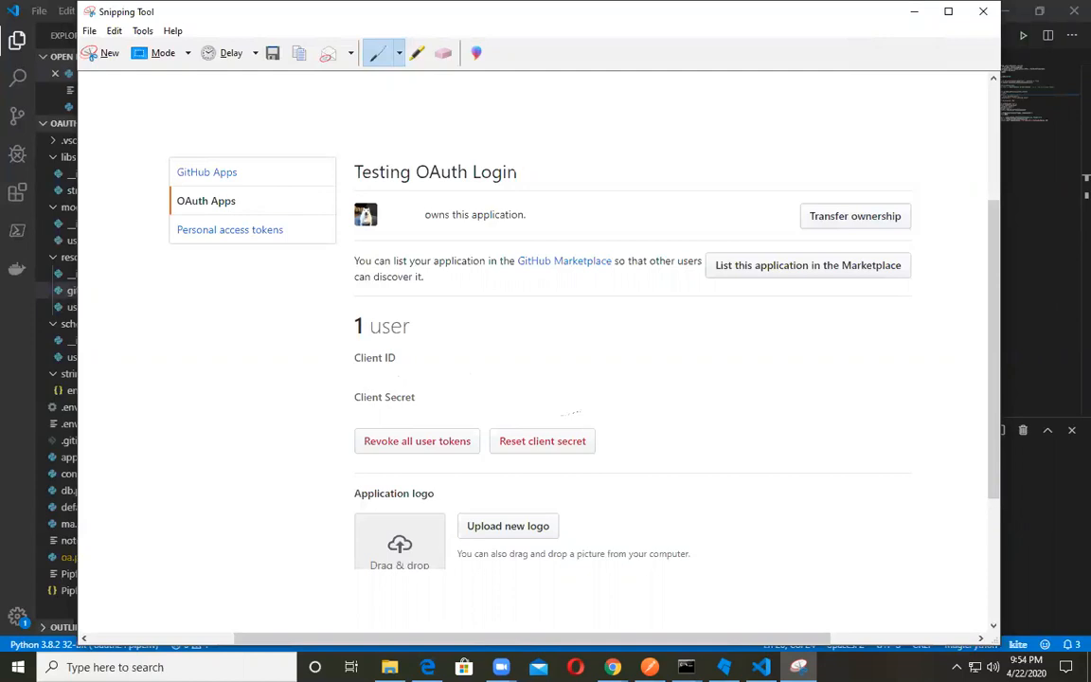
mouse_move(476, 53)
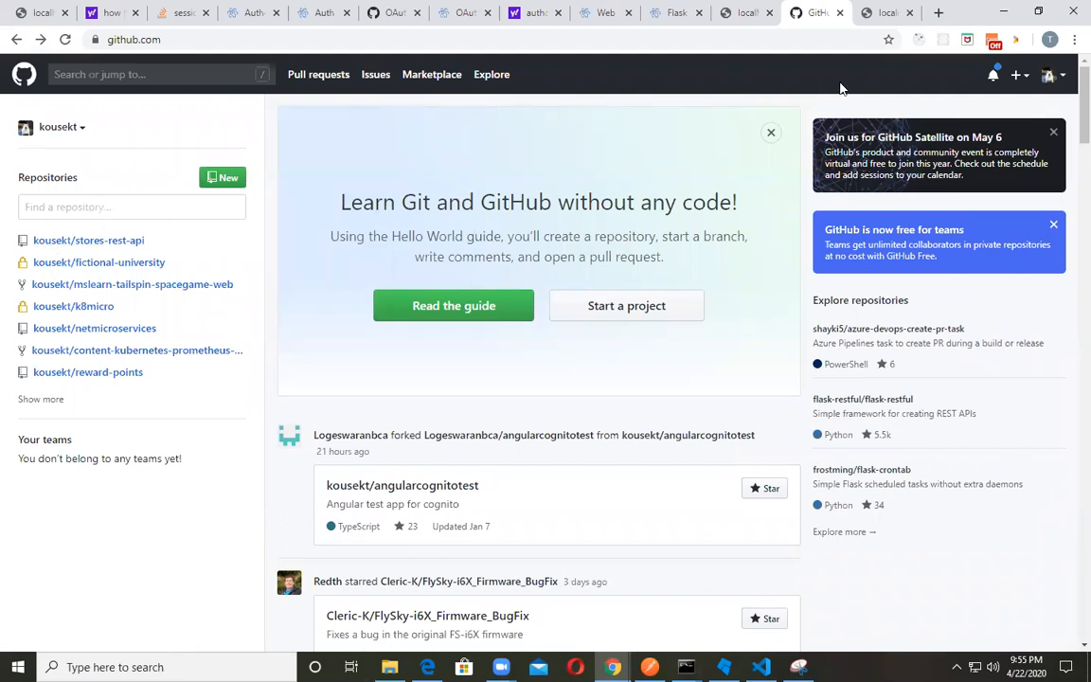
mouse_move(1051, 77)
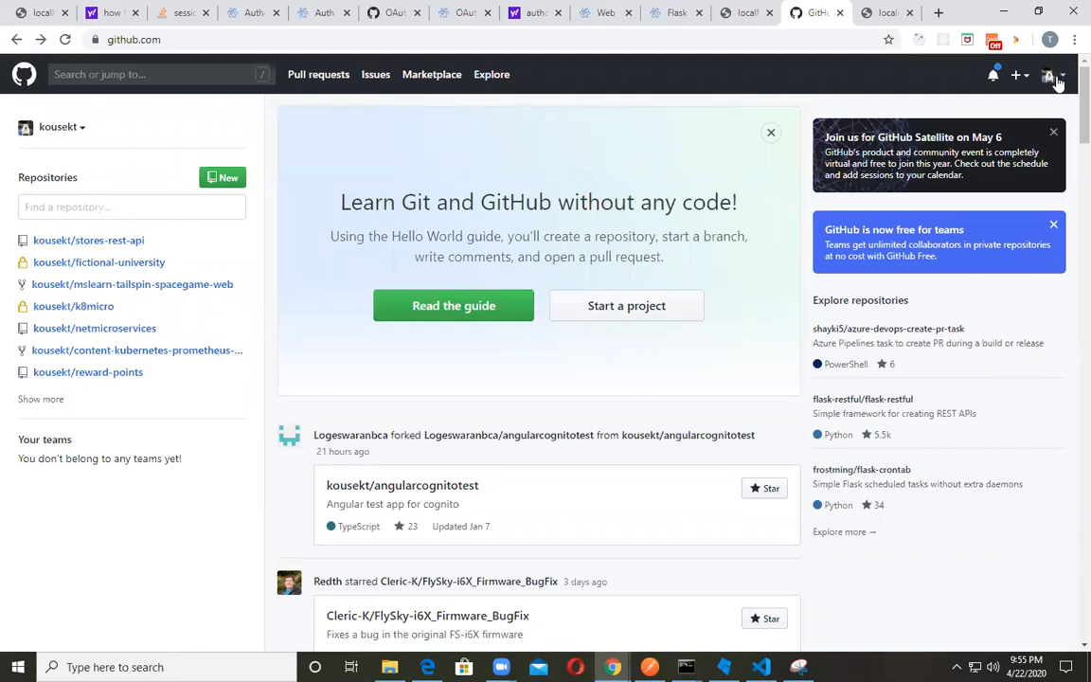
In GitHub's Developer settings, list the registered OAuth apps and view the localhost authorized callback tokens.
click(1050, 78)
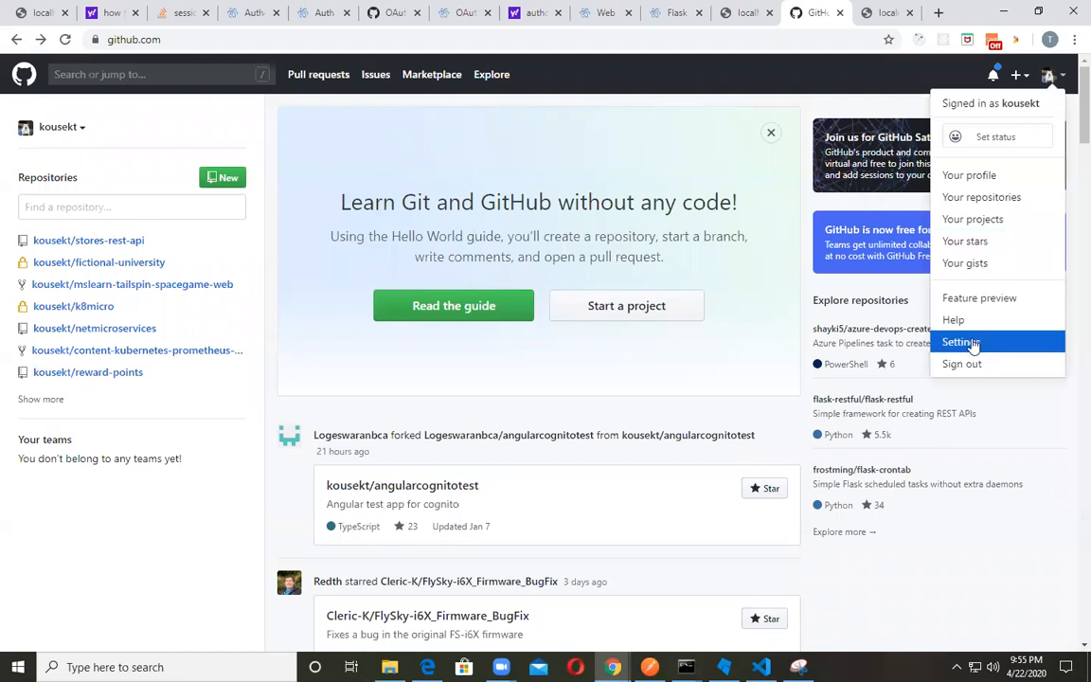
click(961, 341)
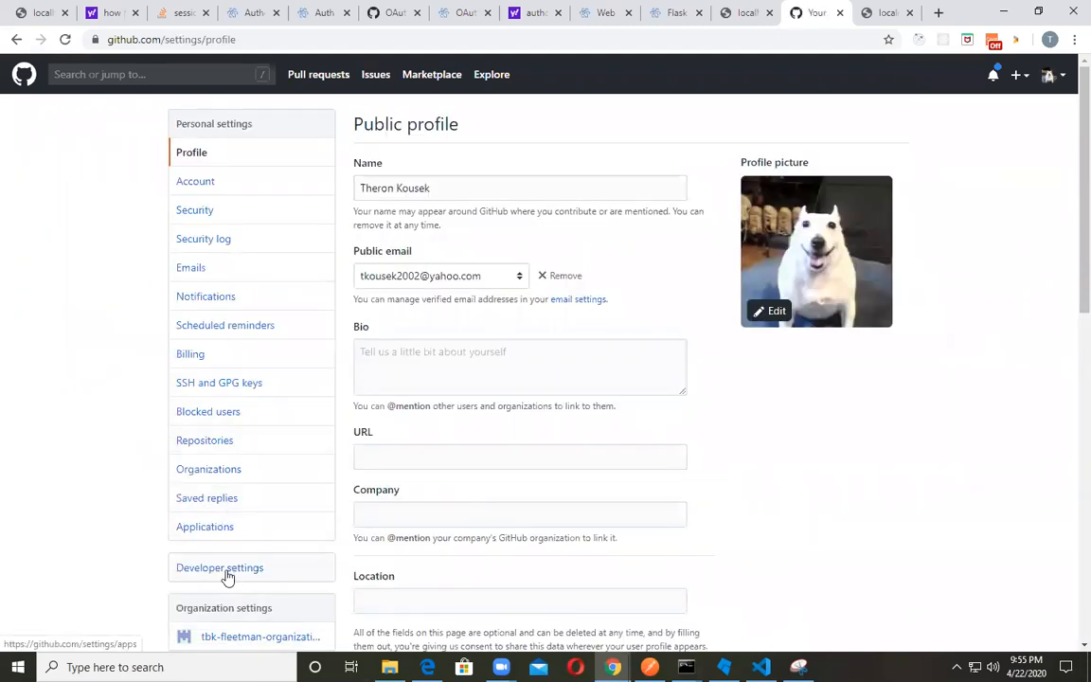
click(220, 569)
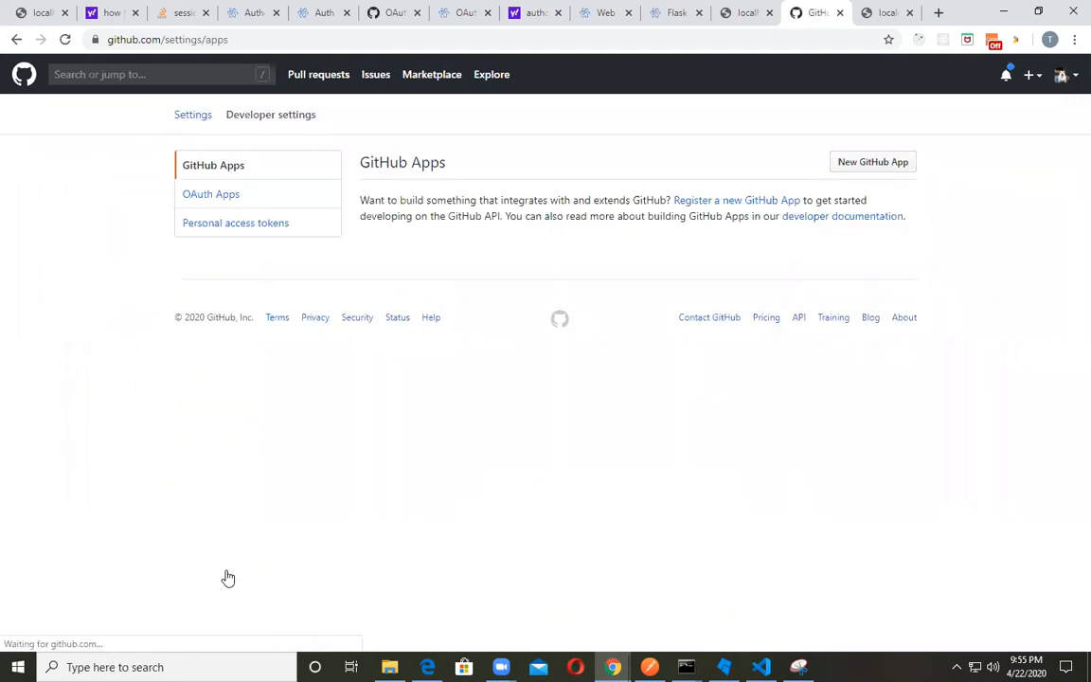
mouse_move(210, 194)
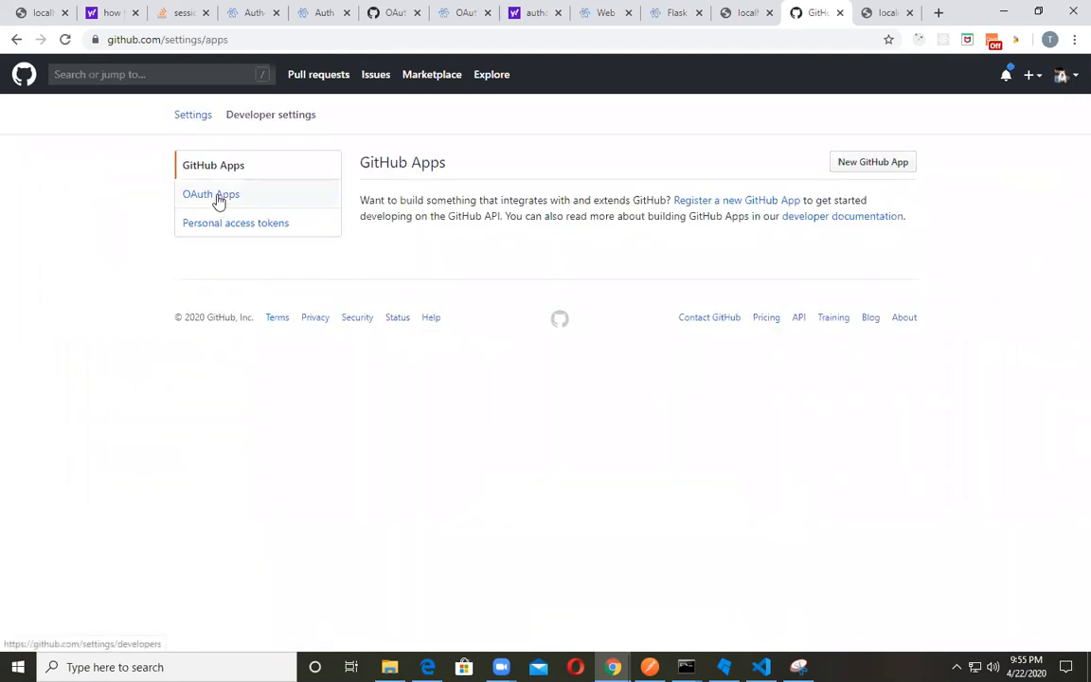
click(213, 193)
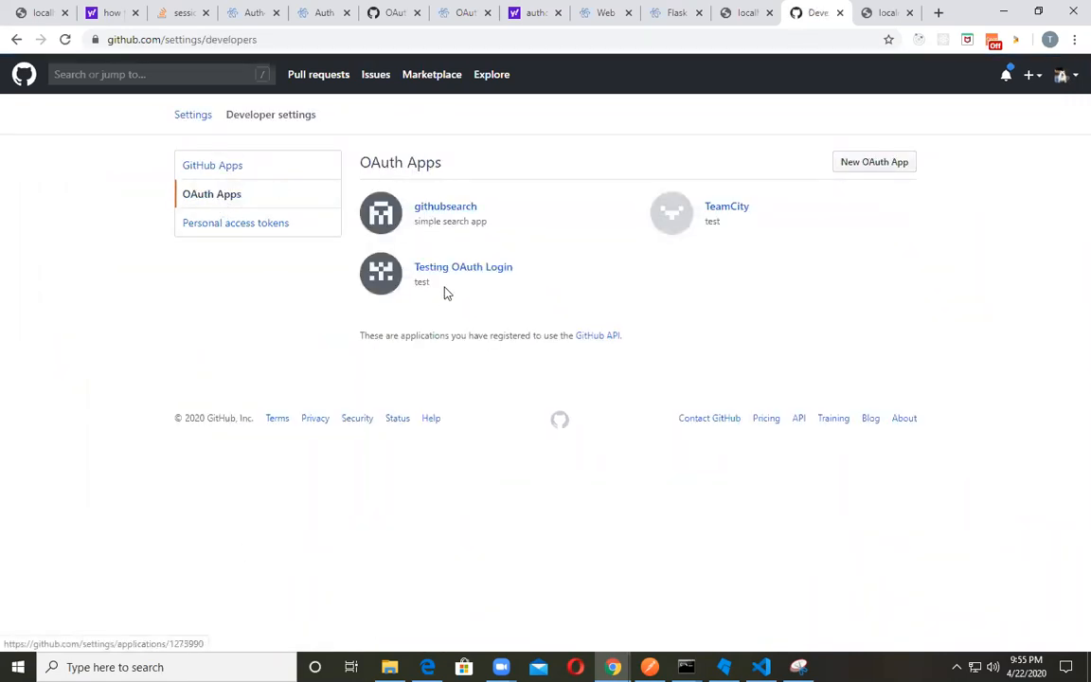
mouse_move(463, 265)
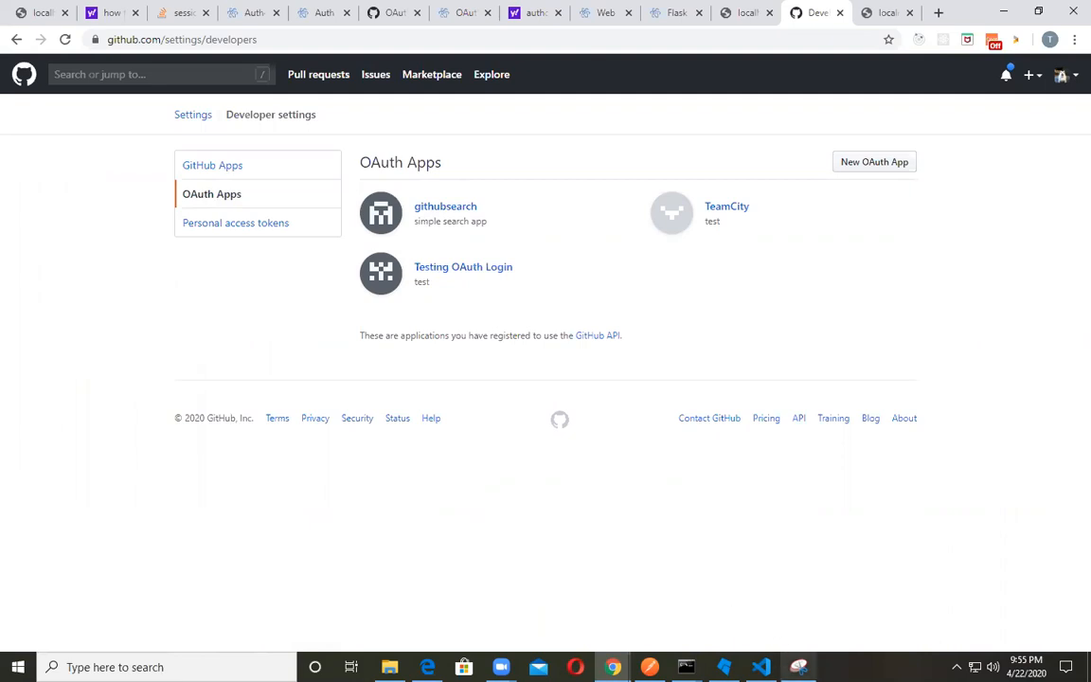
click(462, 265)
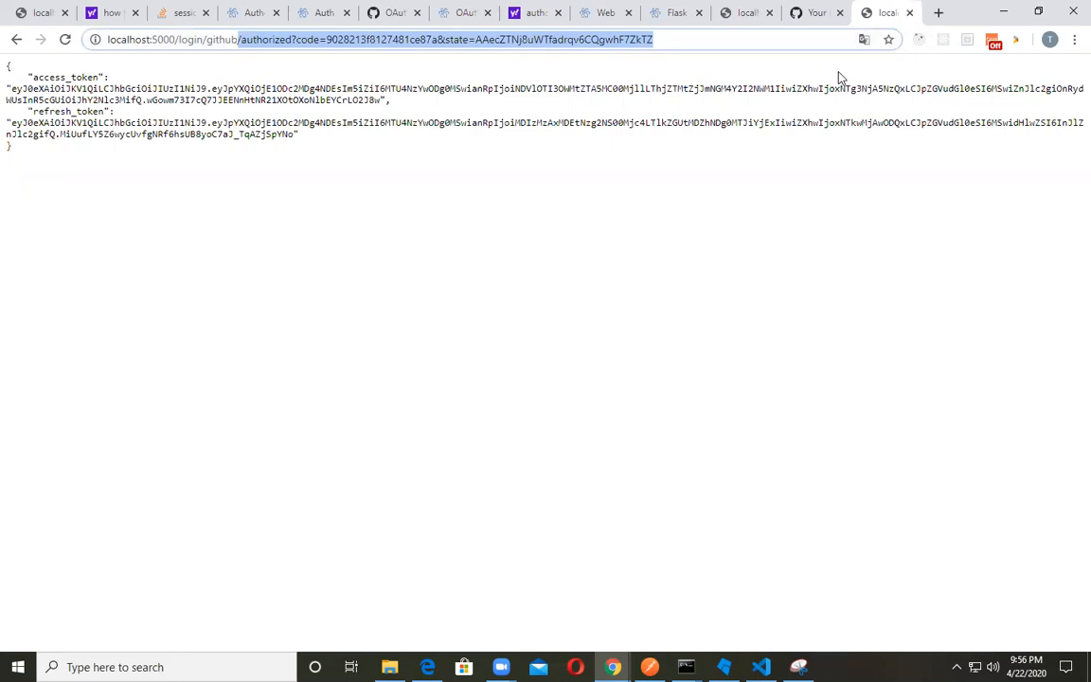
mouse_move(831, 451)
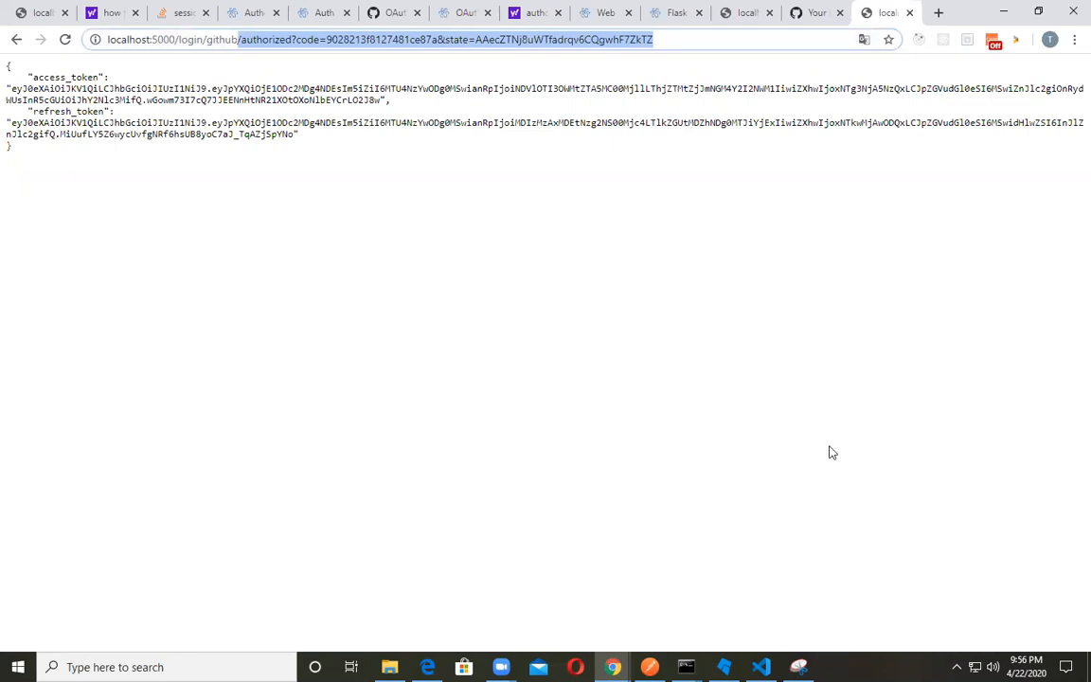
Restart the Flask app in the terminal with 'pipenv run app.py'.
click(761, 666)
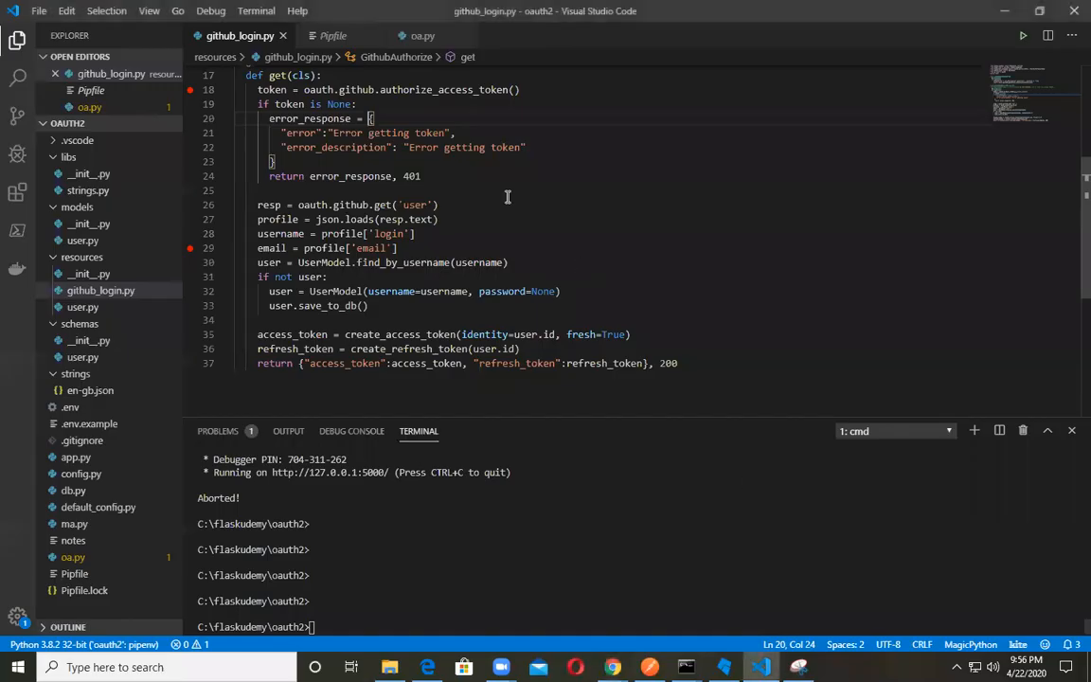
click(508, 591)
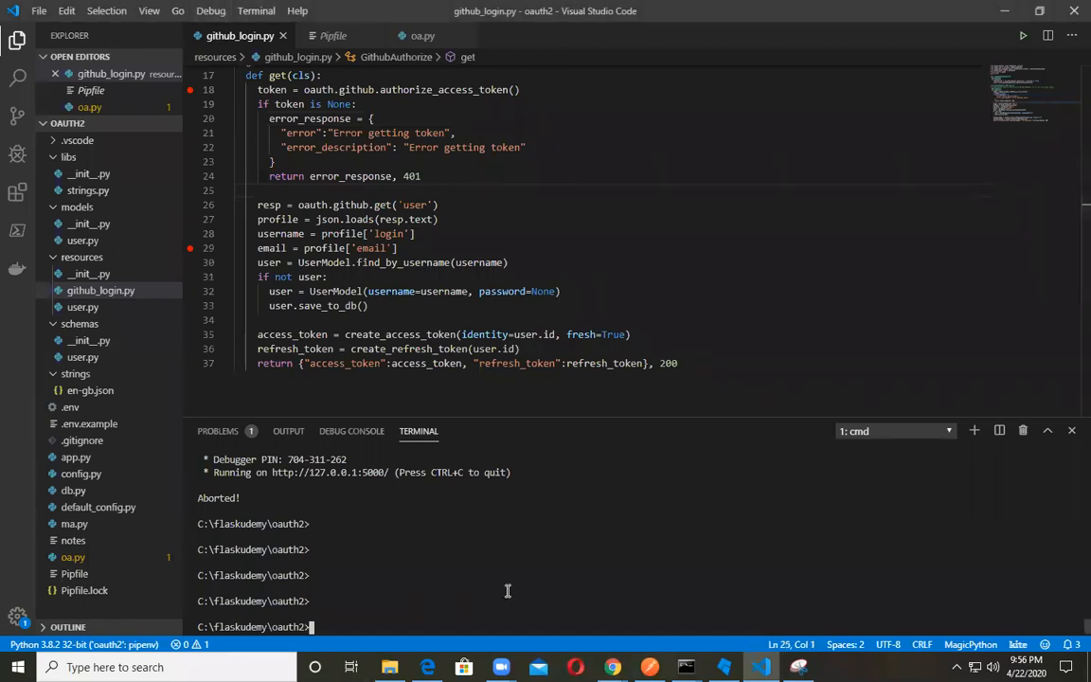
text(pipenv run app.py)
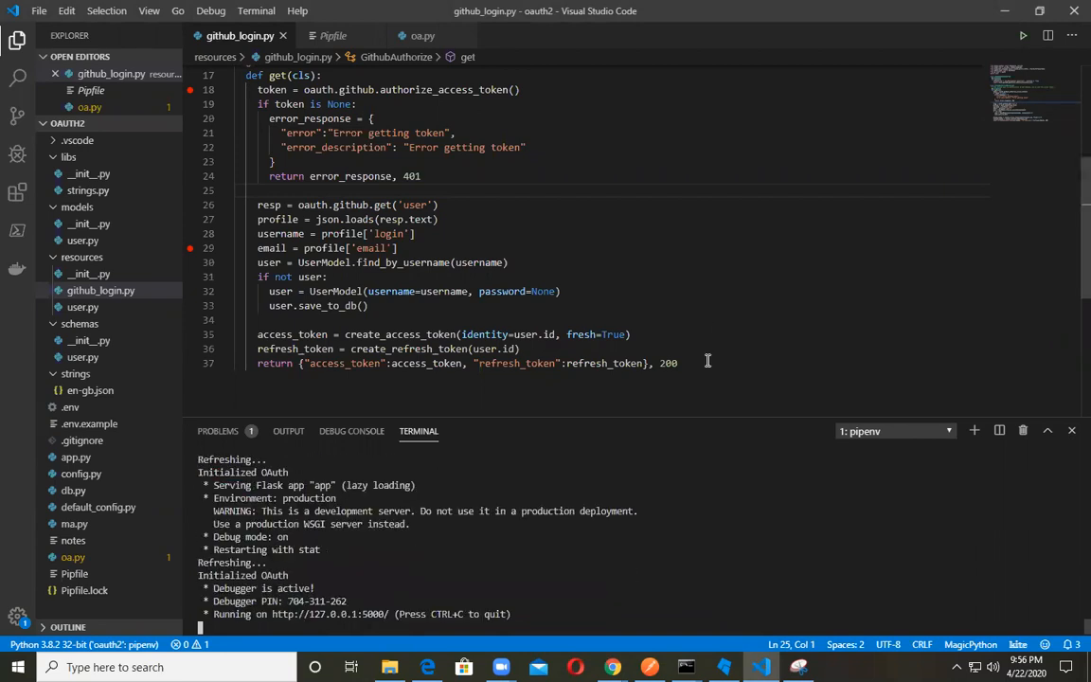
mouse_move(690, 312)
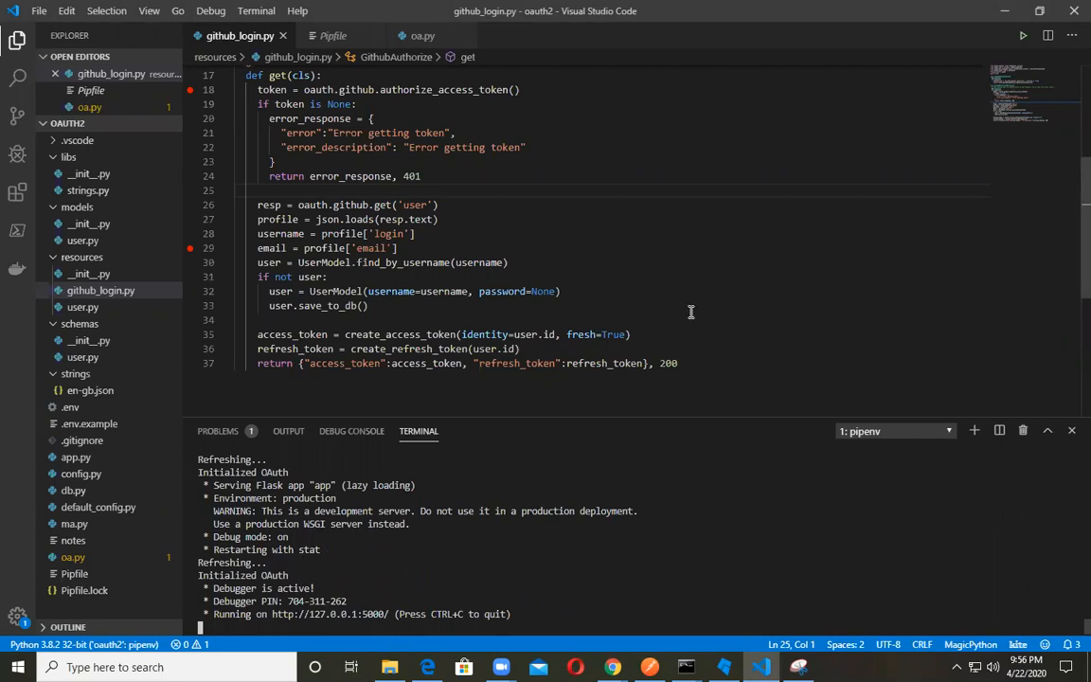
click(432, 177)
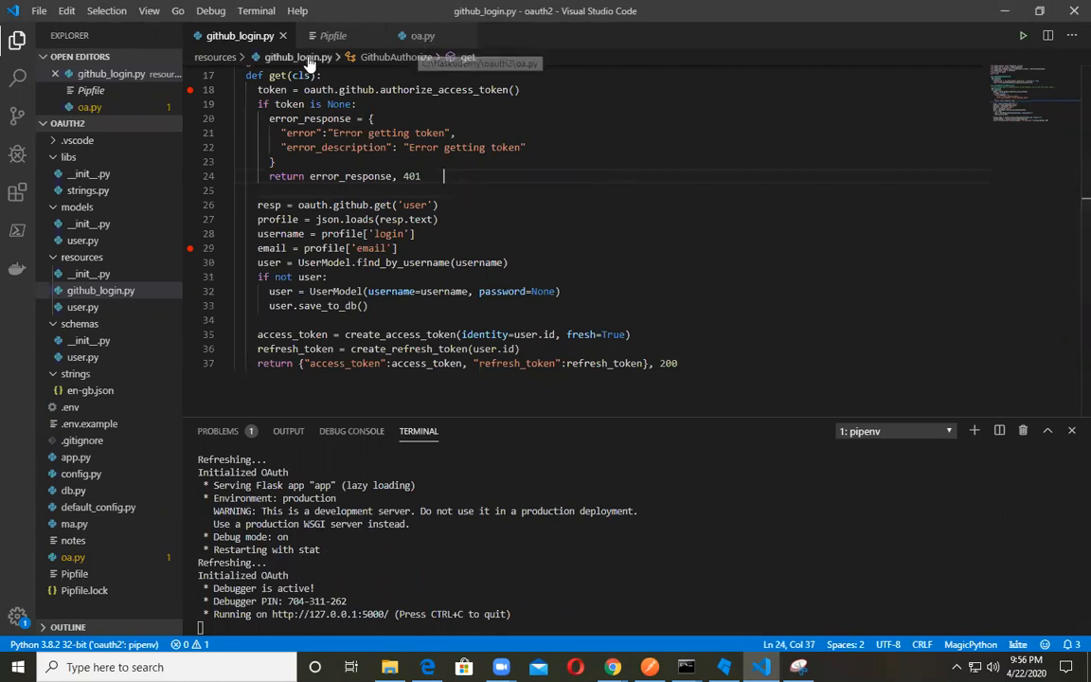
Start debugging with Attach using Process ID to pick the app's Python process.
click(210, 12)
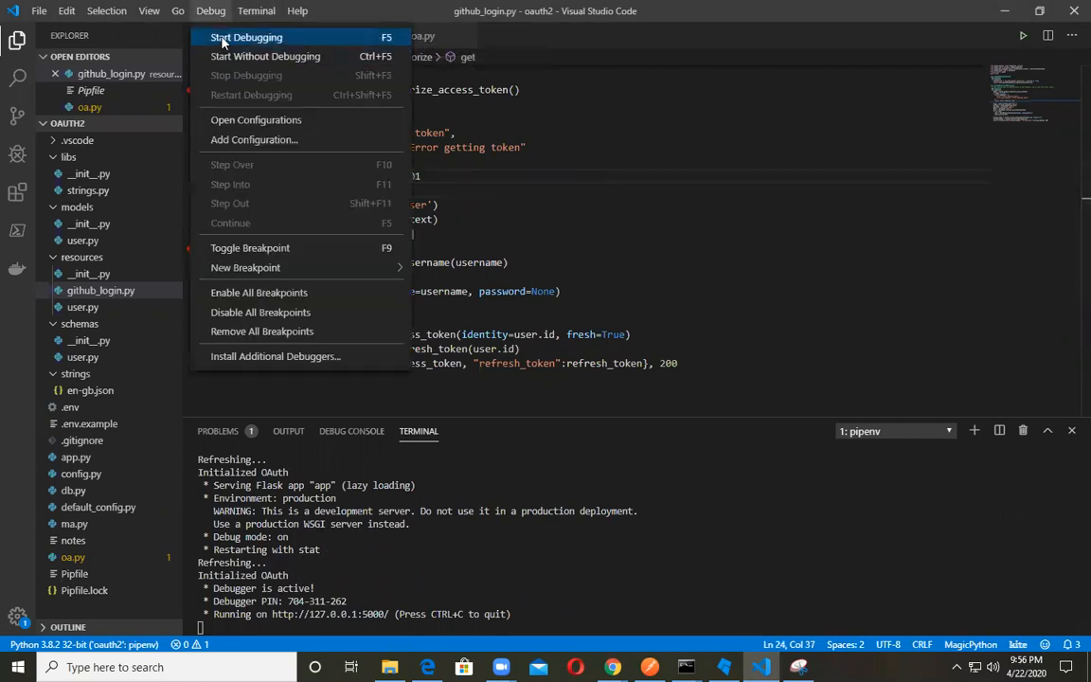
click(246, 38)
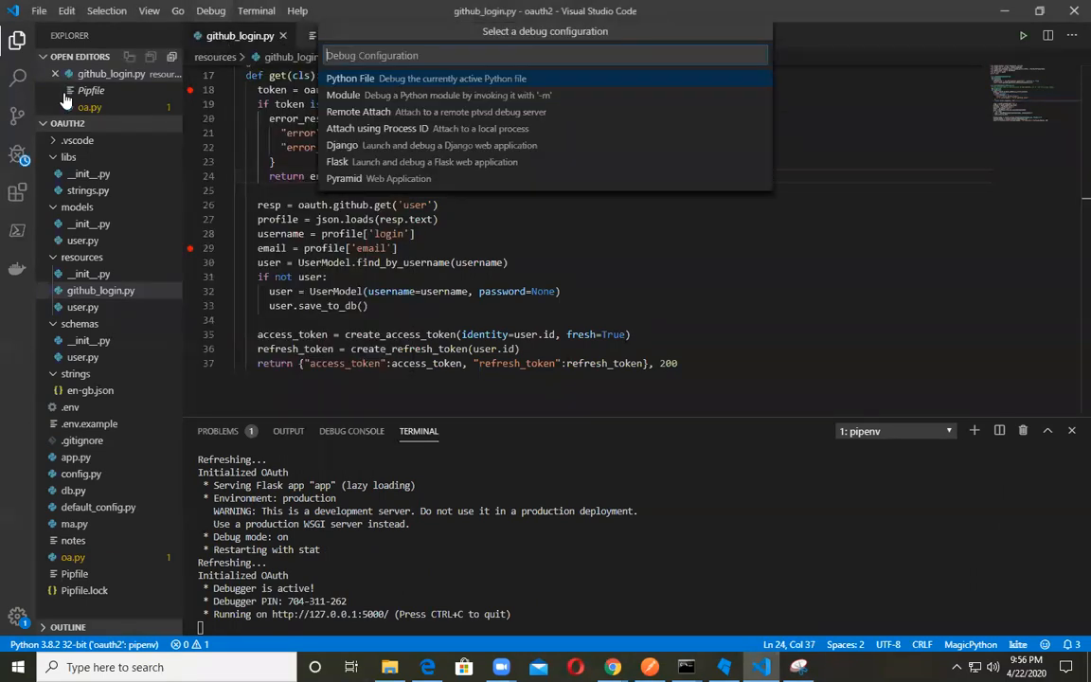
mouse_move(377, 140)
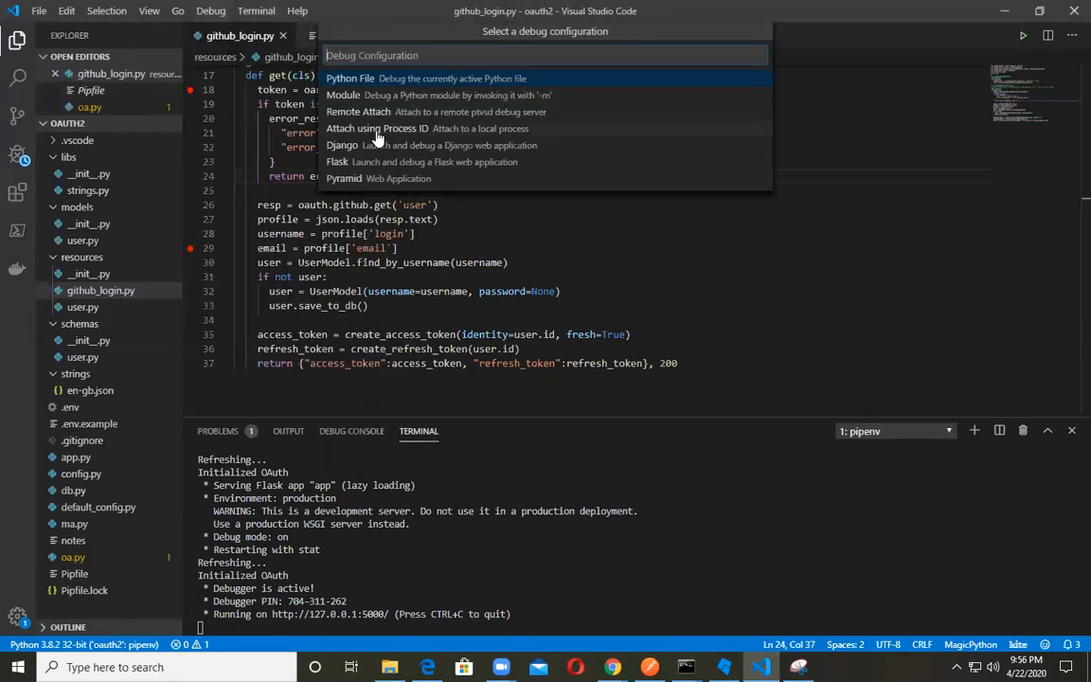
click(373, 129)
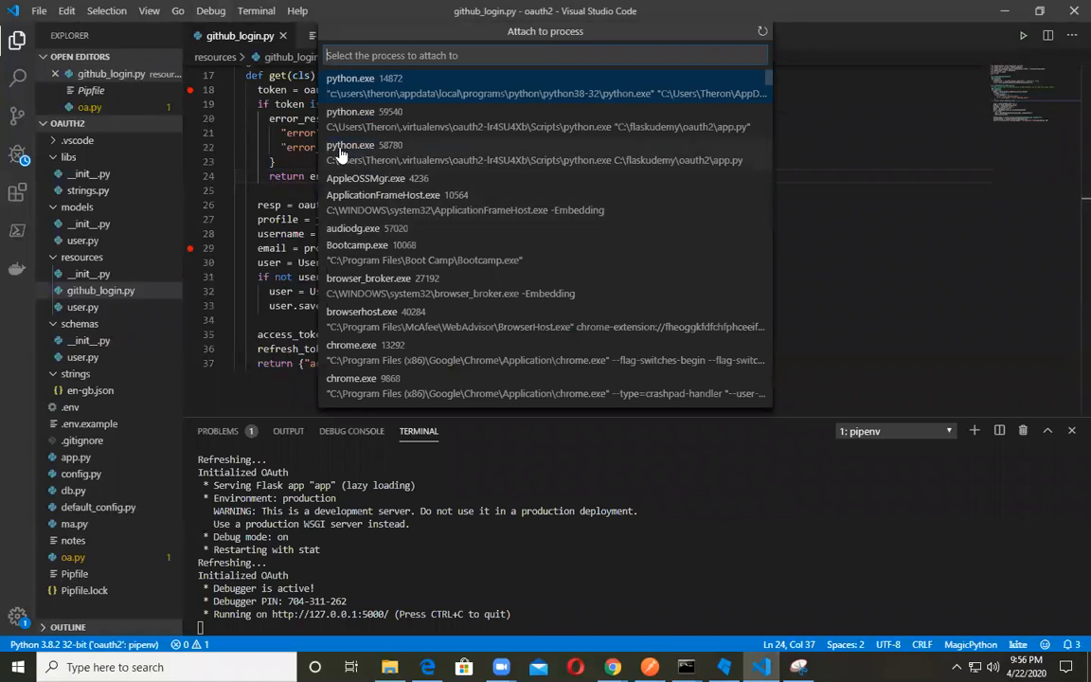
mouse_move(625, 161)
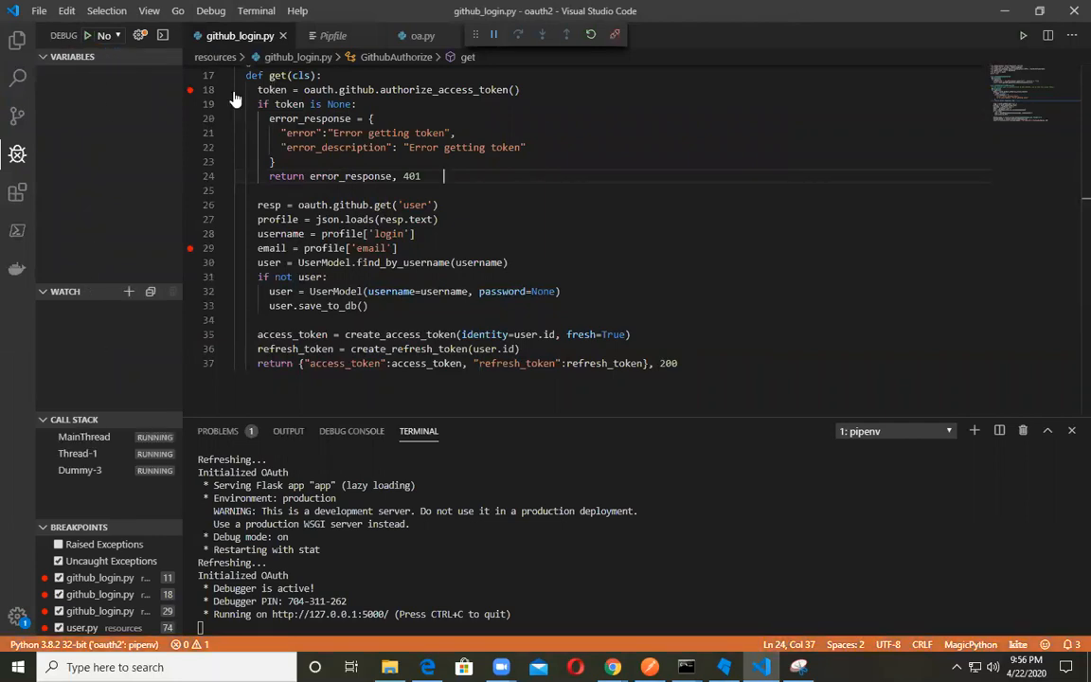
mouse_move(671, 653)
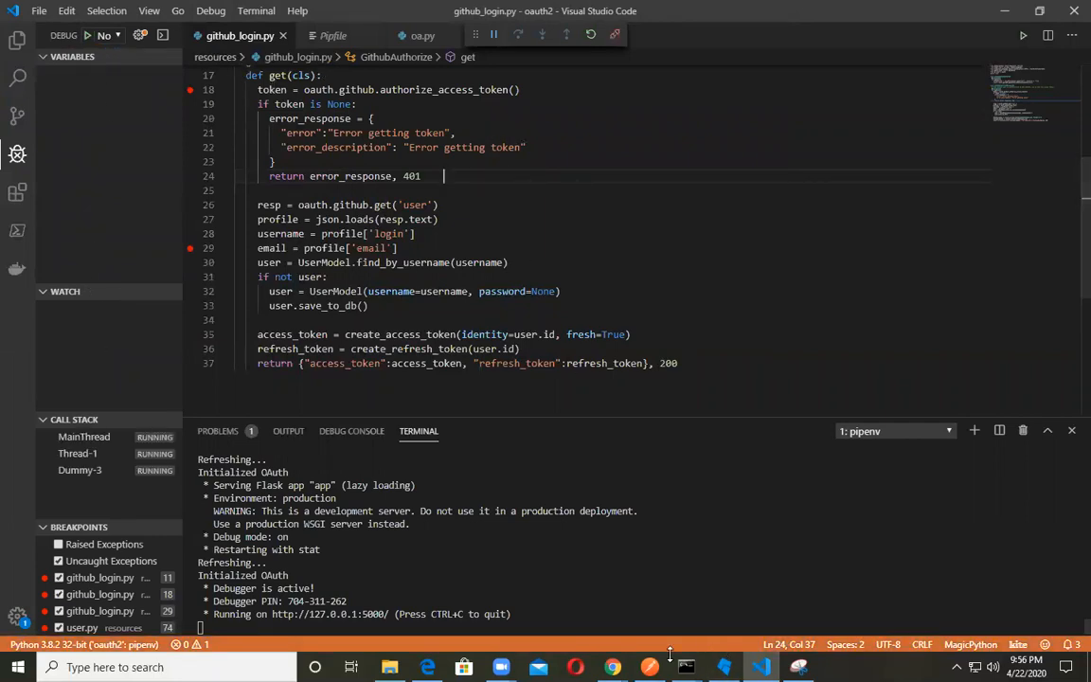
Load localhost:5000/login/github in Chrome to trigger the GitHub login breakpoint.
click(612, 666)
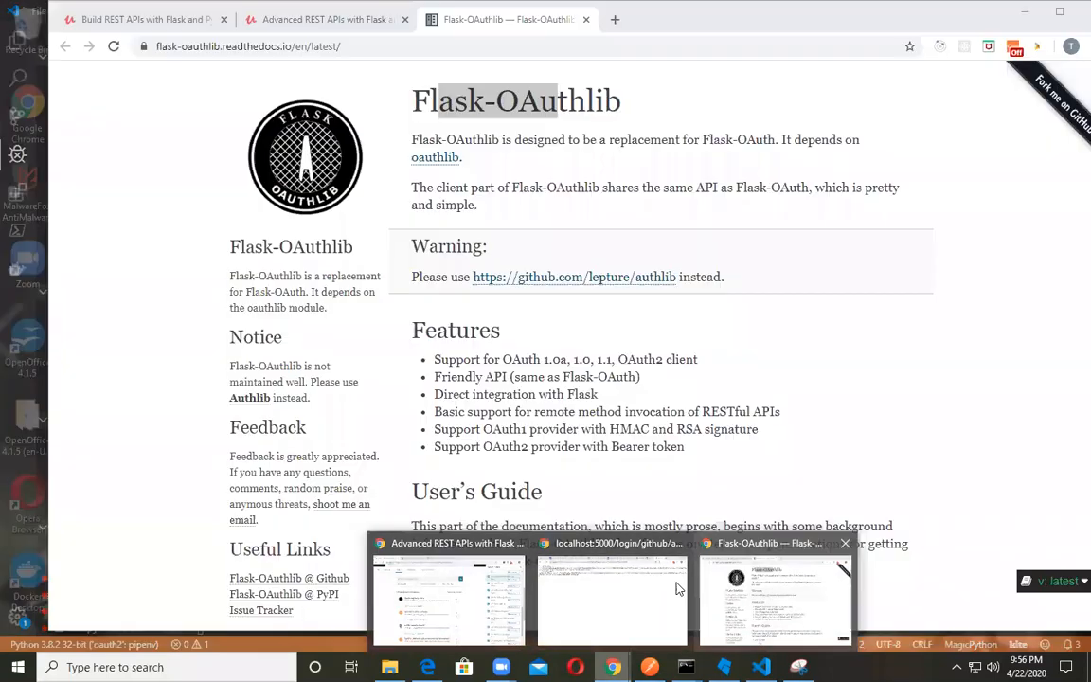
click(611, 598)
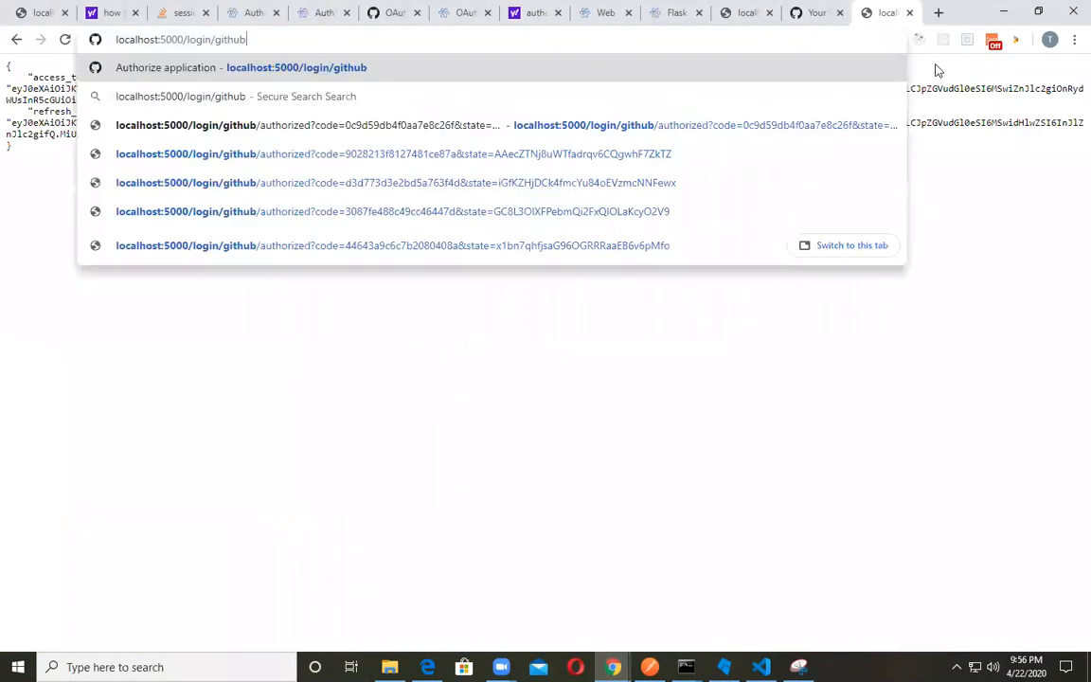
key(Return)
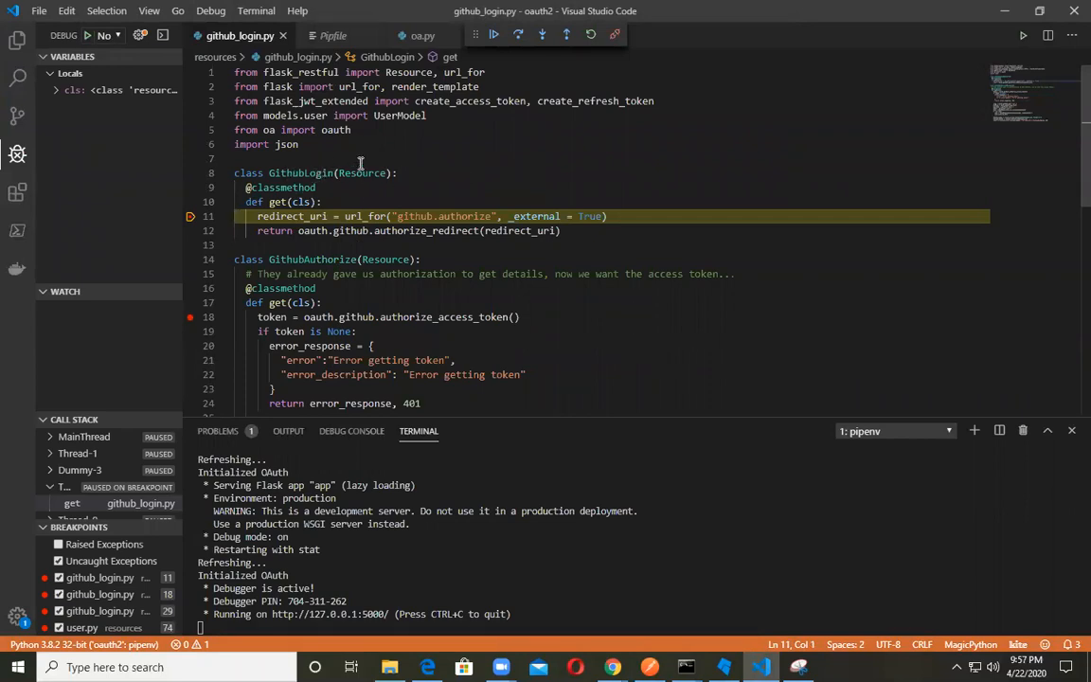
Step to the redirect return, inspect redirect_uri as the local authorized callback, then continue execution.
click(345, 201)
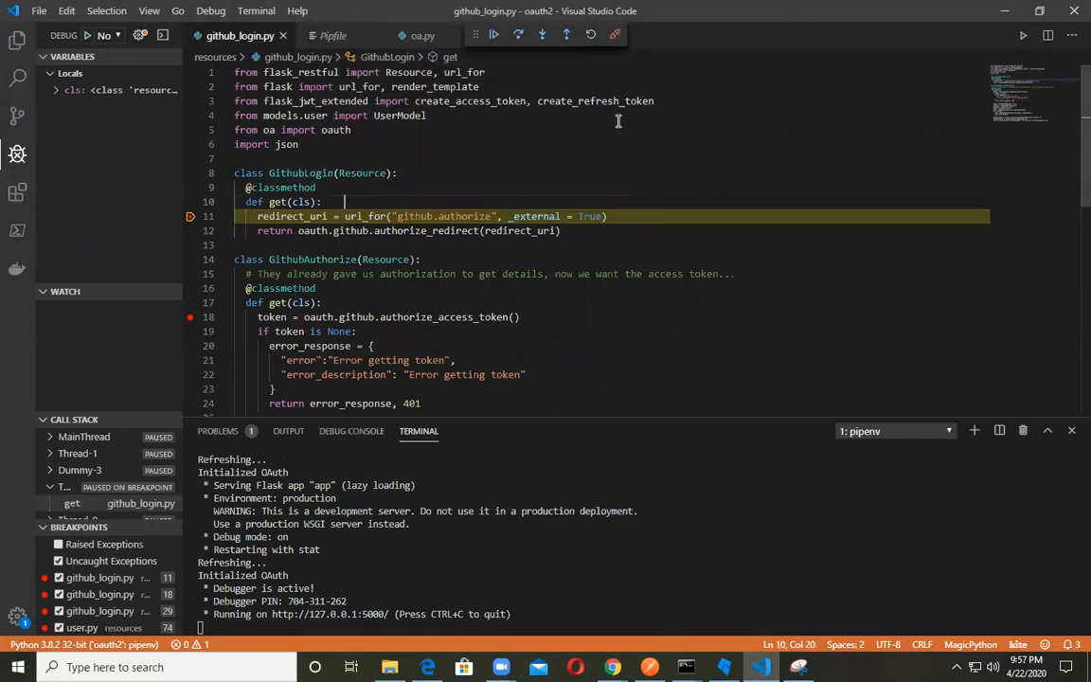
click(439, 159)
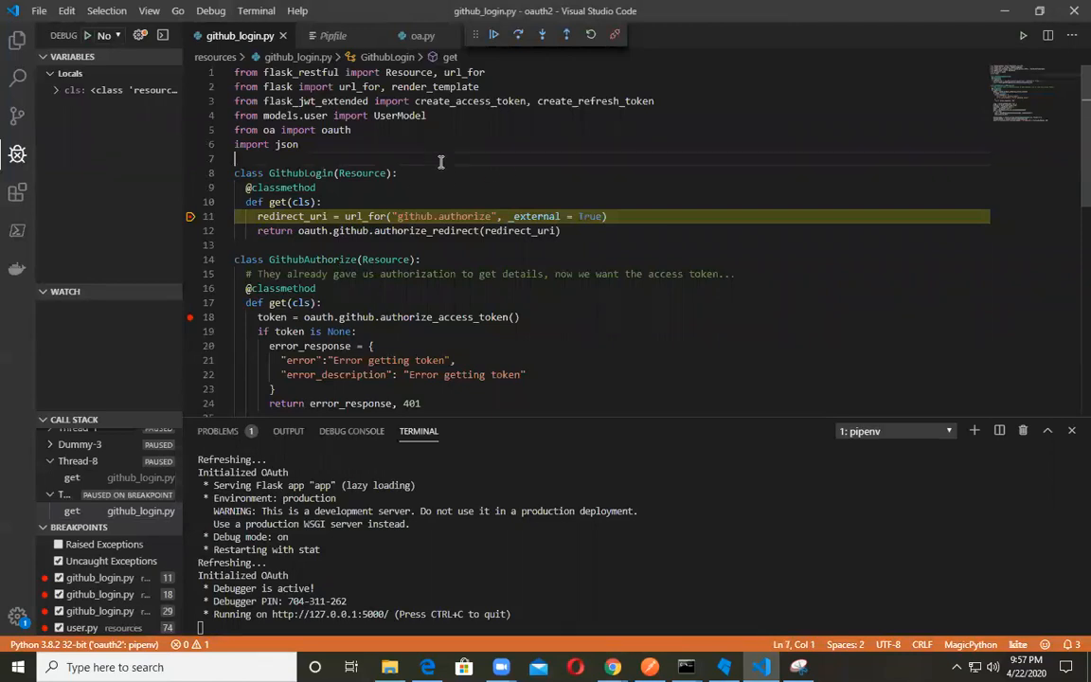
click(542, 34)
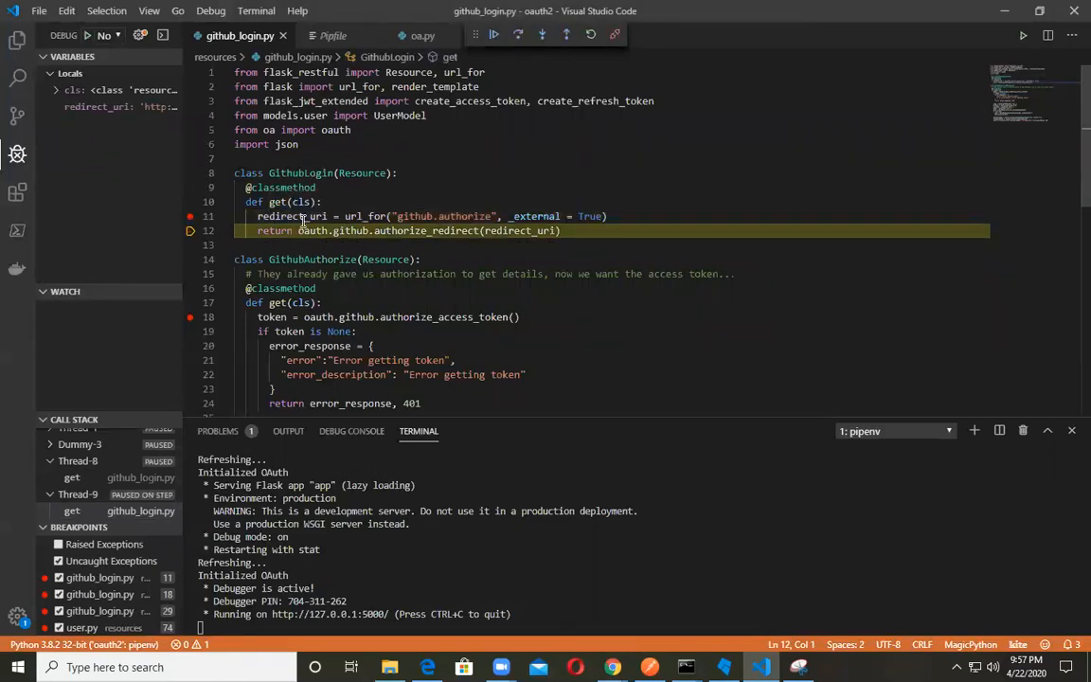
mouse_move(296, 216)
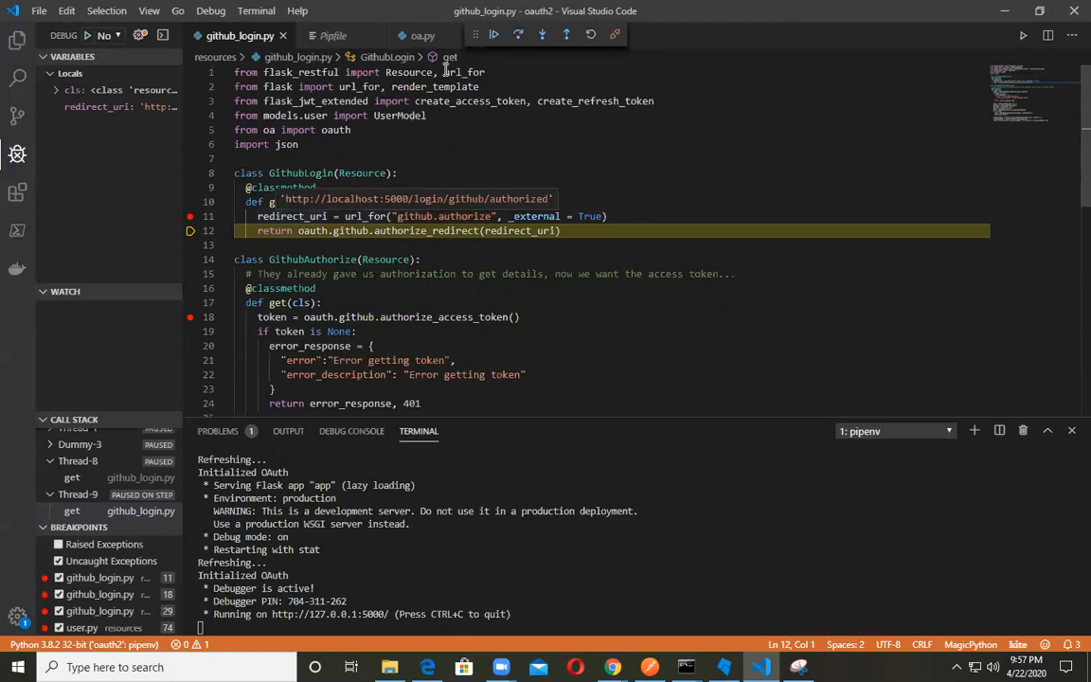
click(492, 34)
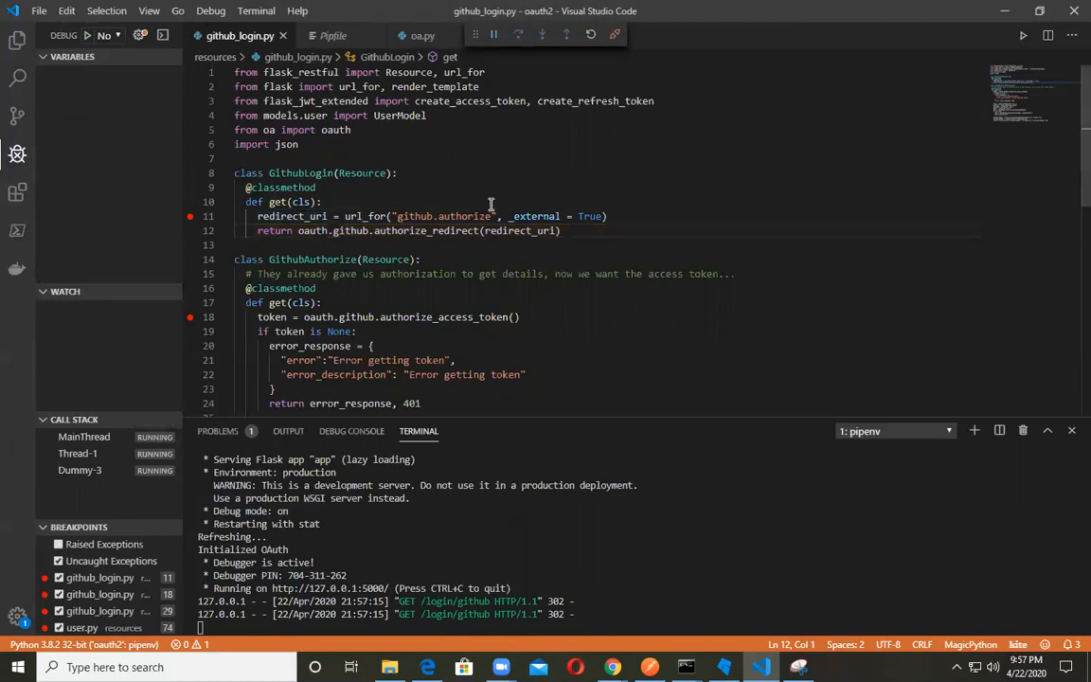
mouse_move(974, 180)
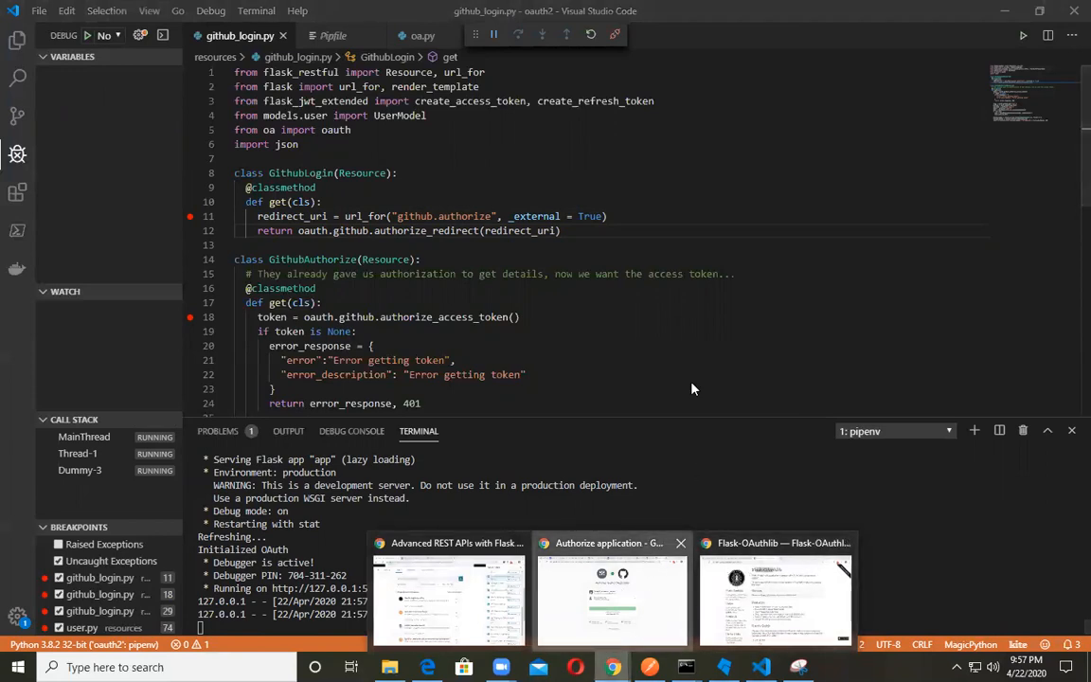
Authorize the Testing OAuth Login app on GitHub and return to the paused callback handler.
click(610, 602)
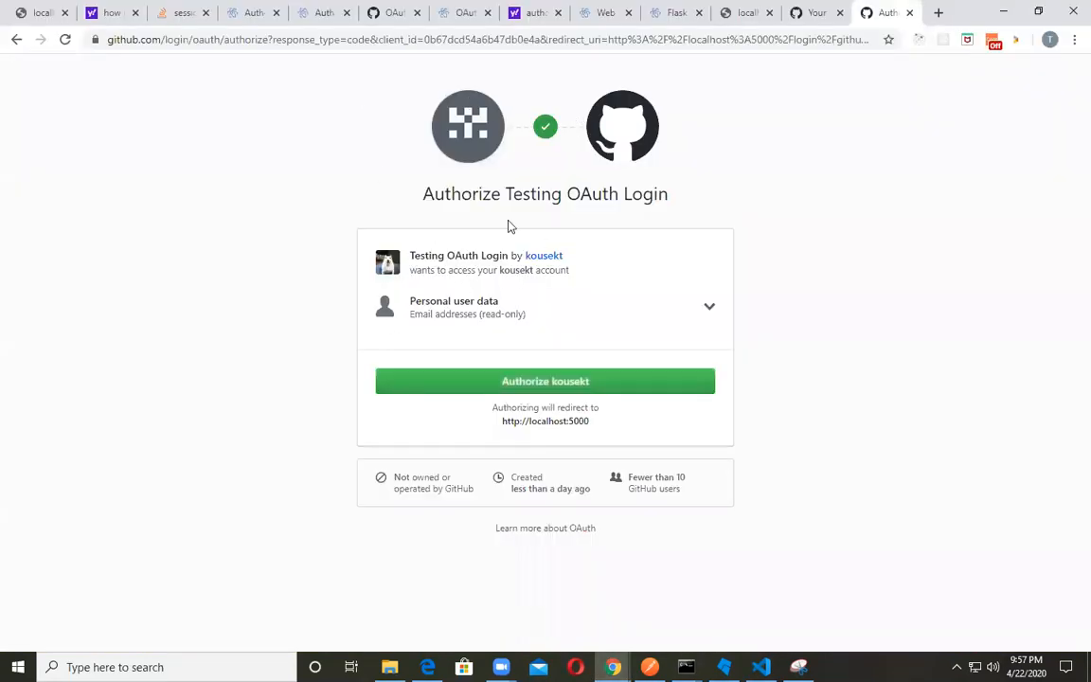
mouse_move(511, 225)
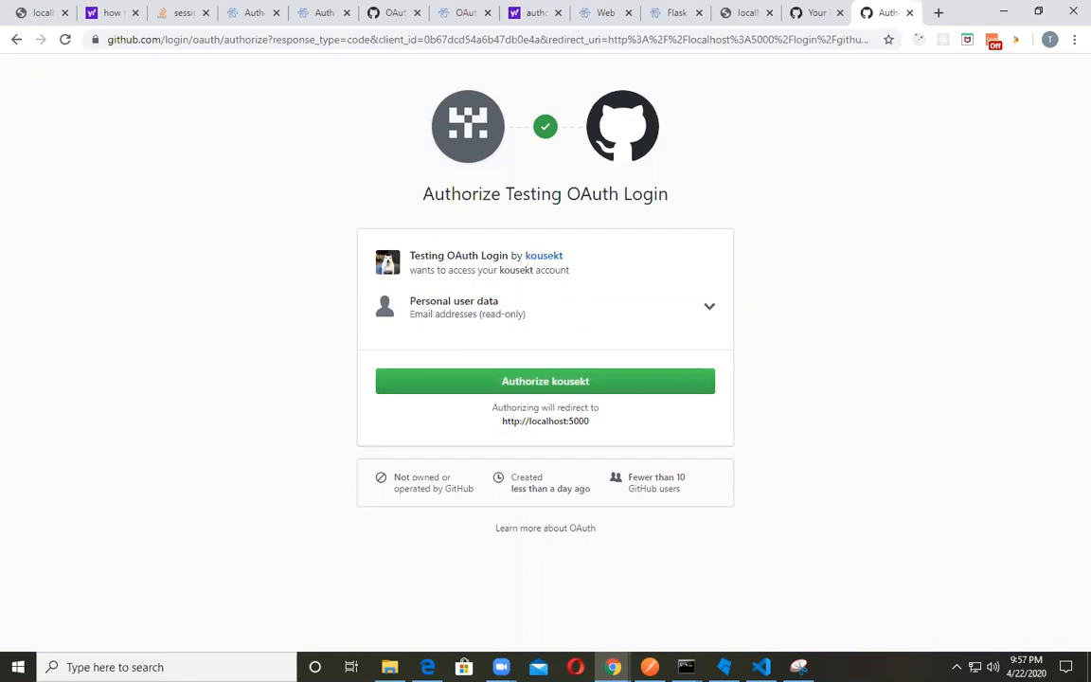
mouse_move(553, 401)
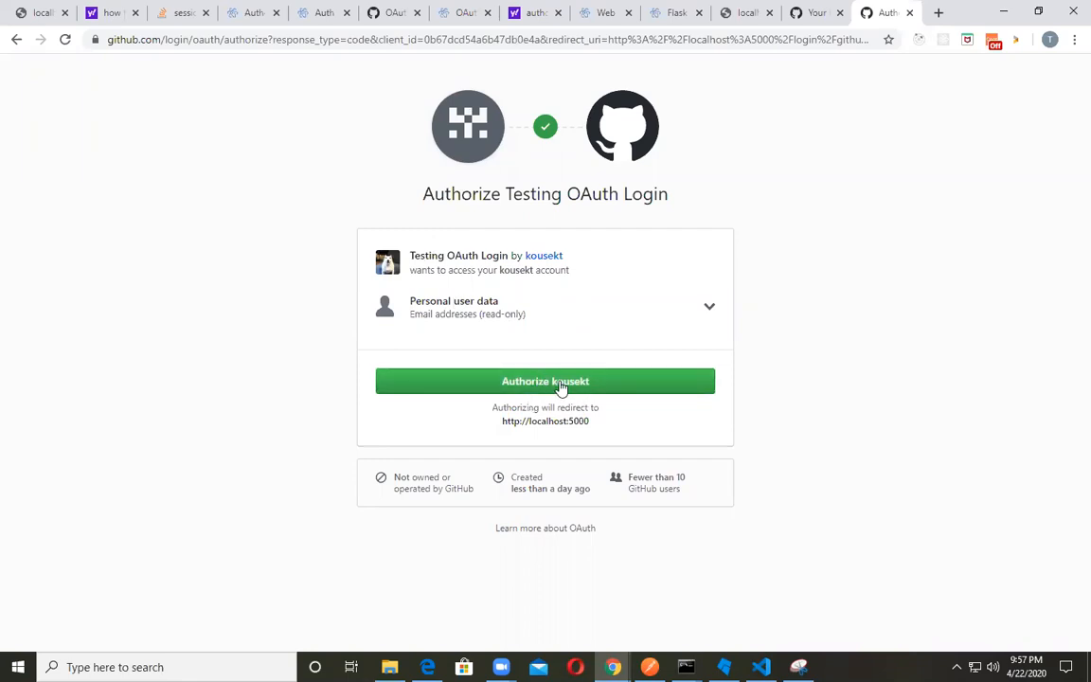
mouse_move(509, 390)
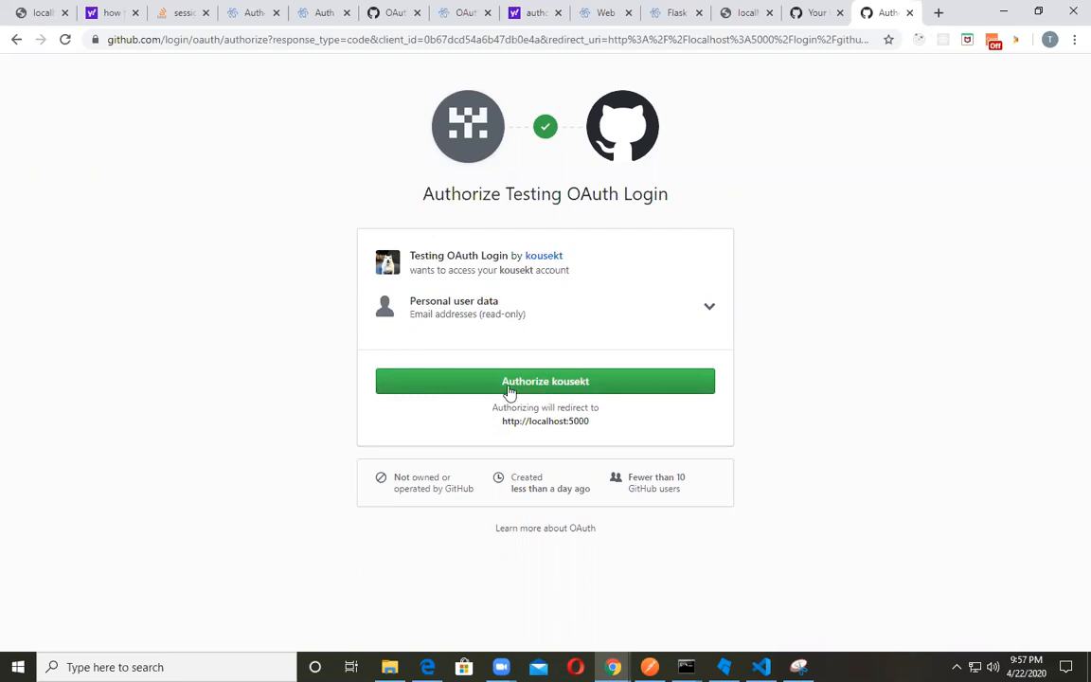
click(546, 381)
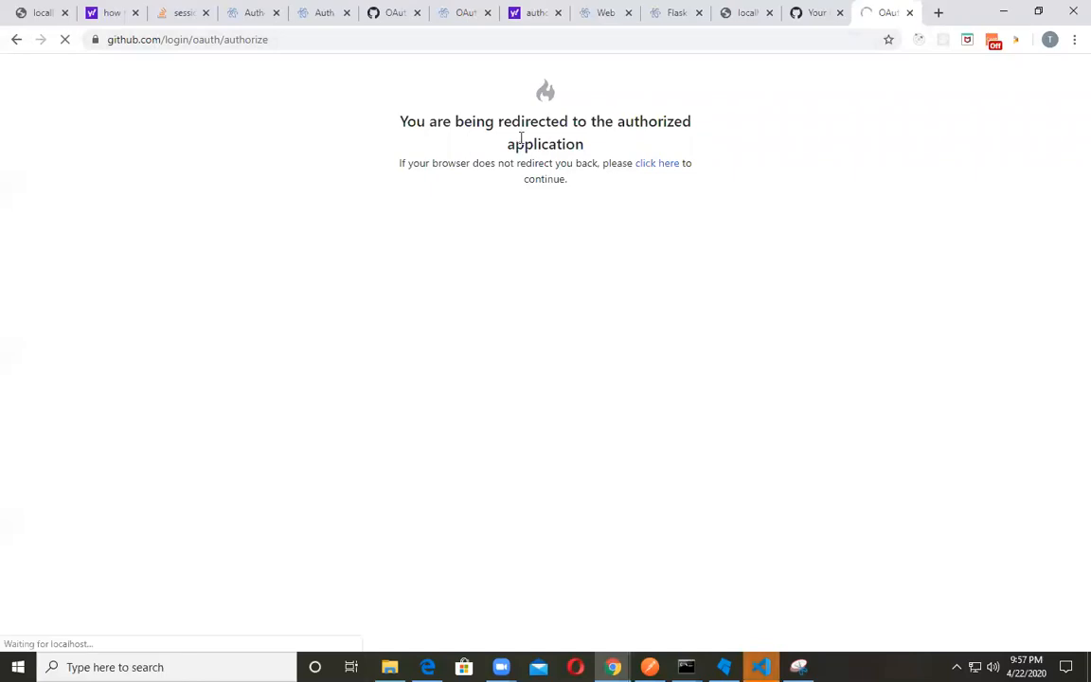
click(762, 667)
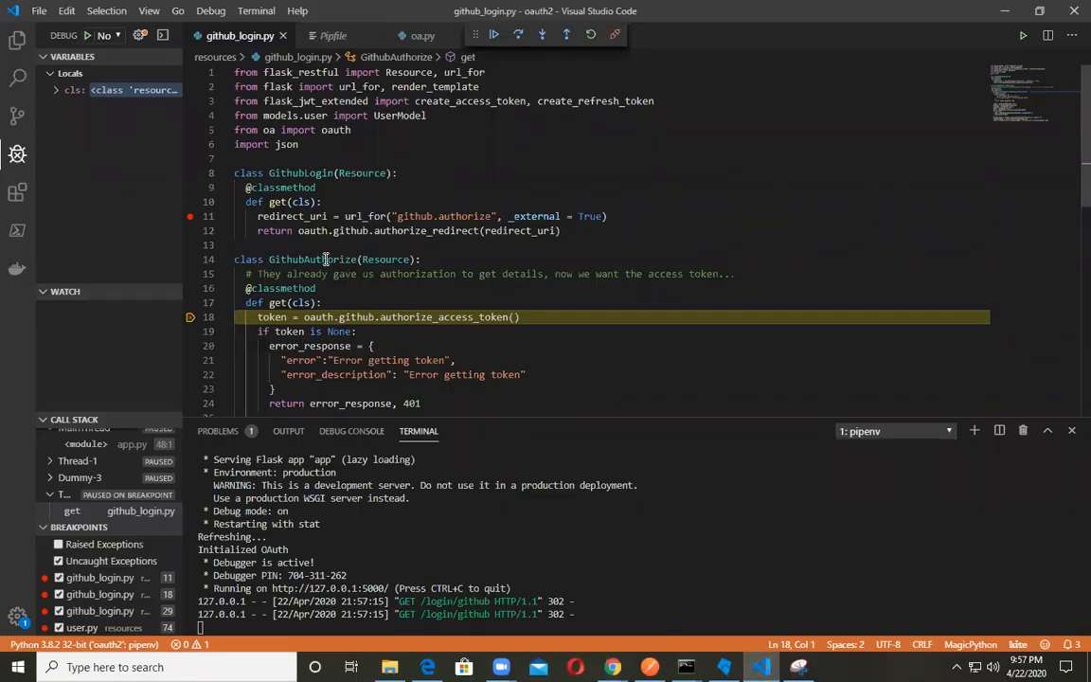
mouse_move(326, 258)
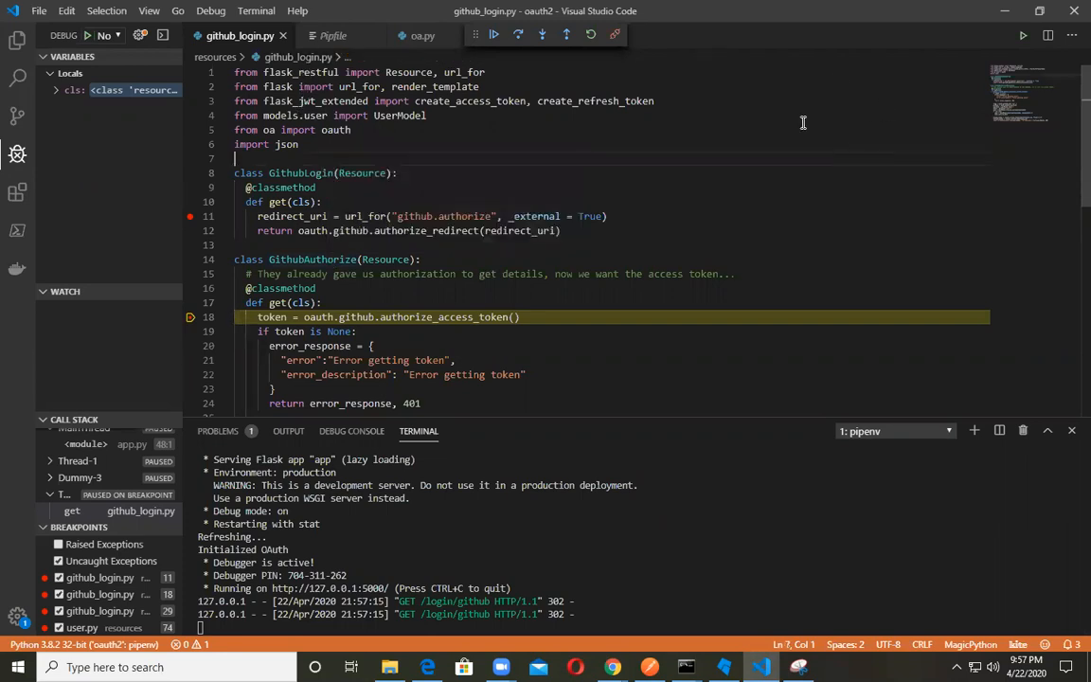
Step through the token retrieval and user lookup in github_login.py, then continue so Chrome shows the tokens.
click(518, 34)
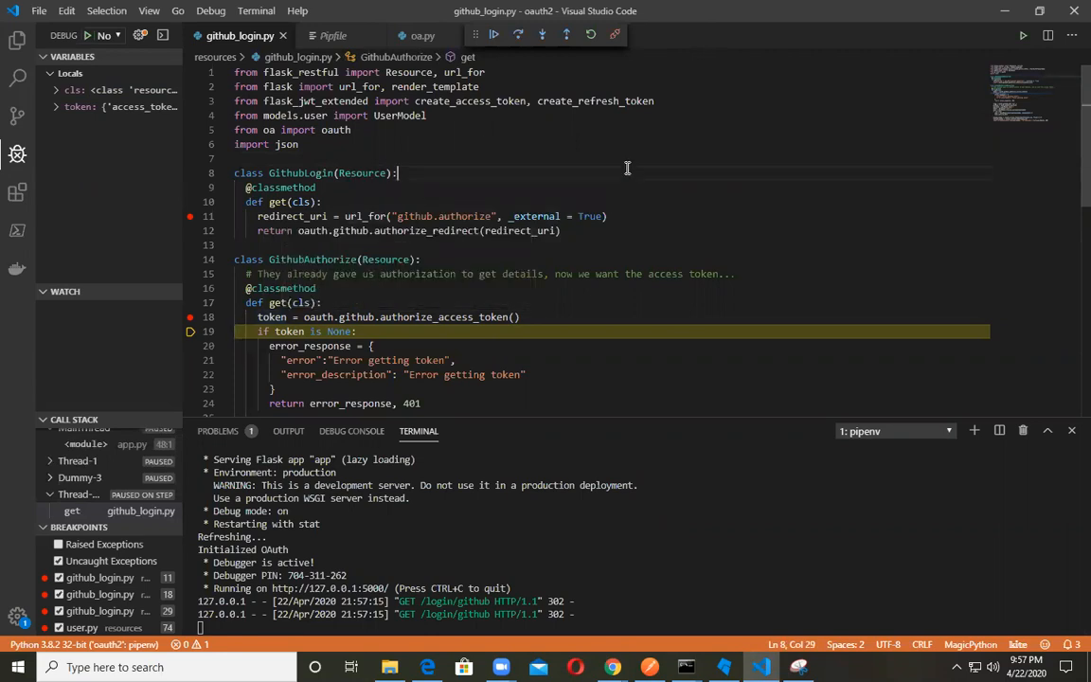
click(517, 34)
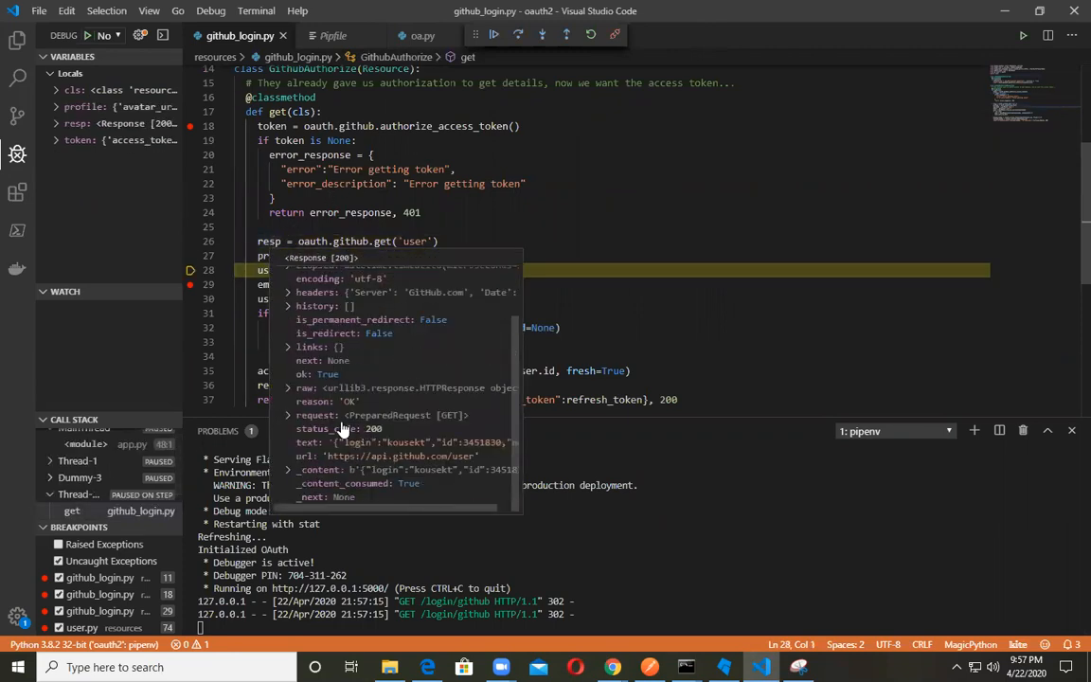
mouse_move(371, 455)
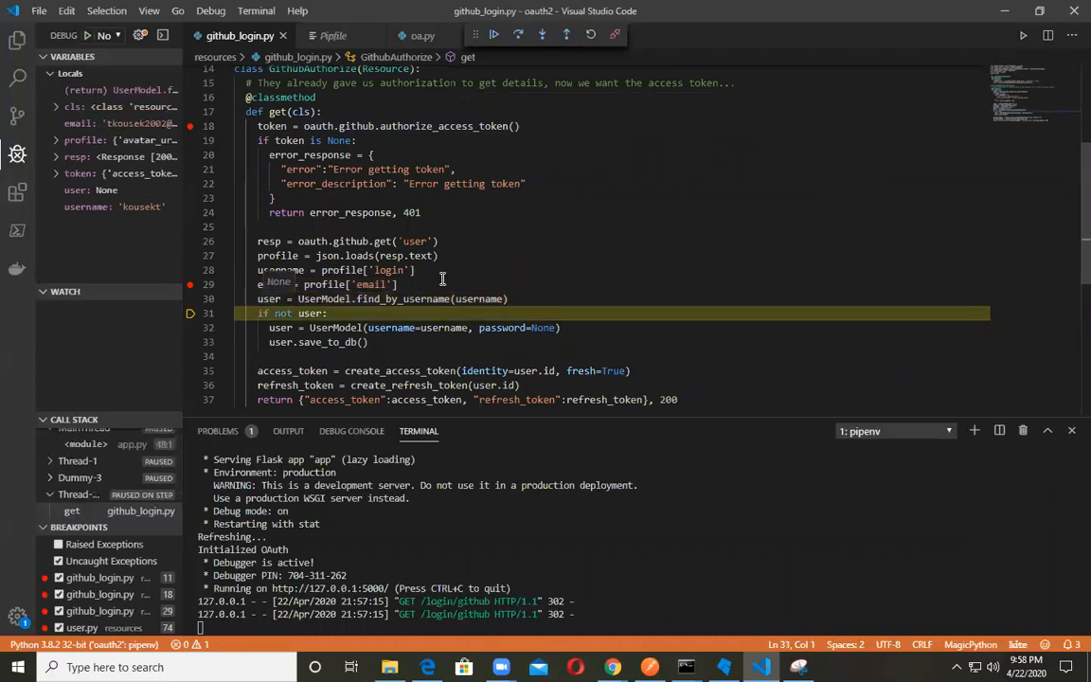
click(517, 34)
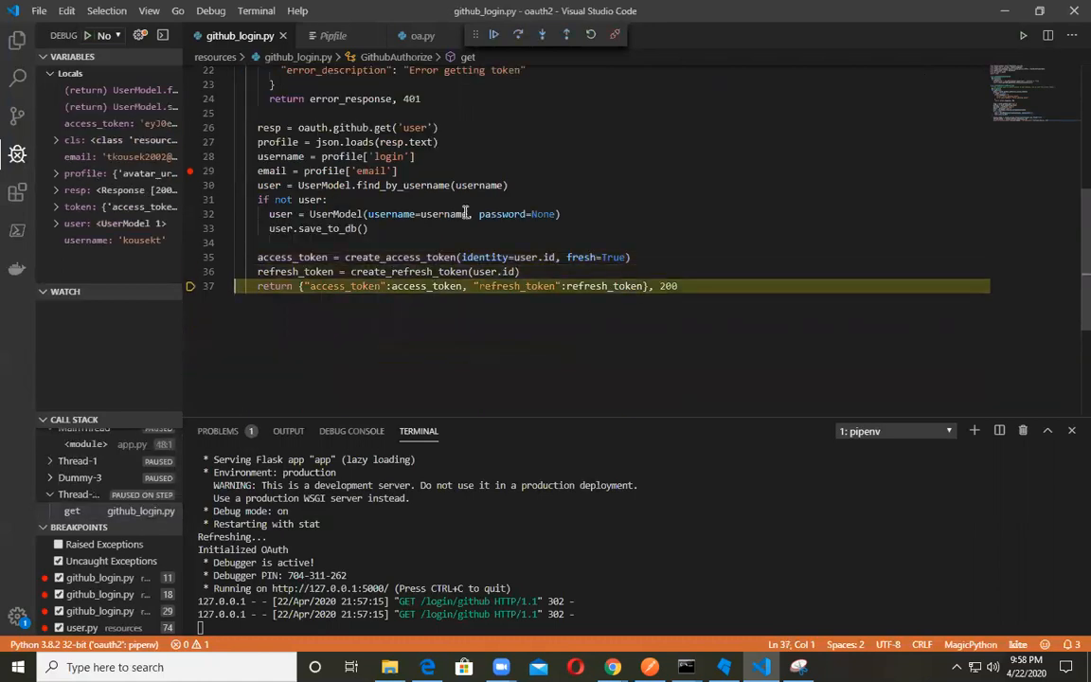
click(492, 34)
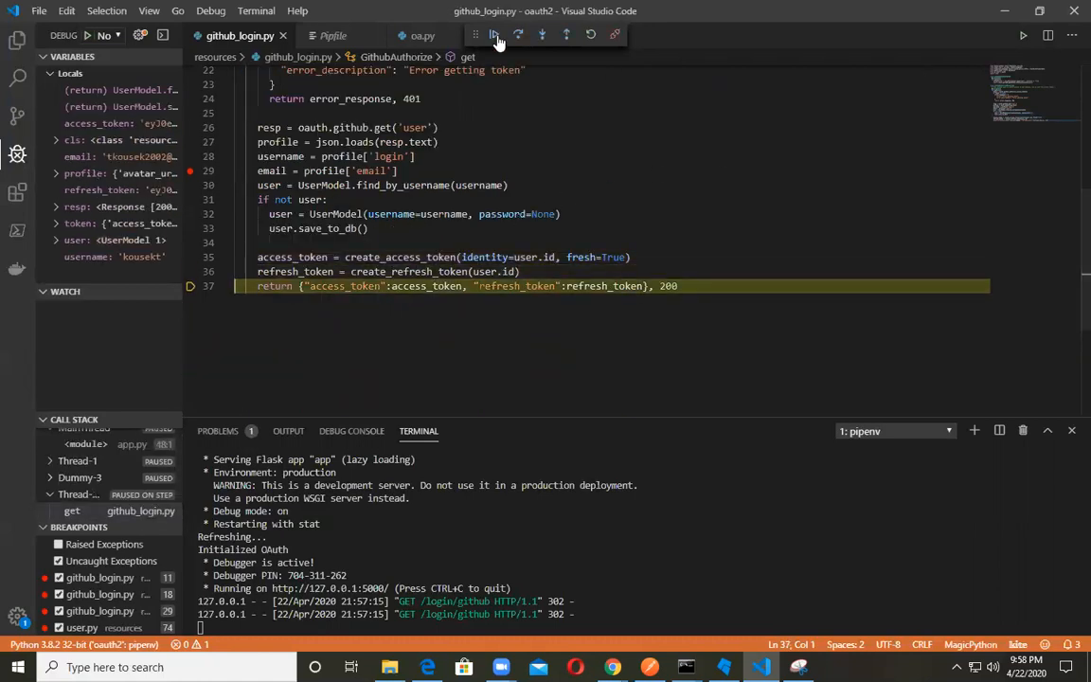
click(478, 34)
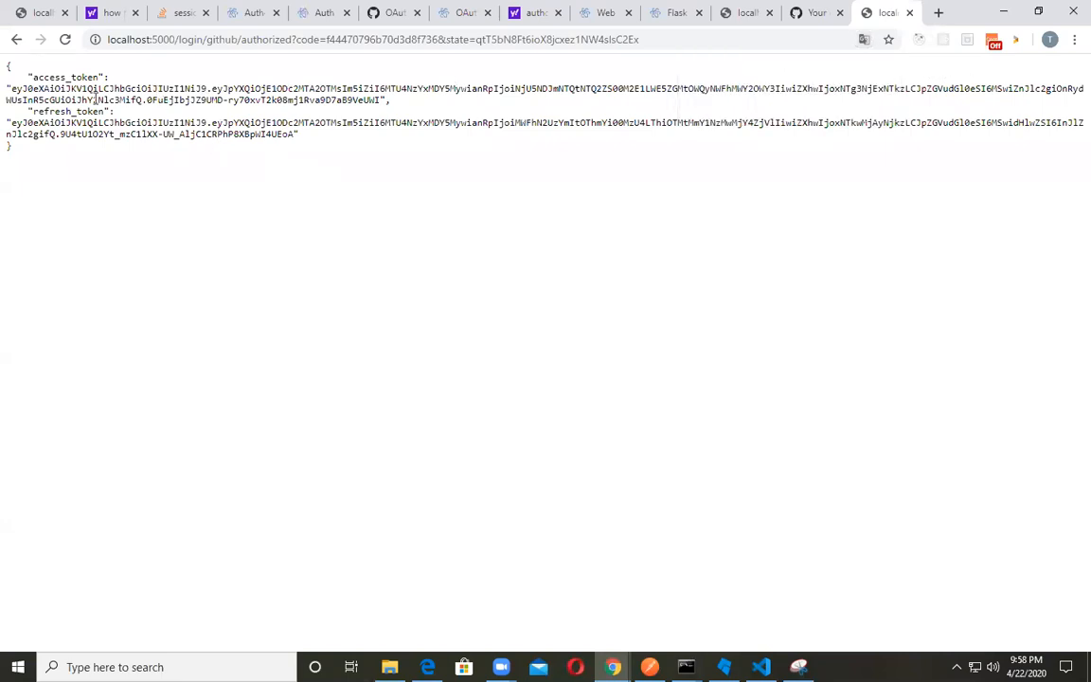
Review the login request's headers and body and get a 401 Invalid credentials response.
drag(8, 89, 383, 99)
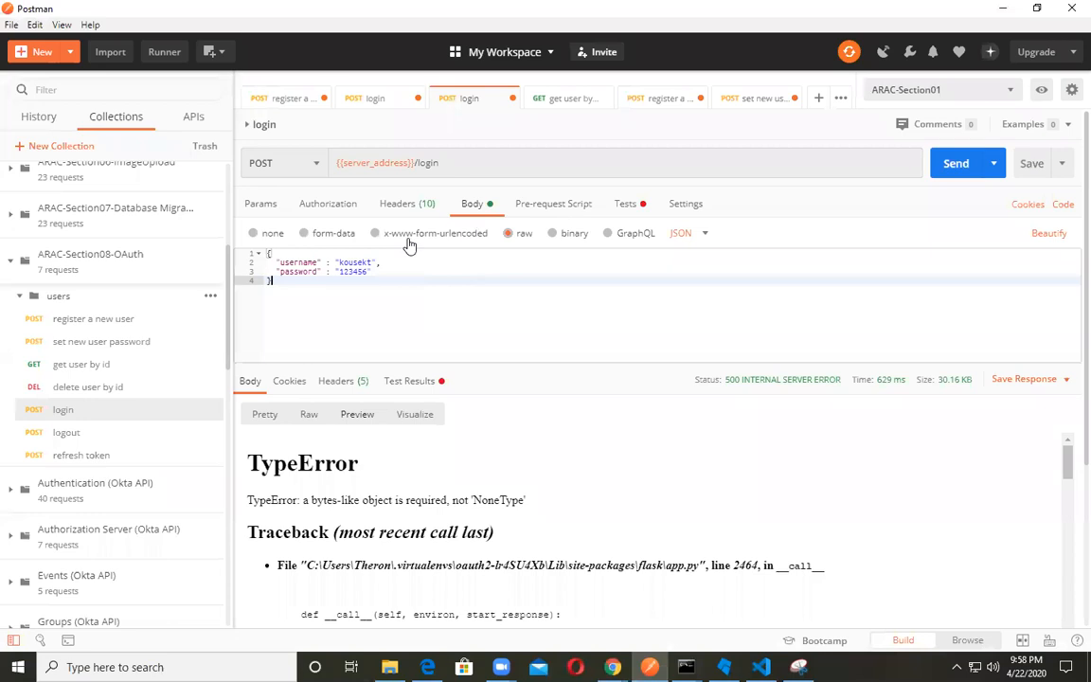
mouse_move(151, 413)
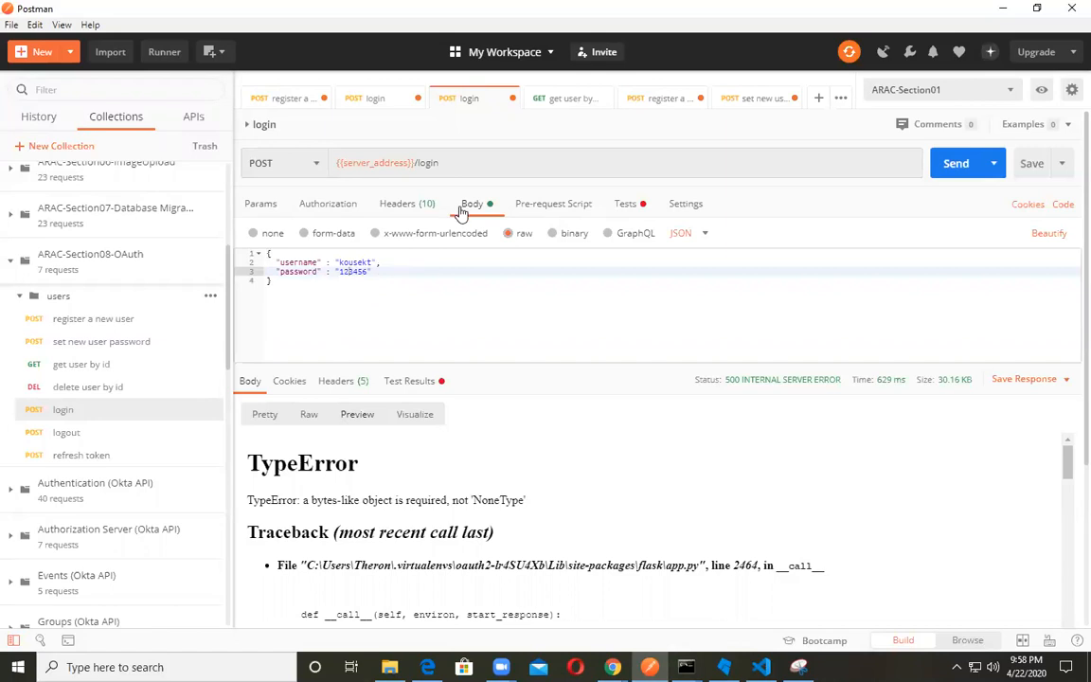
mouse_move(483, 209)
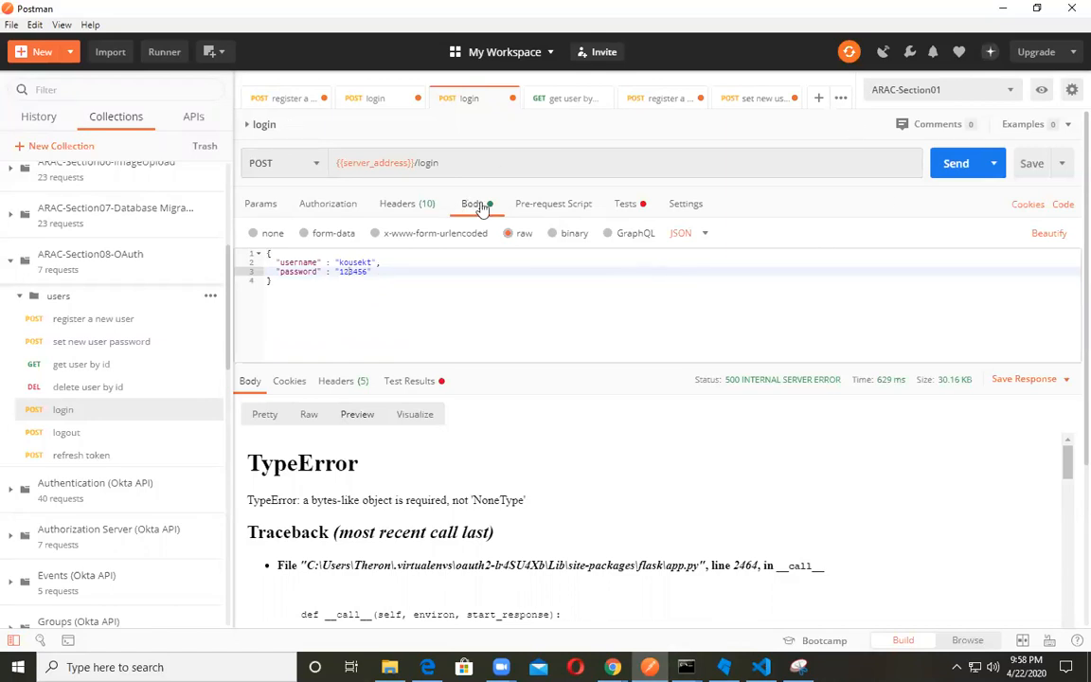
mouse_move(405, 202)
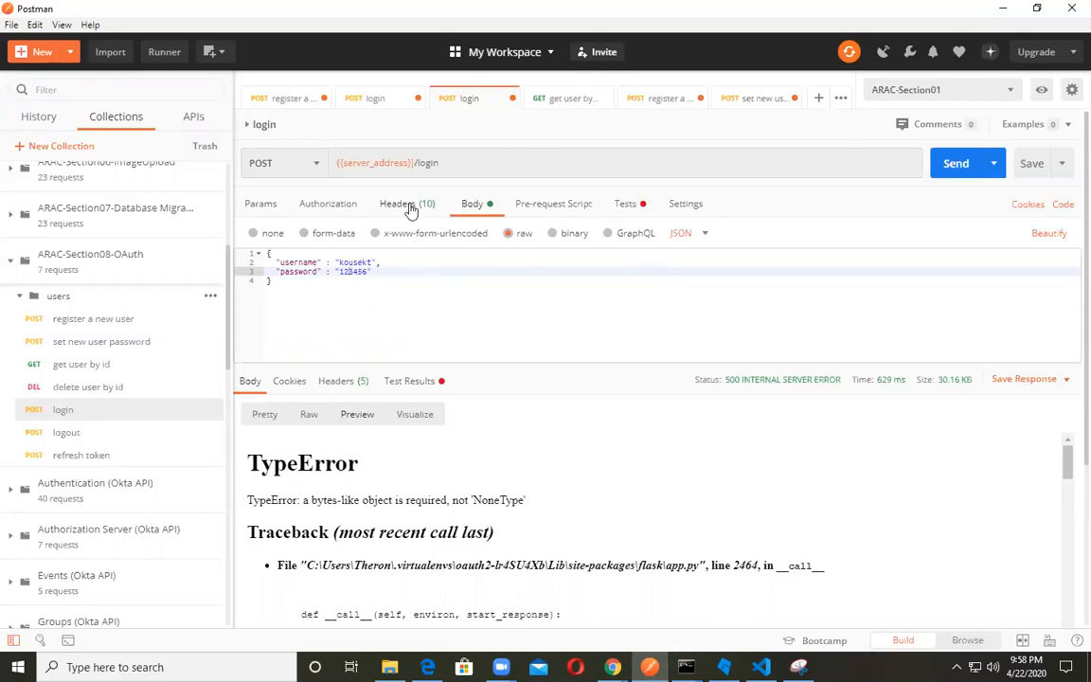
click(398, 203)
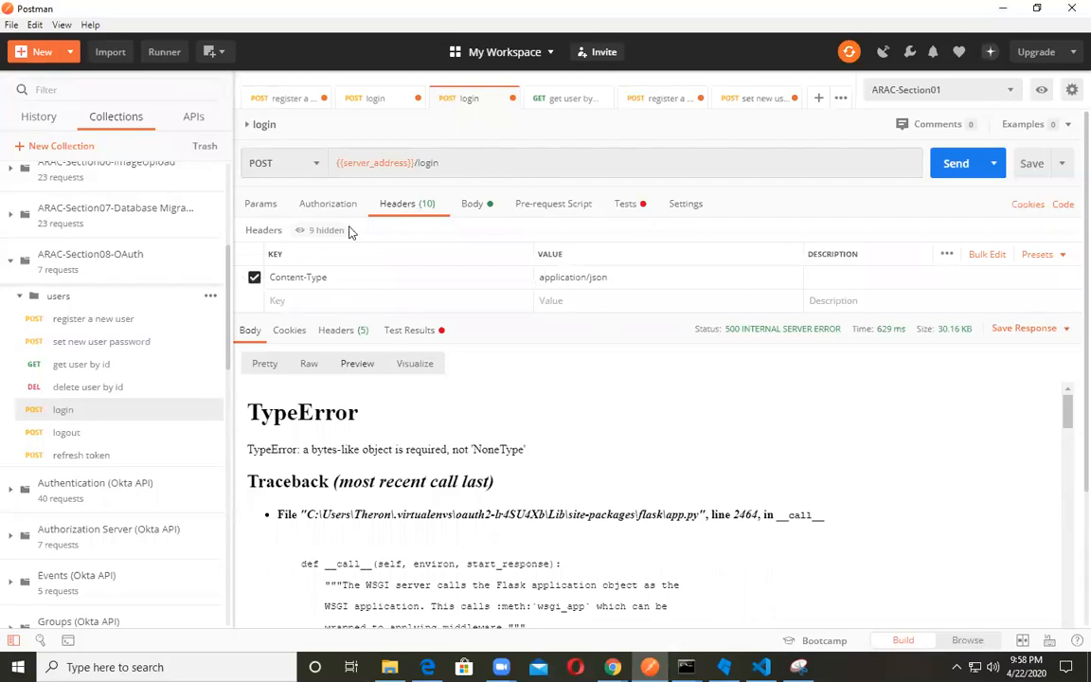
mouse_move(62, 409)
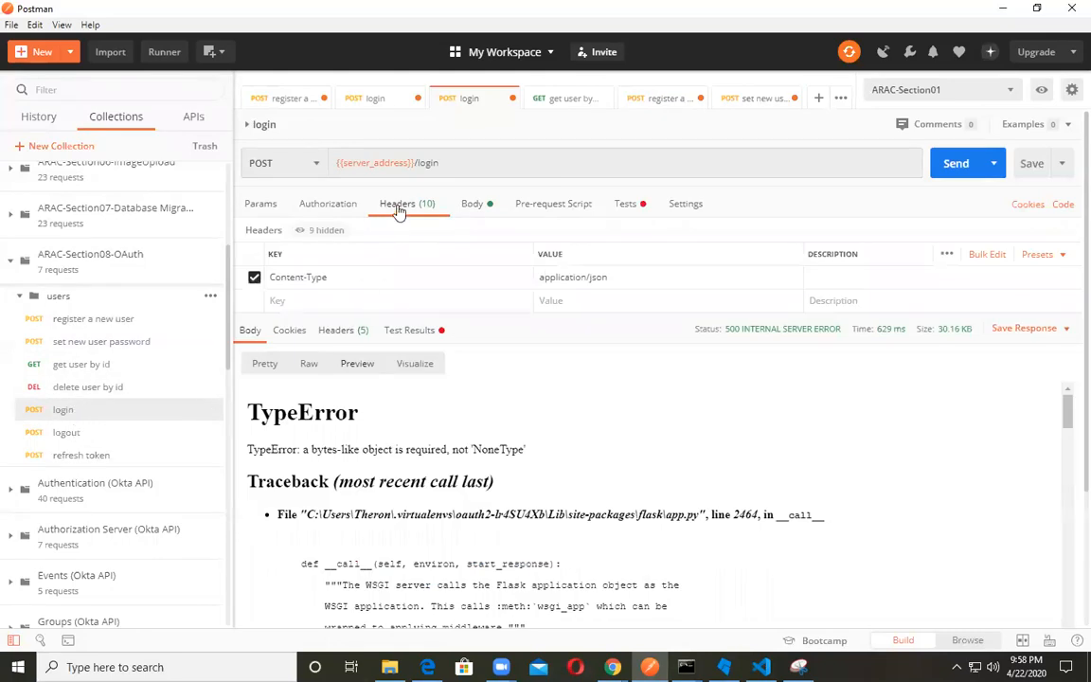
mouse_move(512, 204)
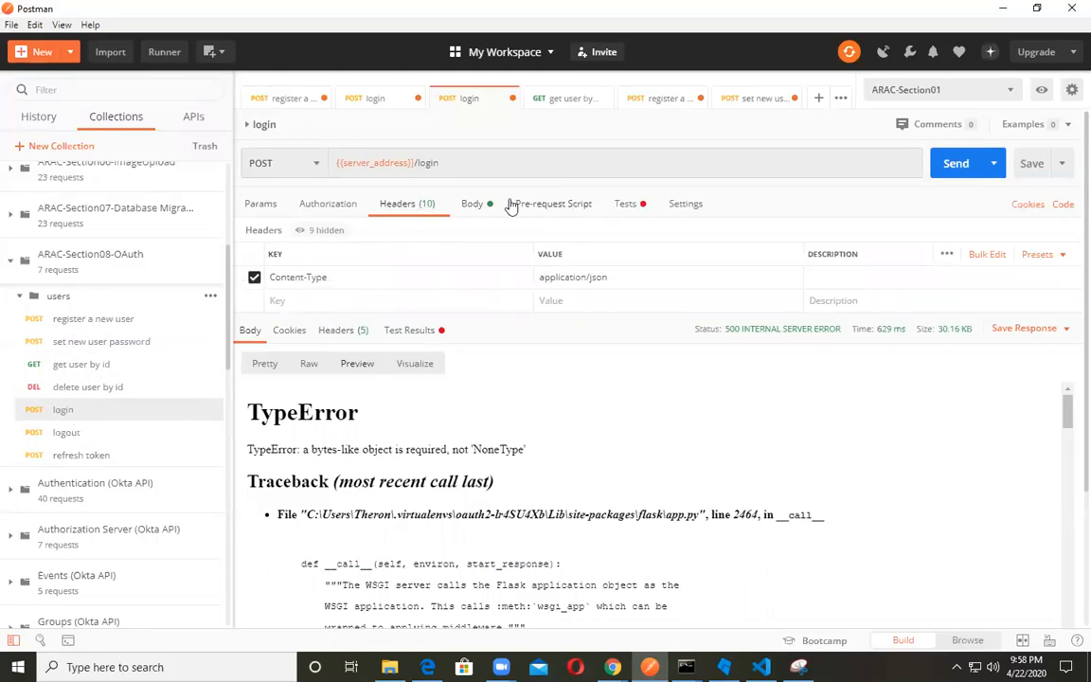
click(472, 203)
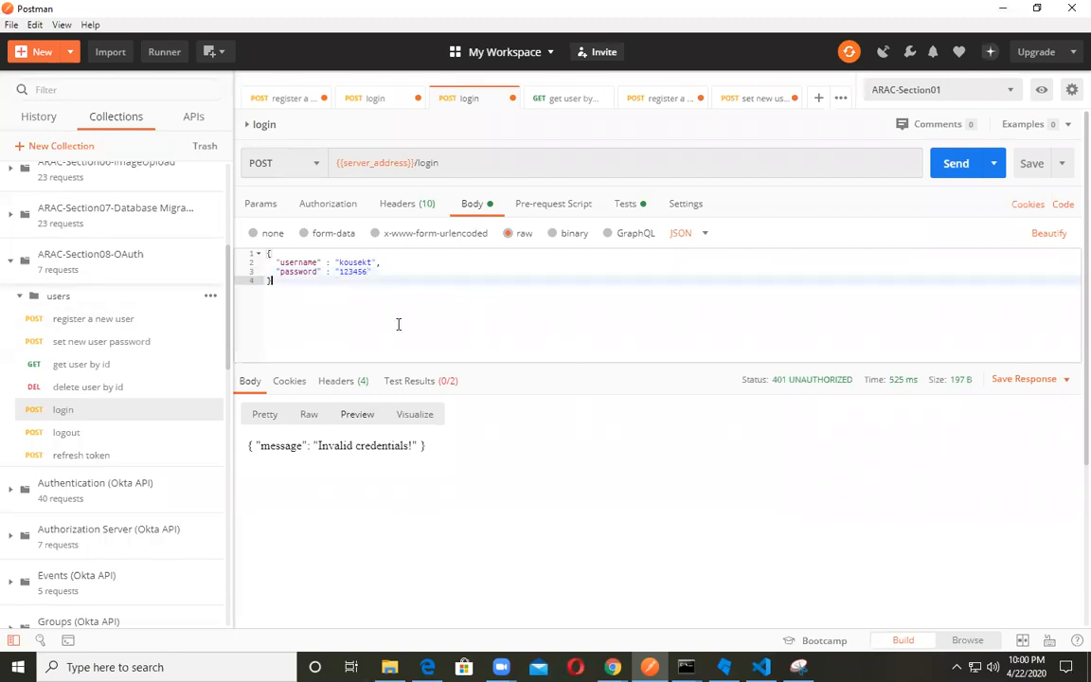
mouse_move(686, 510)
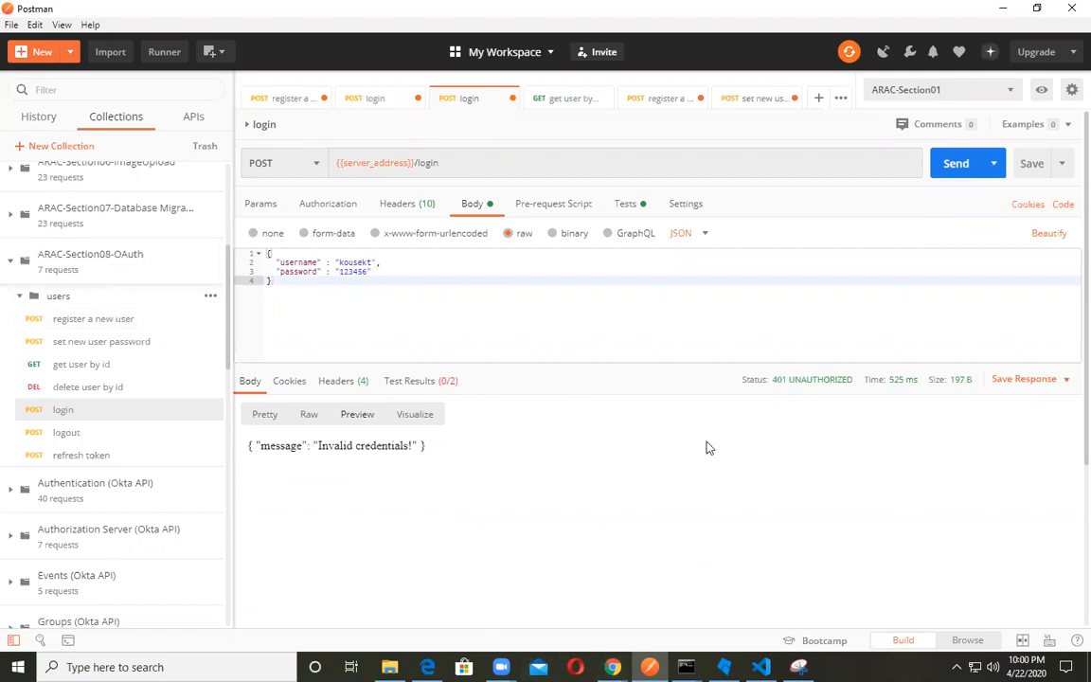
Show the Explorer file list beside user.py's SetPassword resource.
click(762, 667)
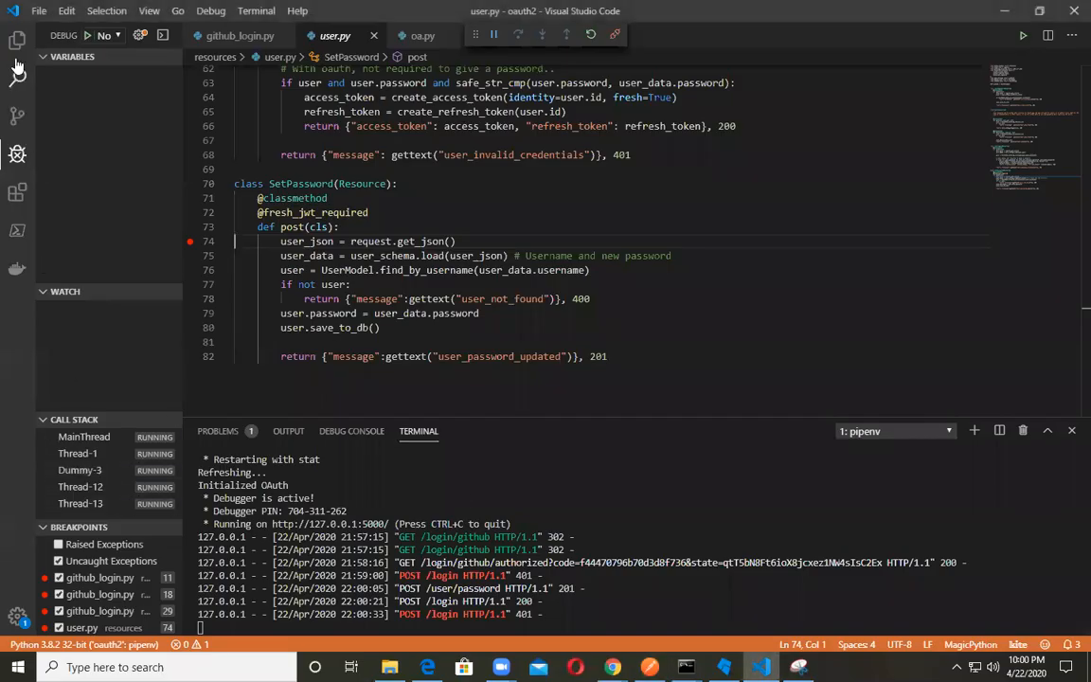
click(17, 42)
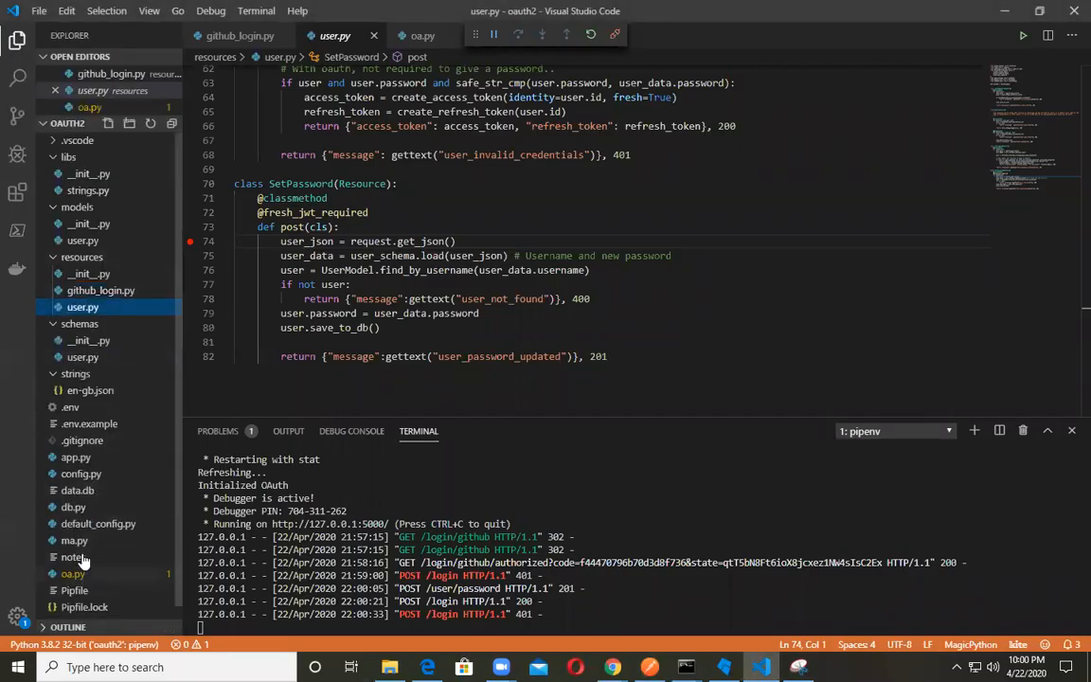
mouse_move(76, 489)
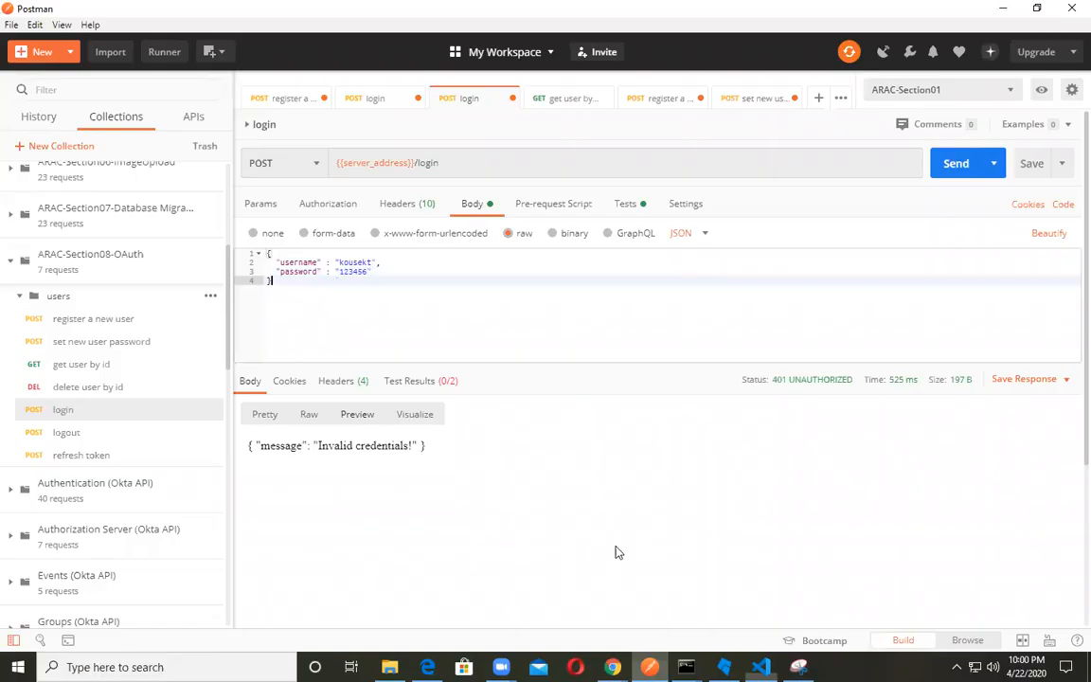
mouse_move(102, 341)
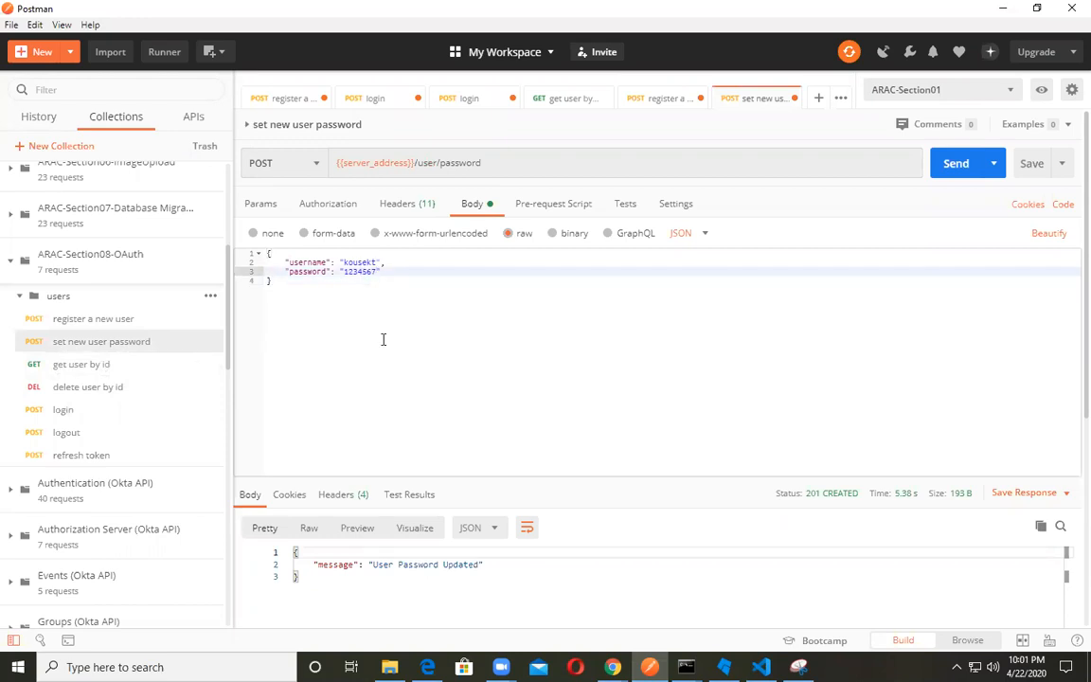
Replace the password value in the set new user password request's JSON body.
text(8)
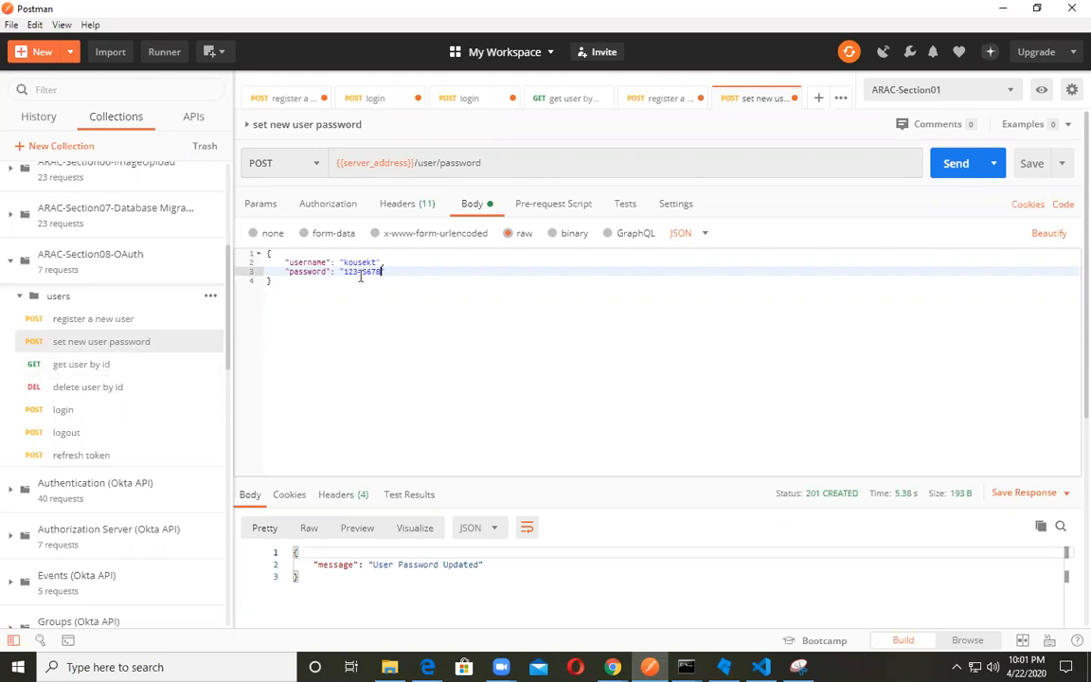
double_click(364, 273)
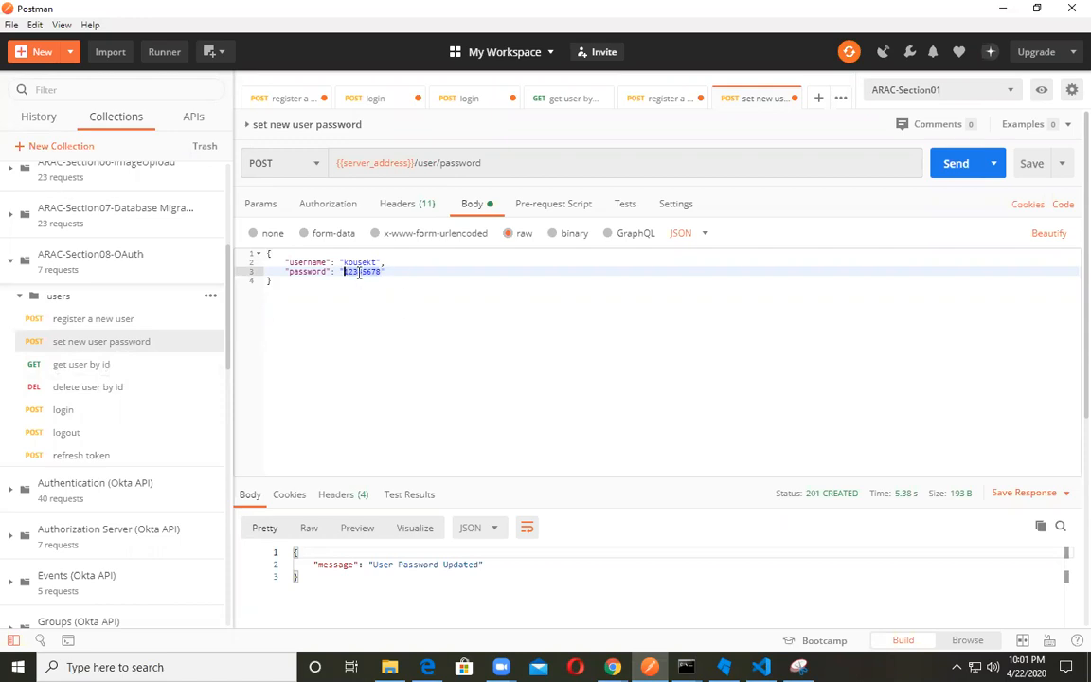
text(password)
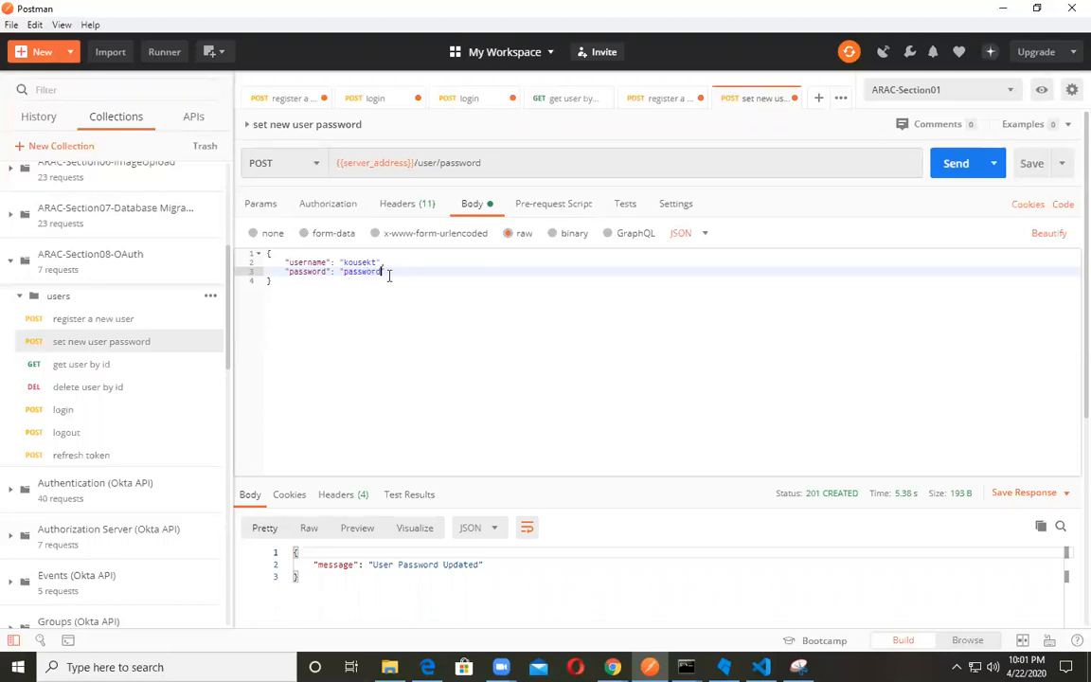
mouse_move(489, 292)
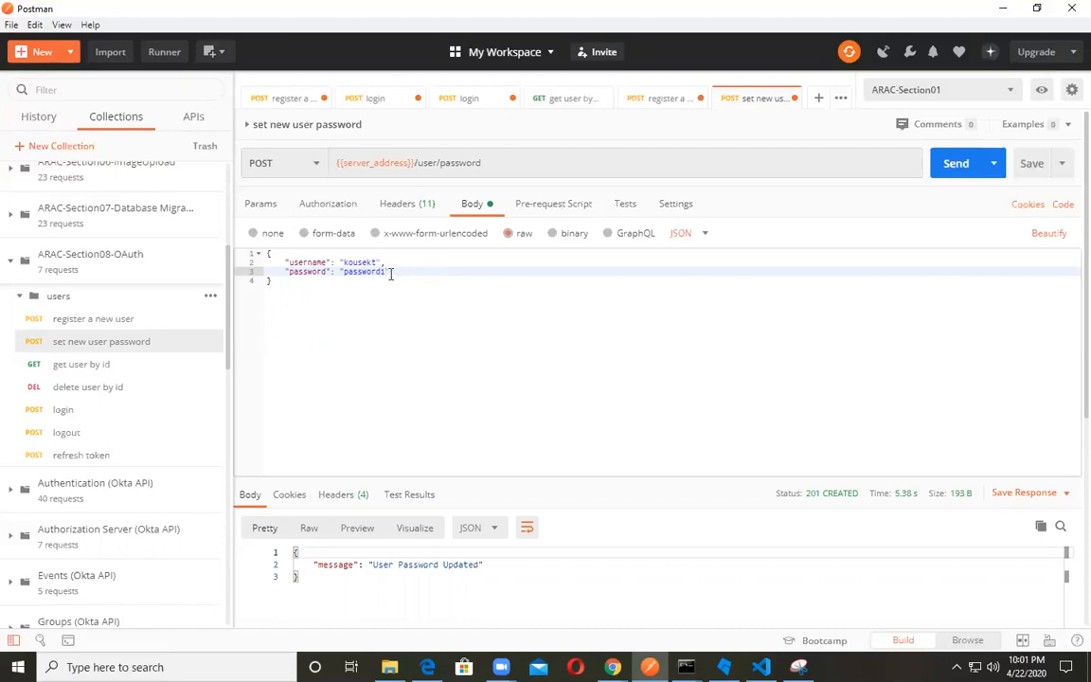
mouse_move(667, 296)
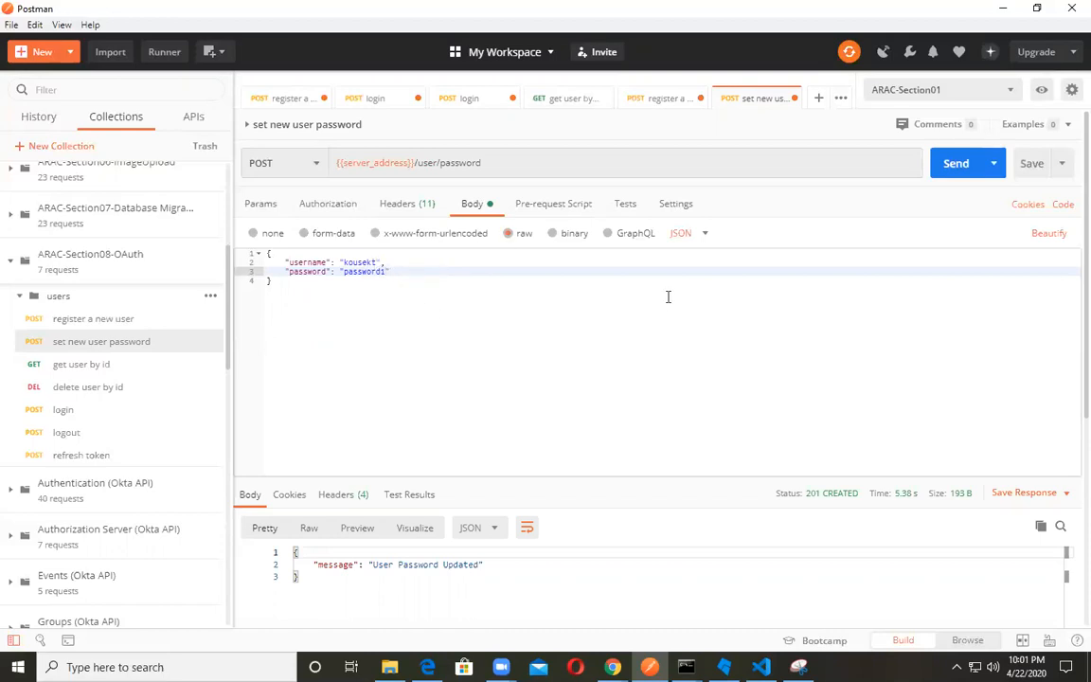
Copy the access_token from Chrome into the set-password request's Bearer Authorization header.
click(397, 203)
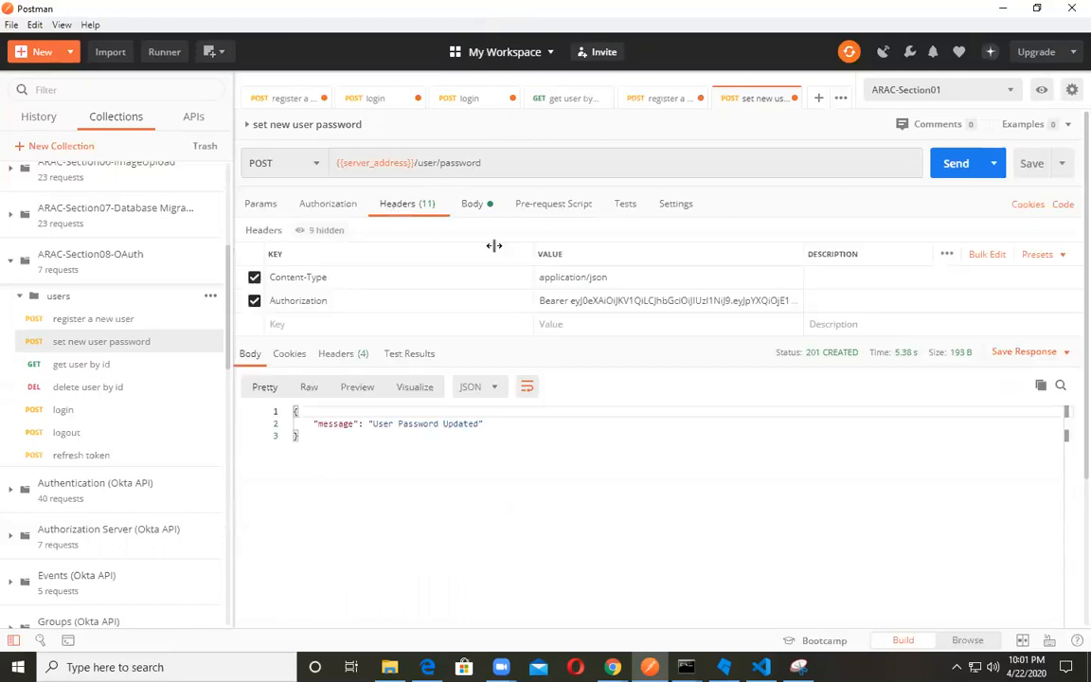
mouse_move(591, 319)
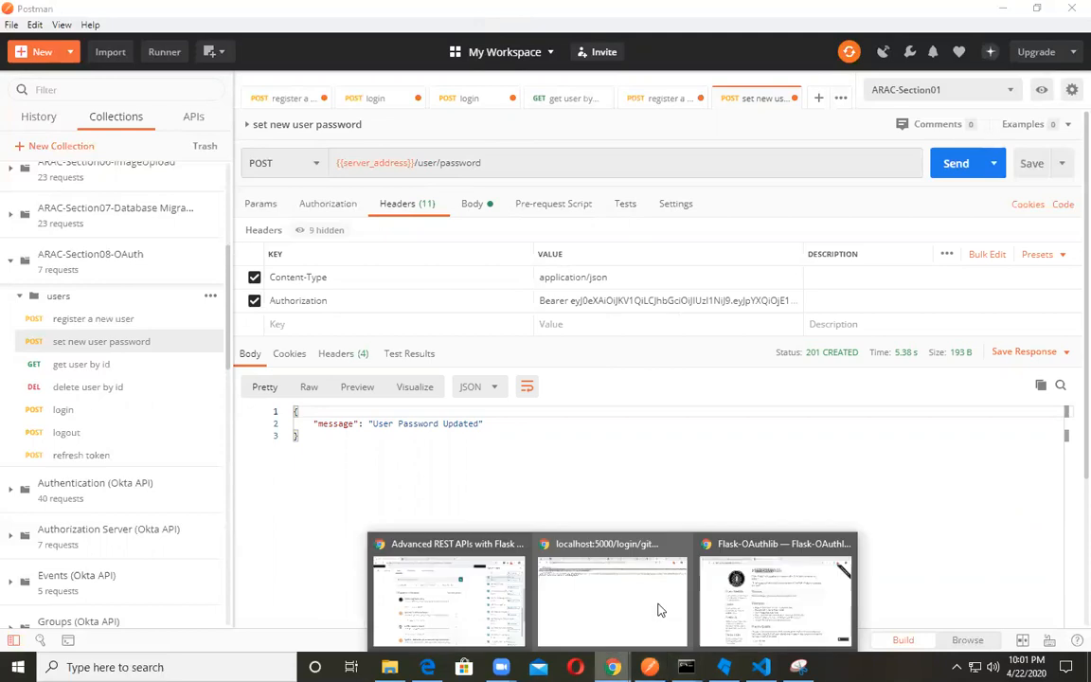
click(612, 603)
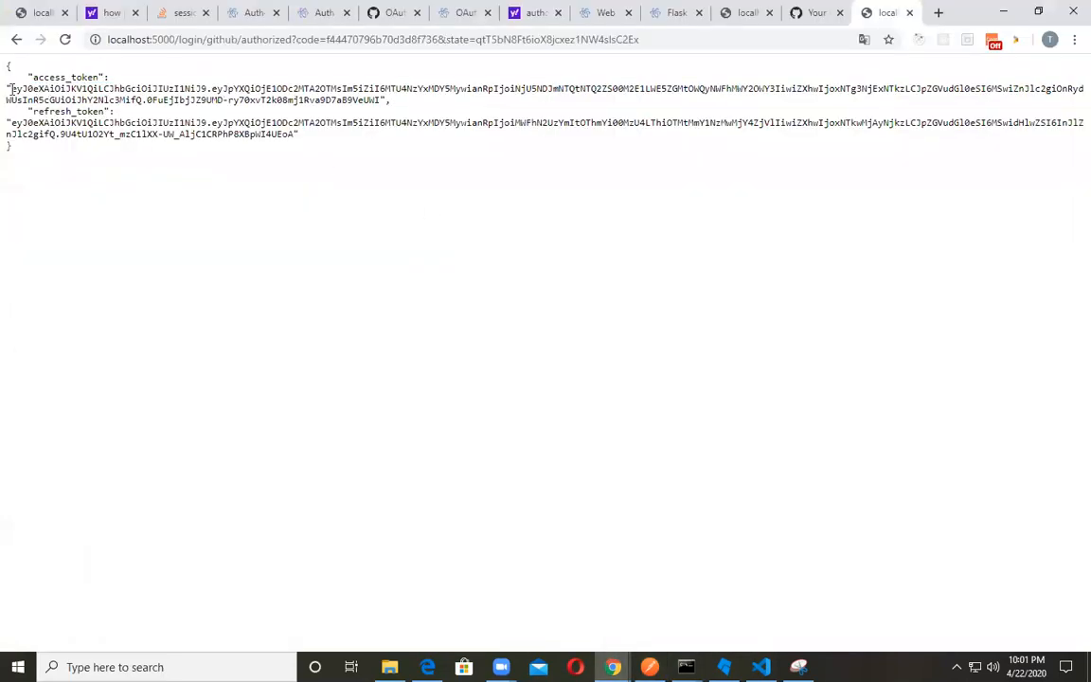
drag(8, 89, 387, 100)
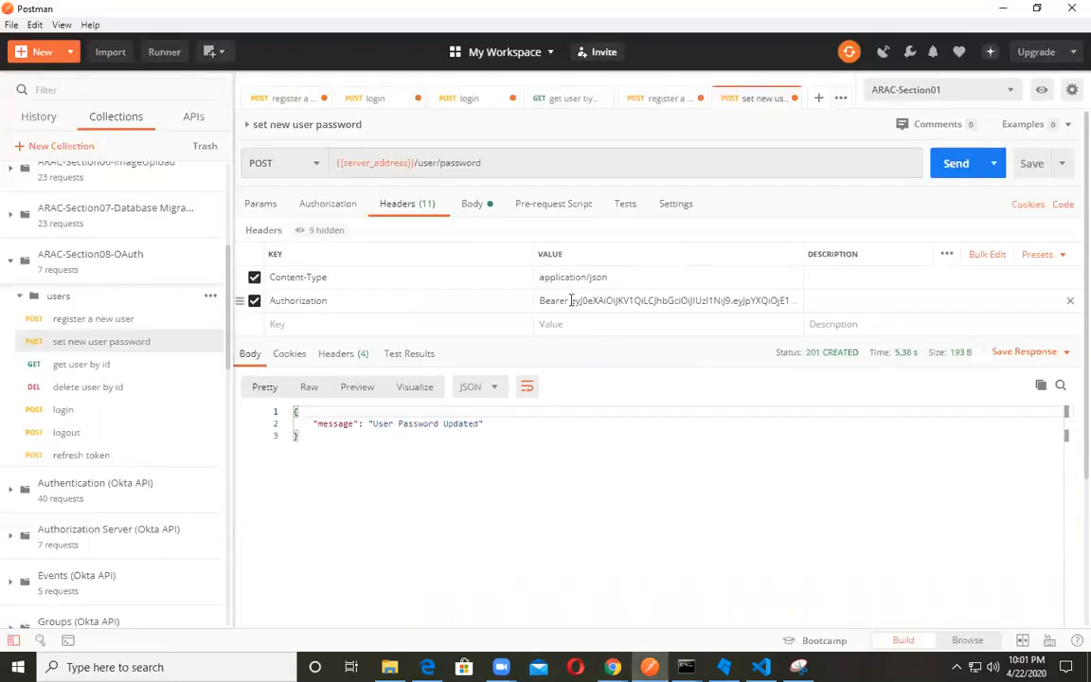
click(663, 299)
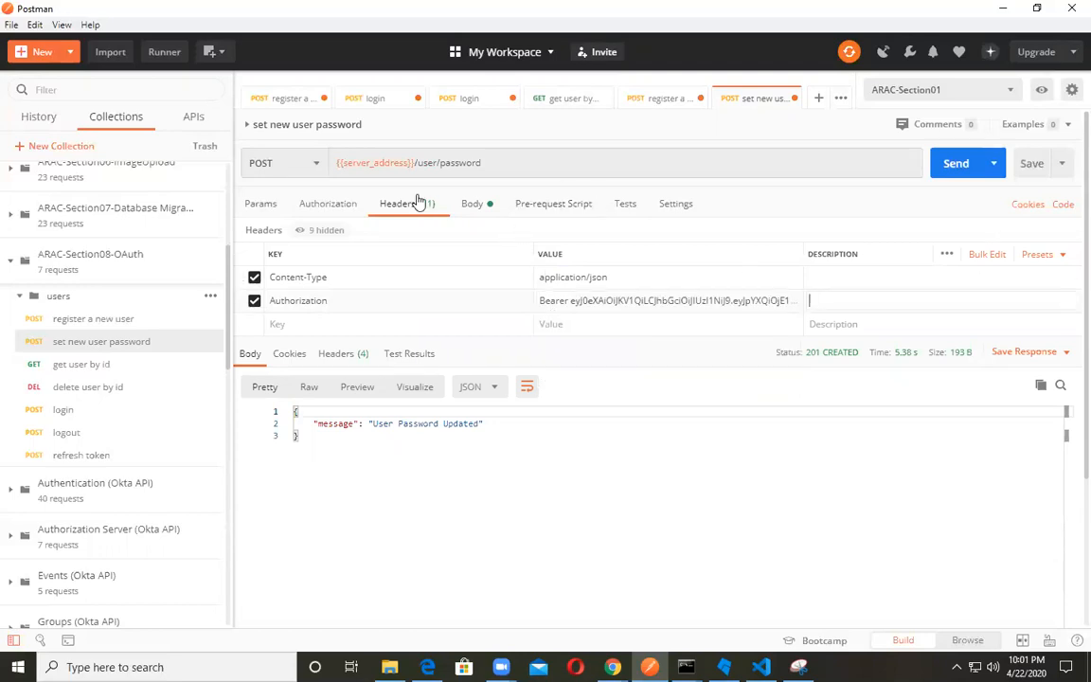
click(471, 203)
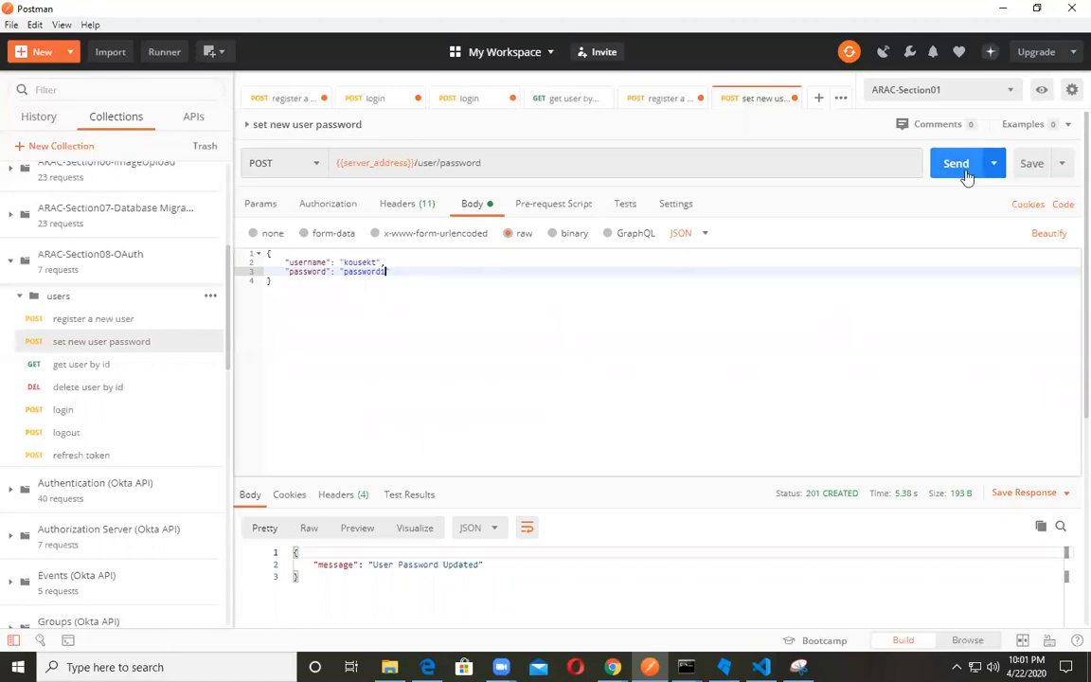
Send the set-password request and receive the 201 User Password Updated response.
click(955, 163)
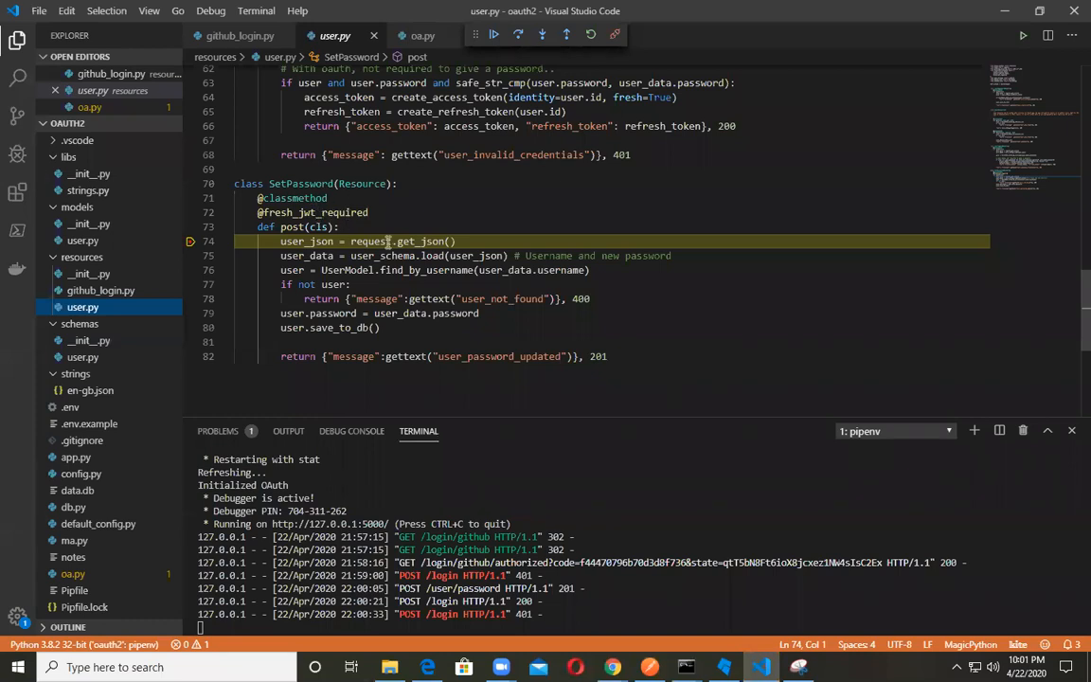
mouse_move(293, 184)
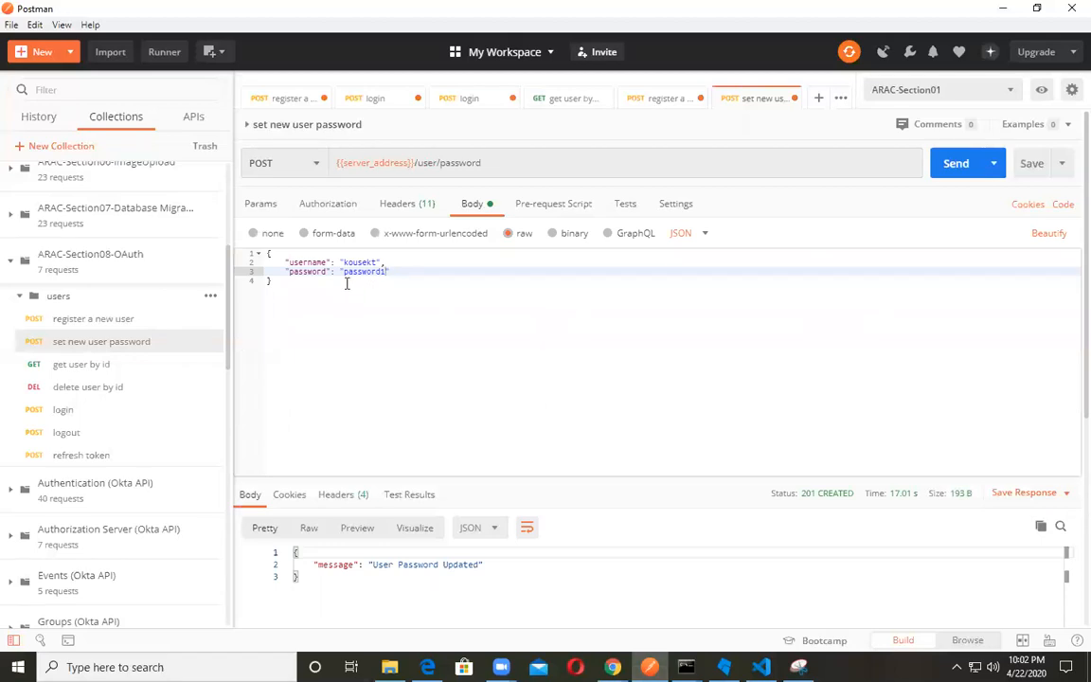
double_click(426, 564)
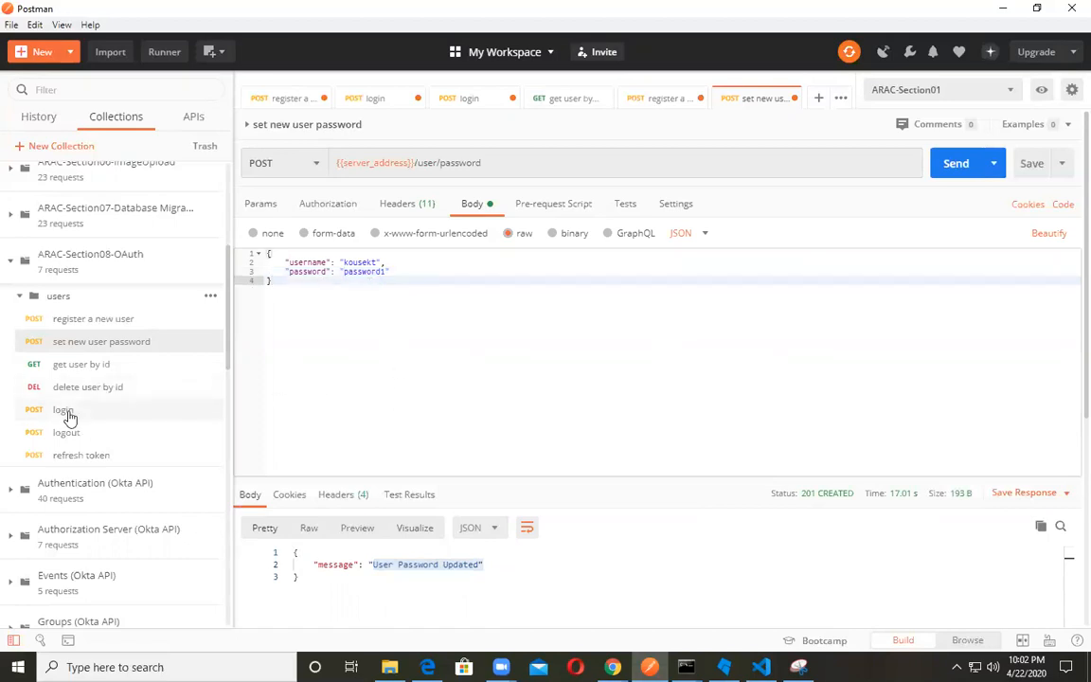
click(63, 409)
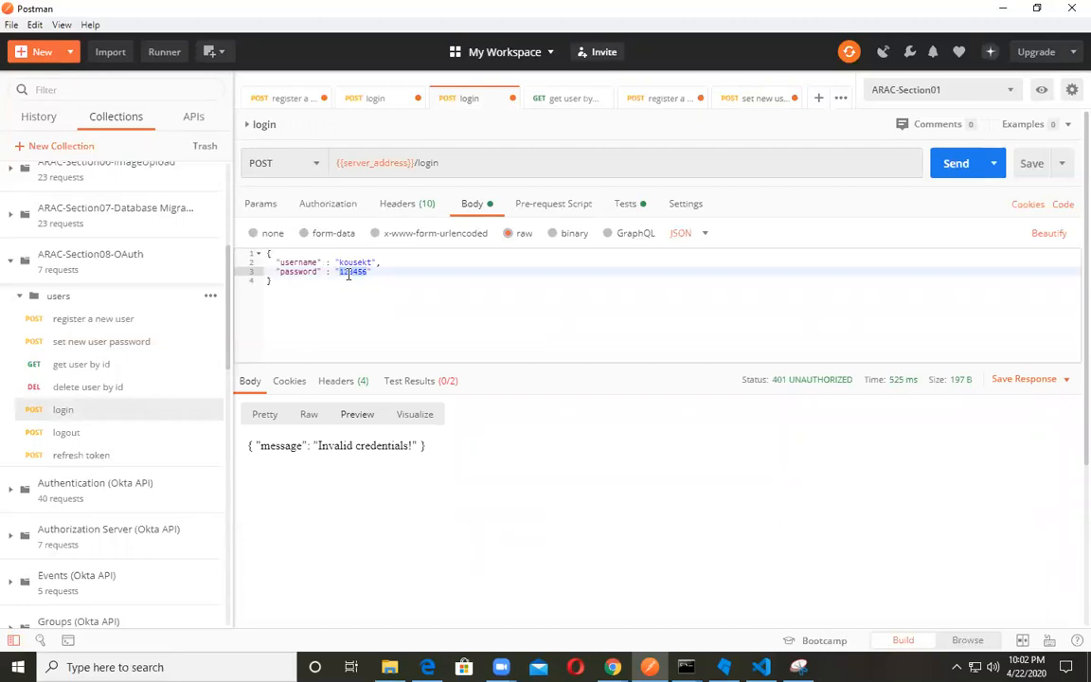
text(password1)
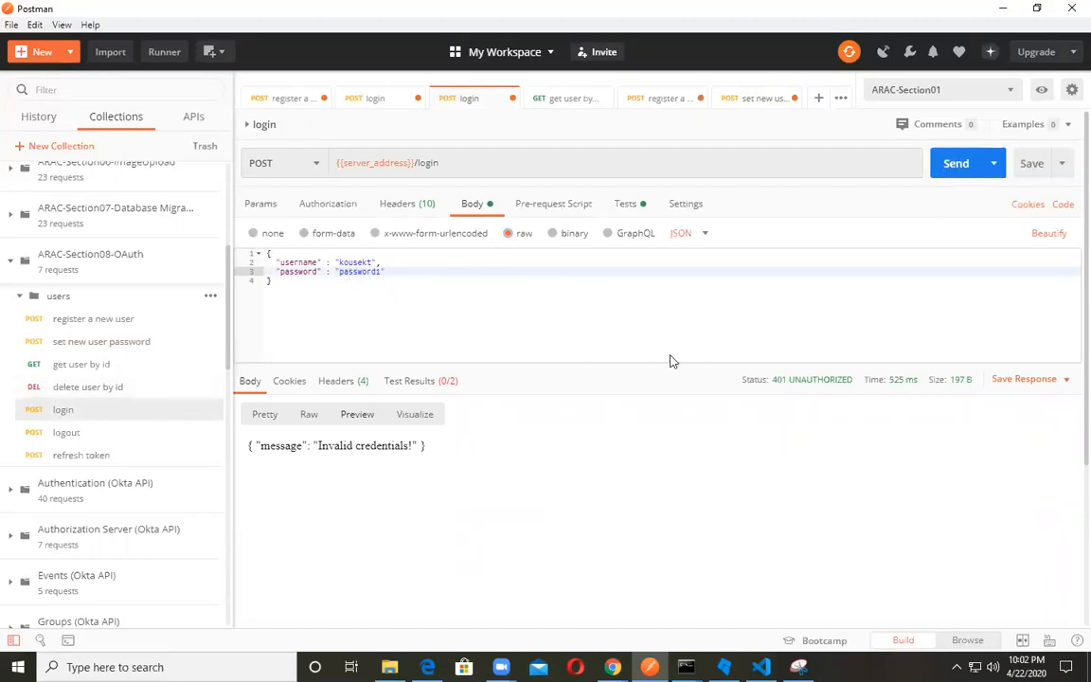
click(954, 163)
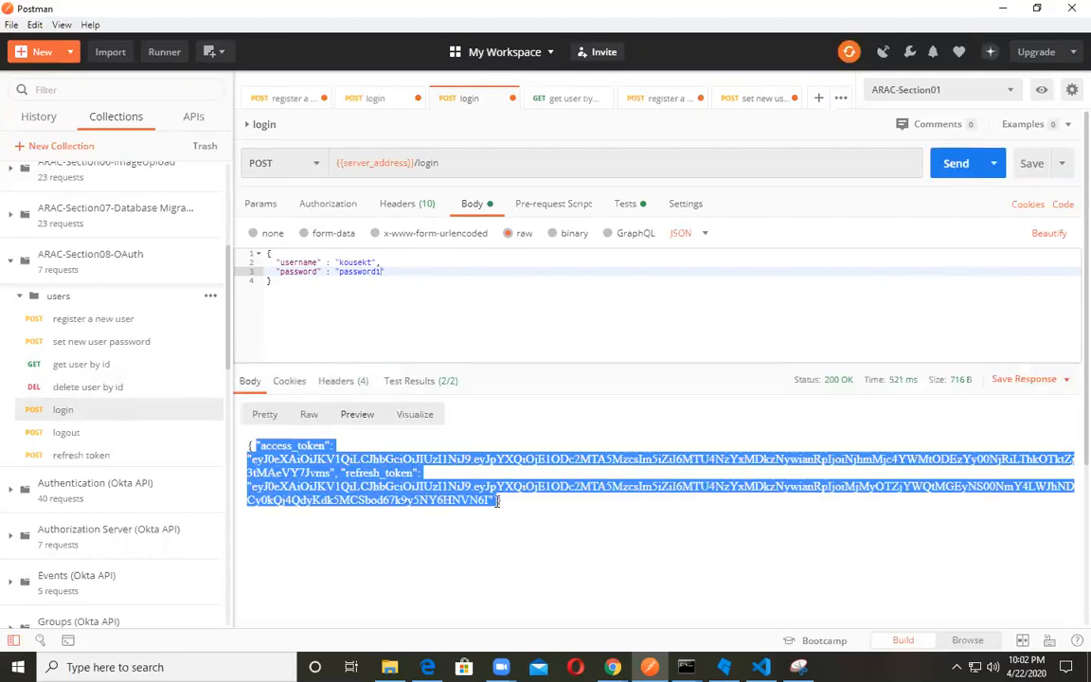
click(876, 121)
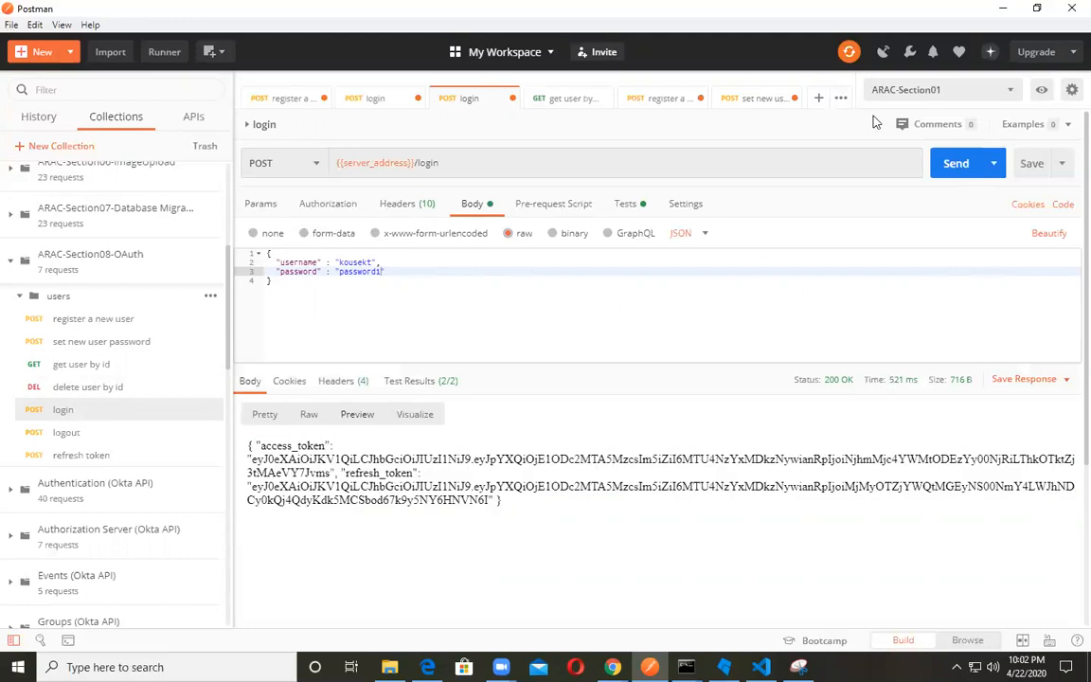
mouse_move(773, 654)
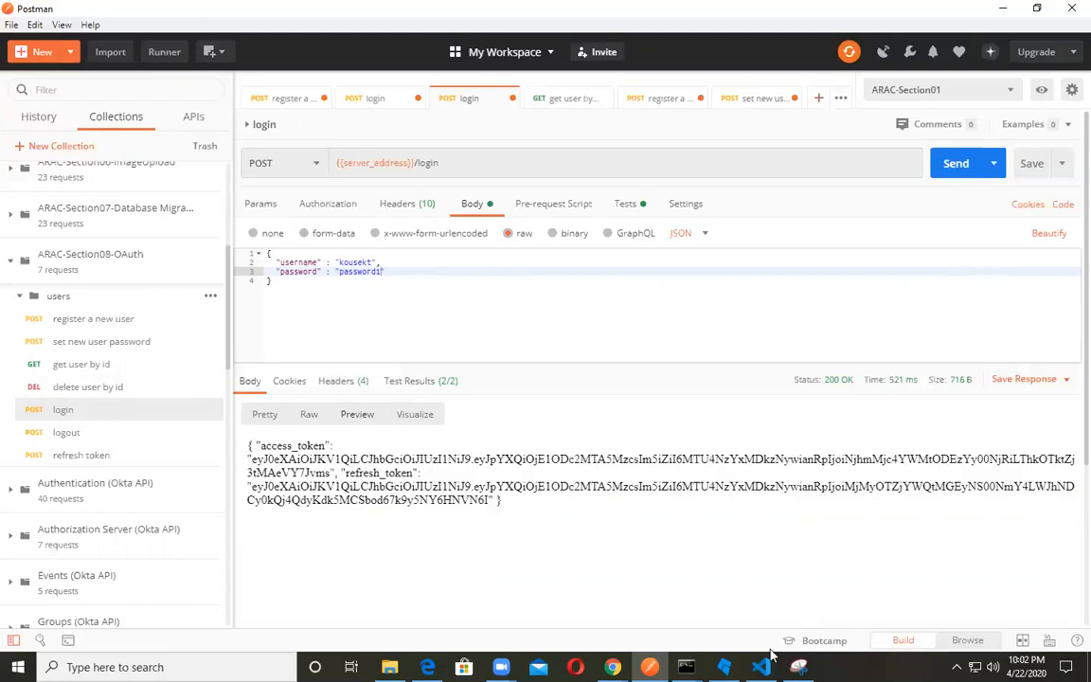
Review app.py's oauth import from oa and its initialisation with the Flask app.
click(762, 667)
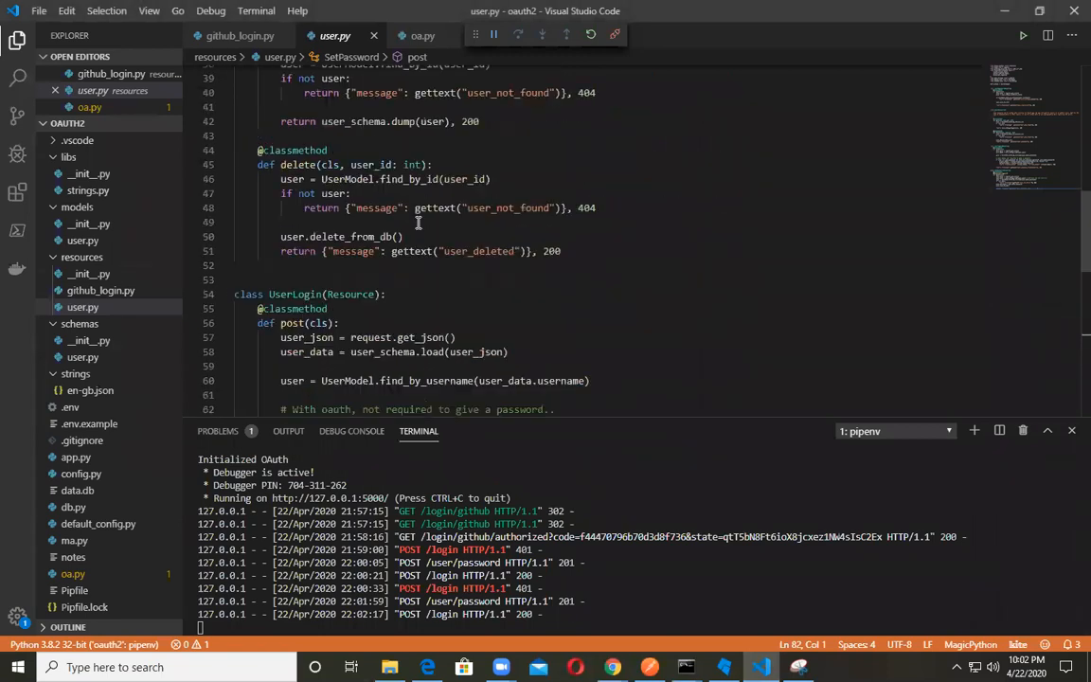
scroll(up, 3)
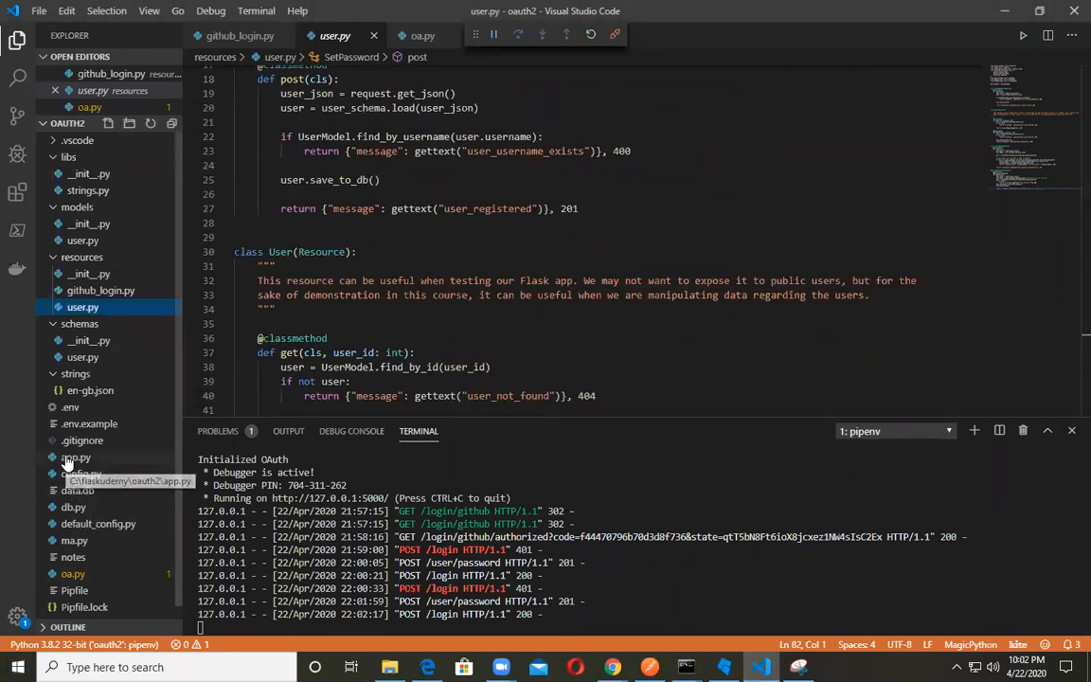
click(76, 456)
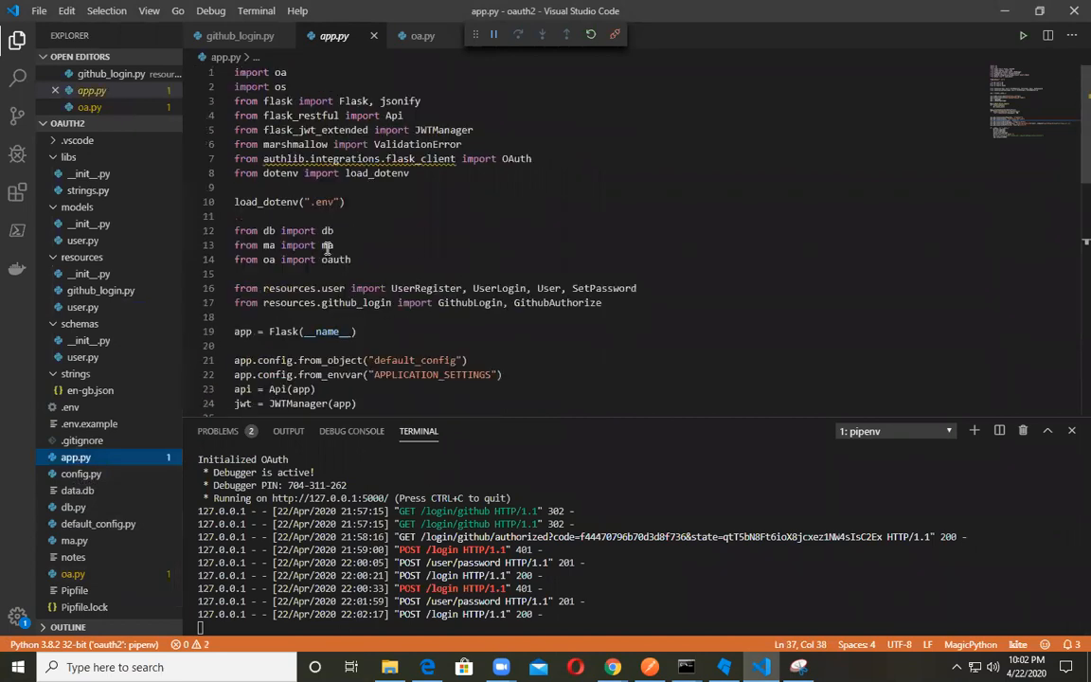
scroll(down, 3)
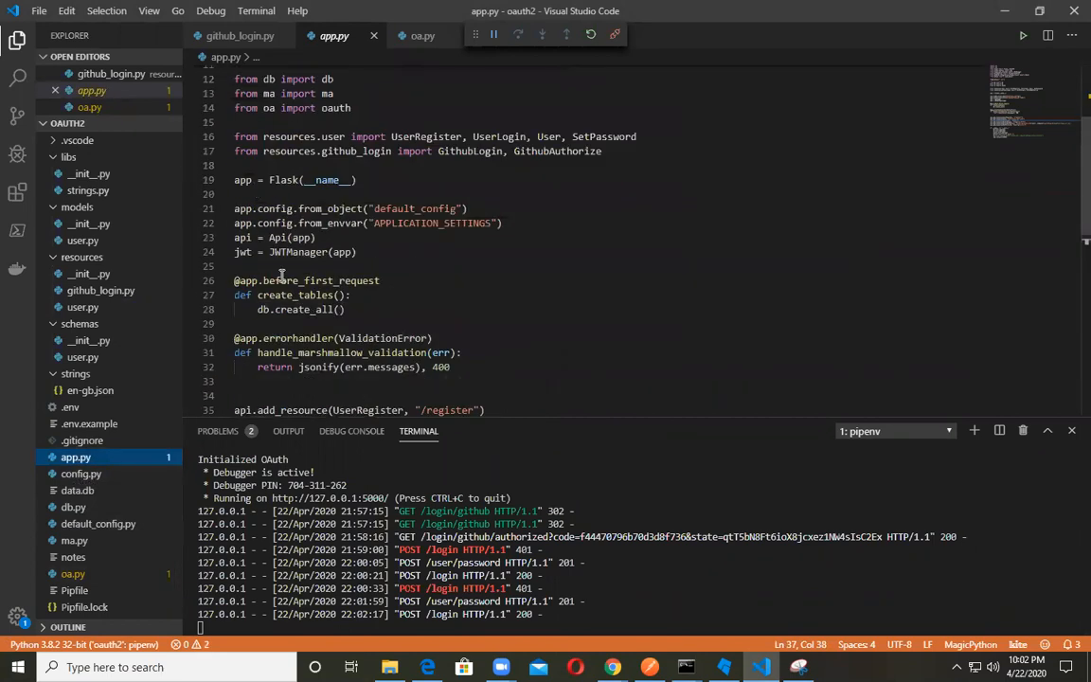
scroll(up, 3)
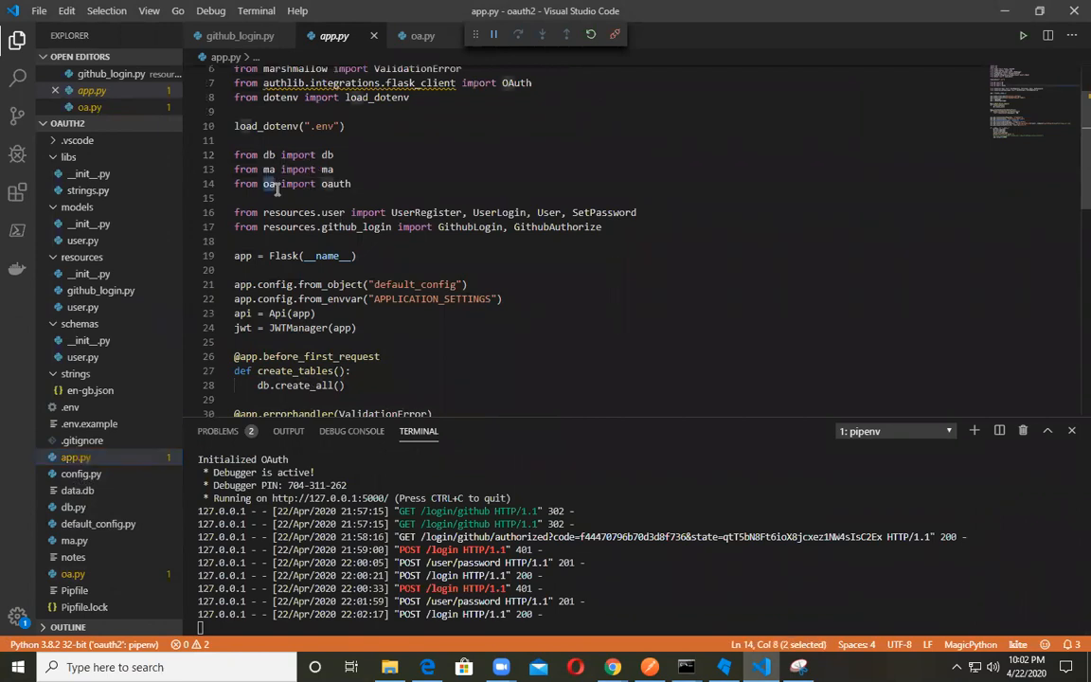
scroll(down, 3)
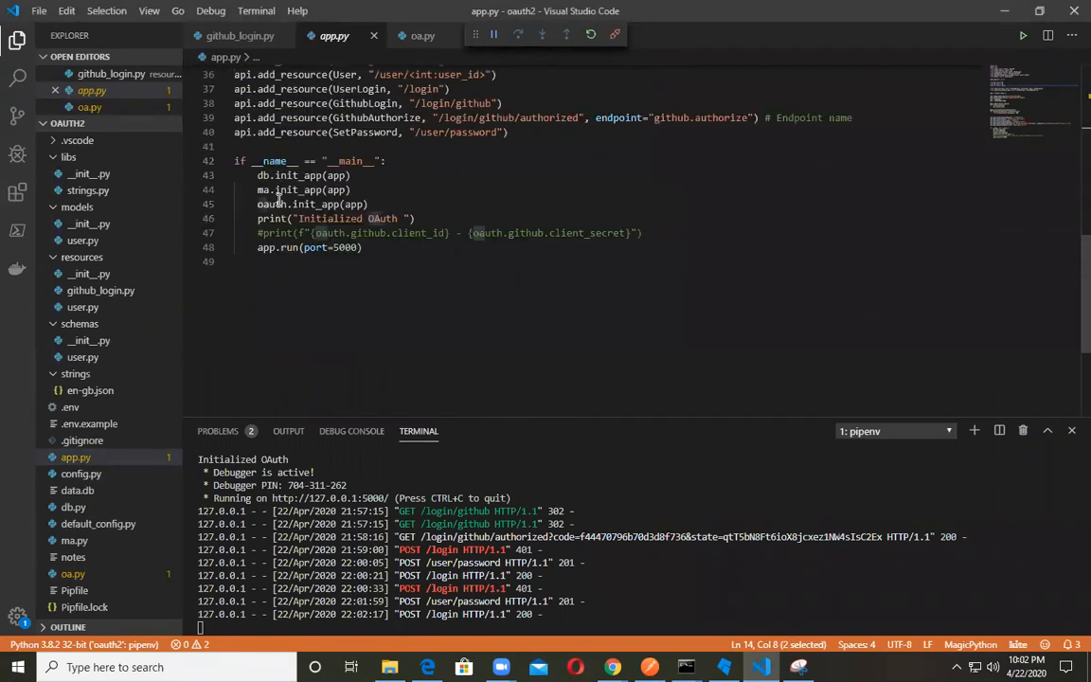
scroll(up, 3)
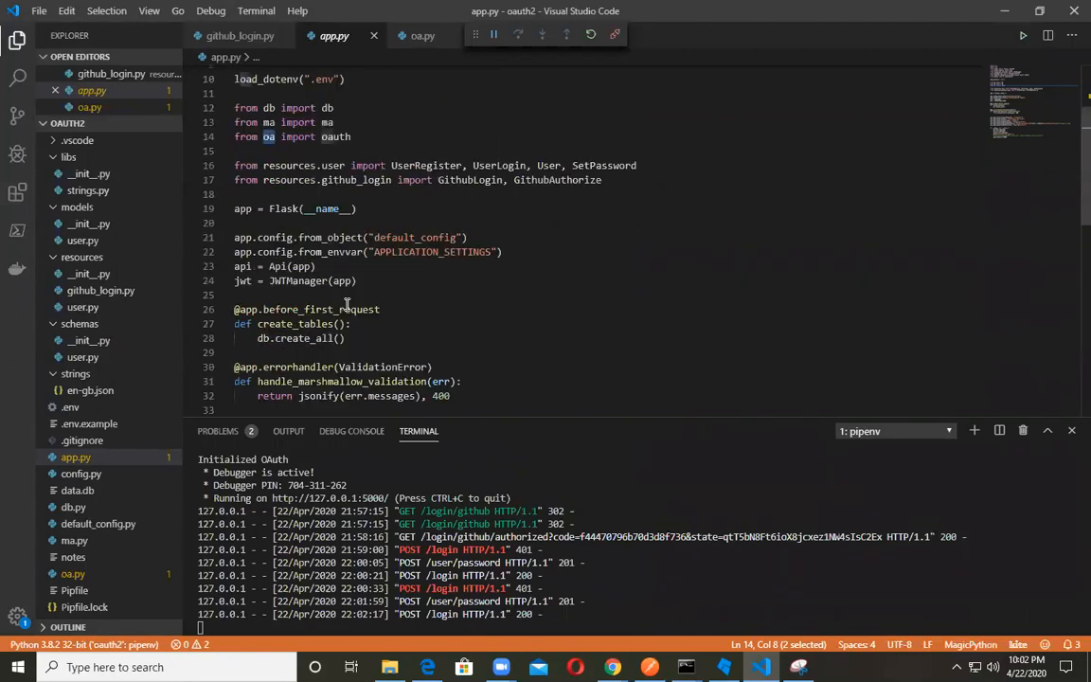
scroll(up, 3)
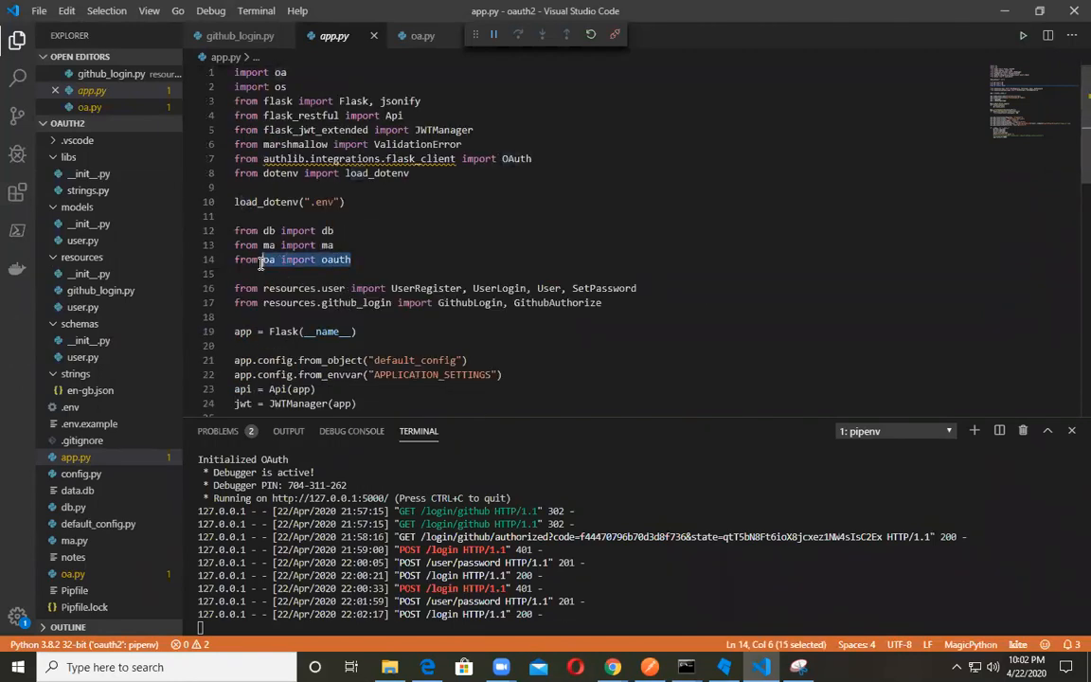
scroll(down, 3)
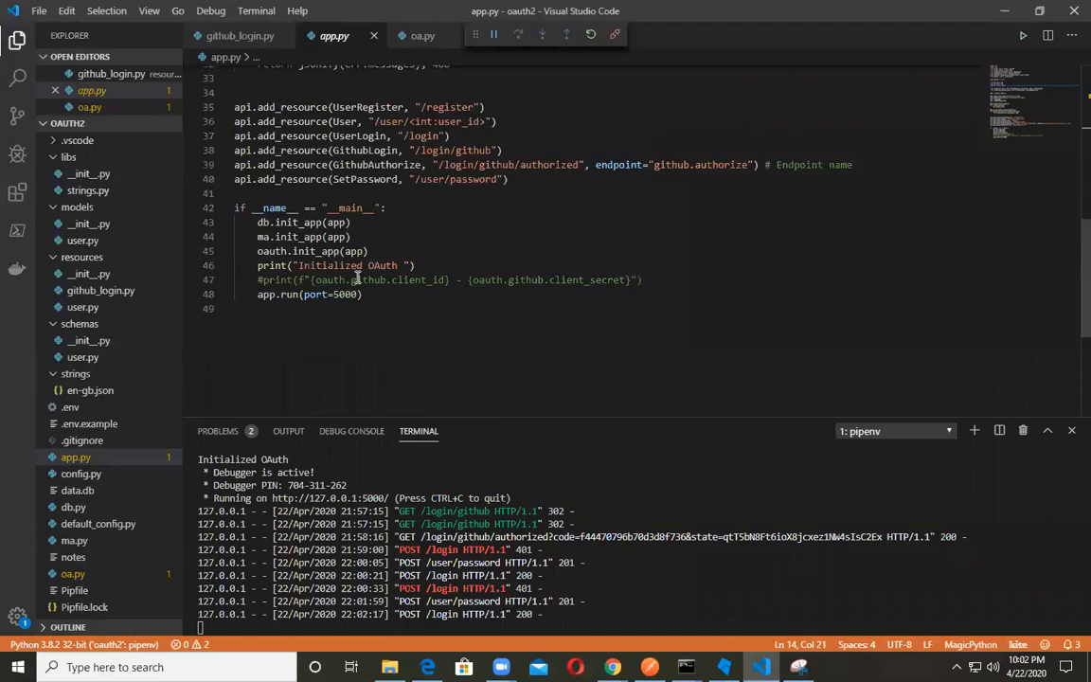
scroll(up, 3)
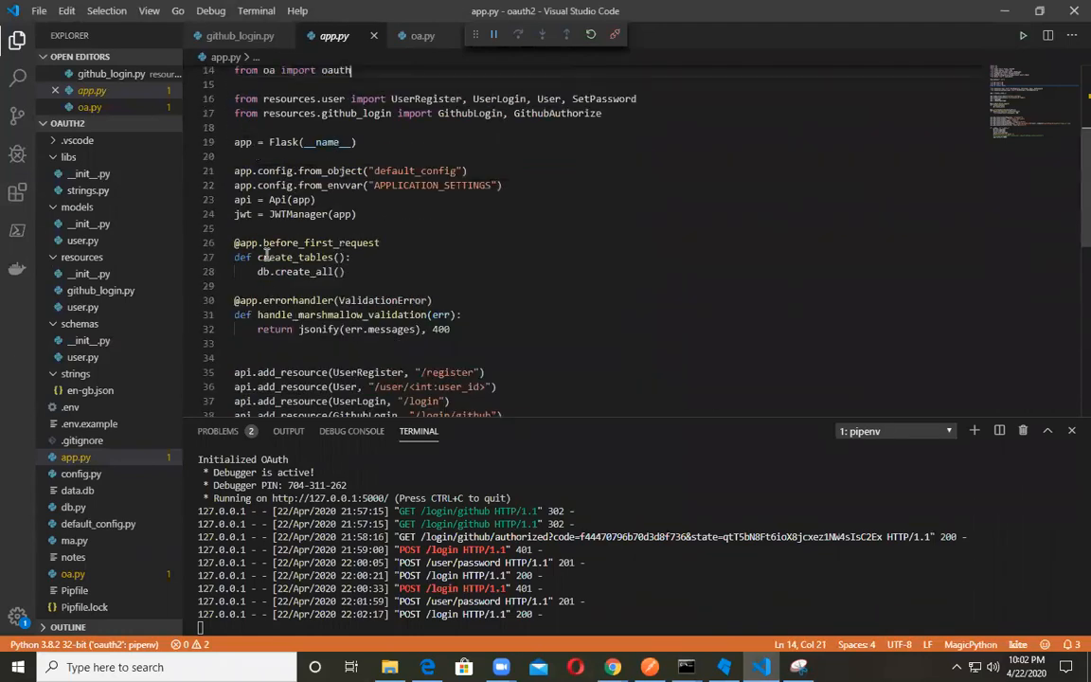
scroll(up, 3)
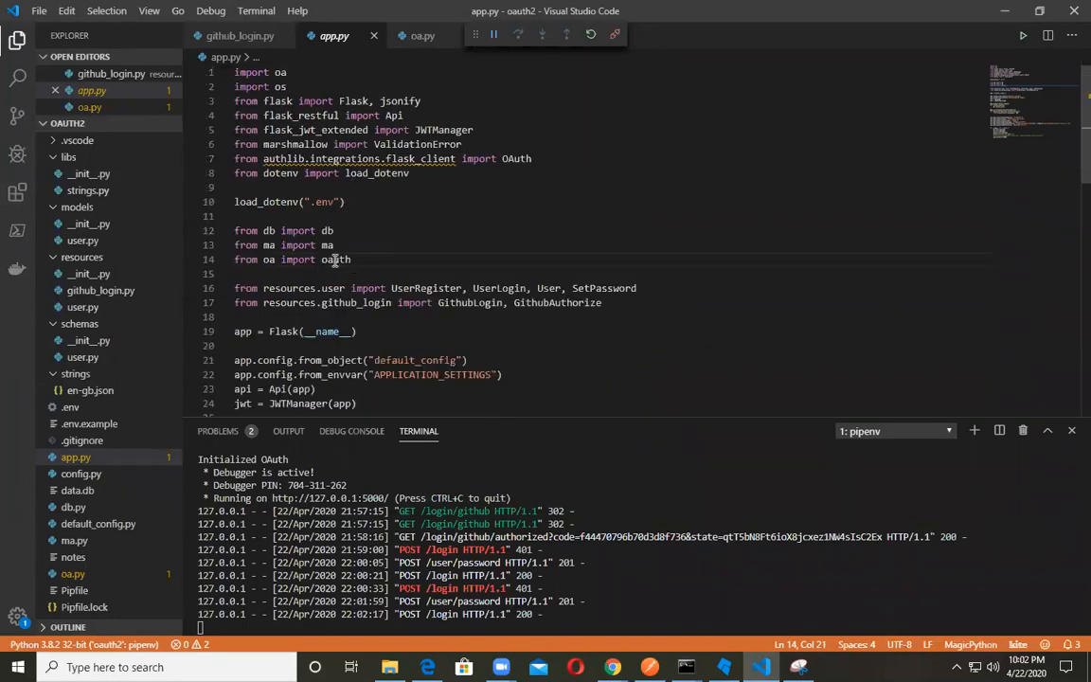
double_click(337, 257)
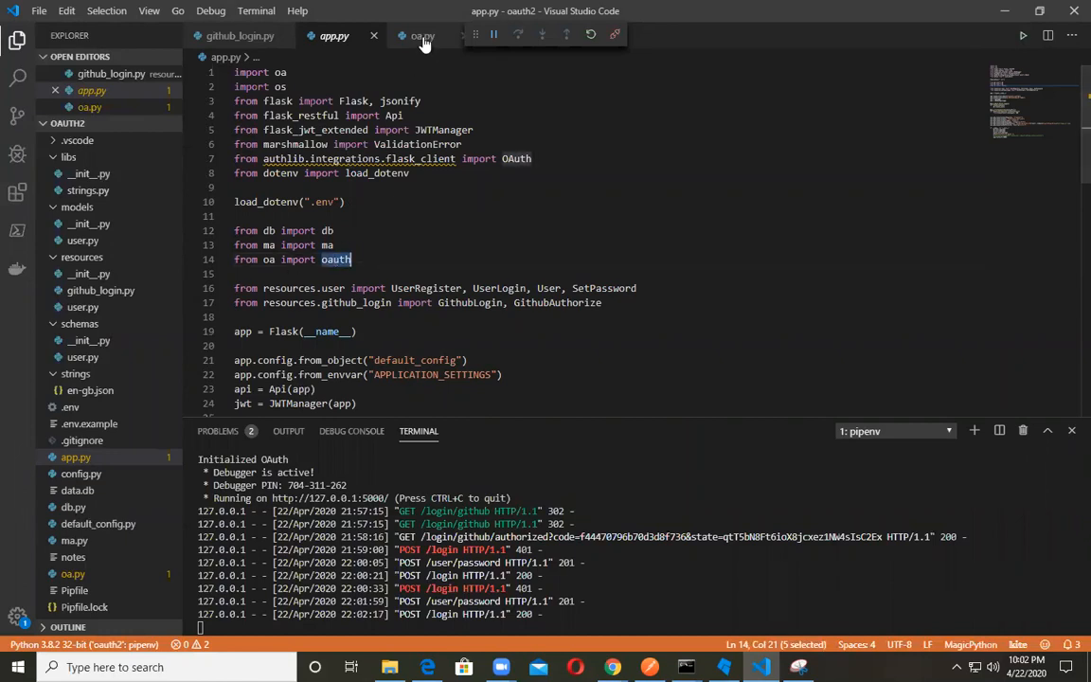
click(423, 35)
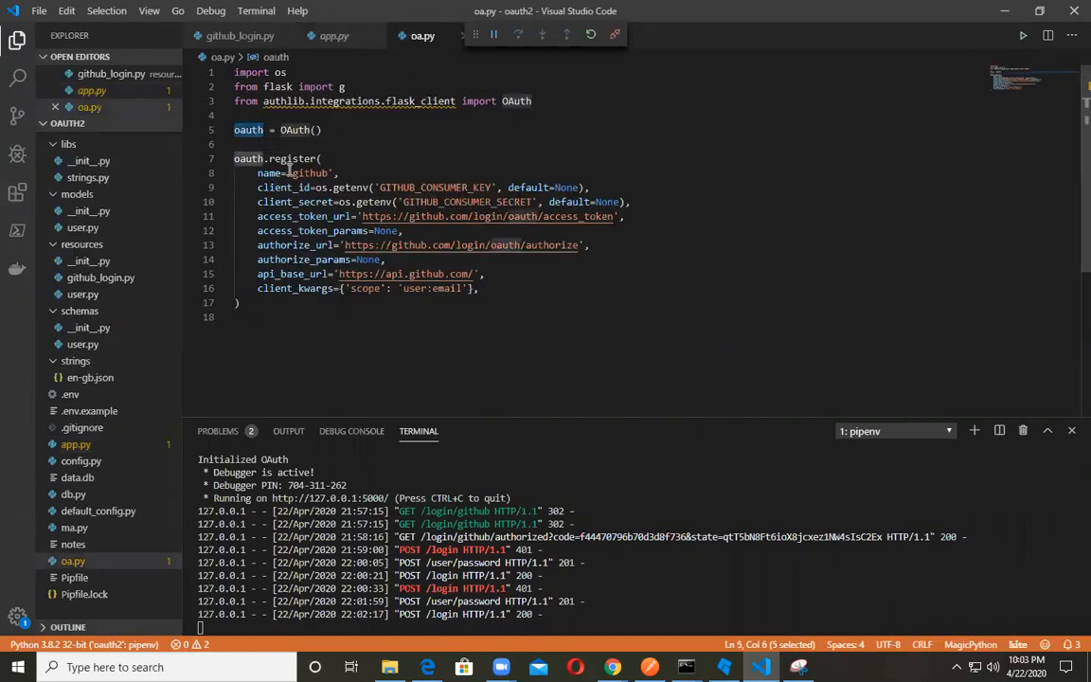
click(334, 34)
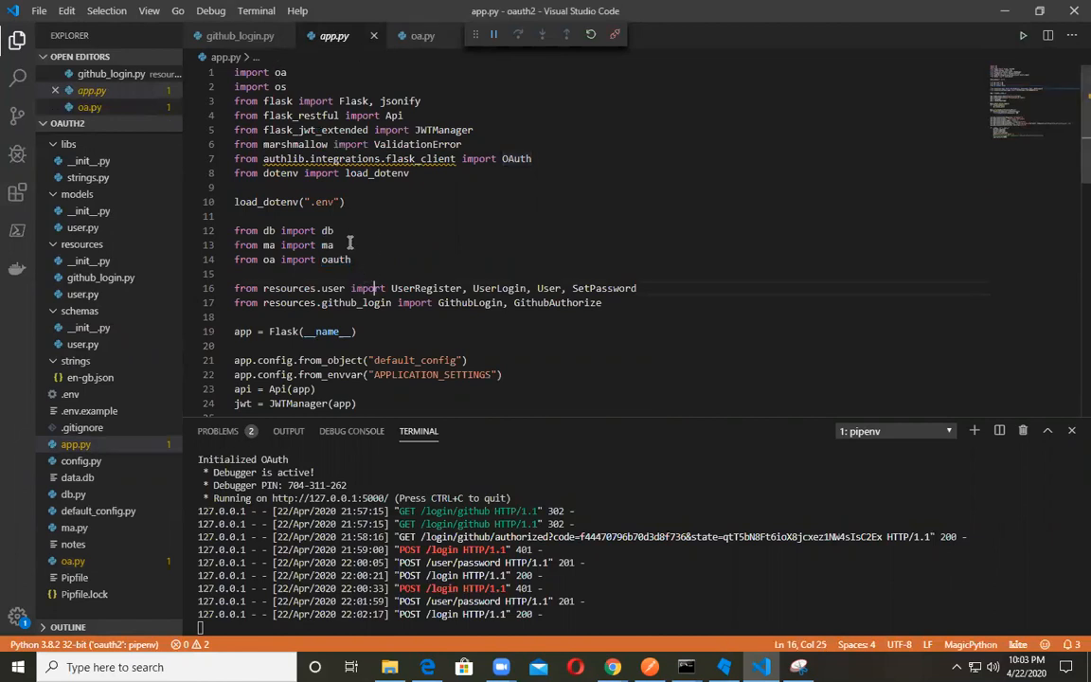
triple_click(292, 258)
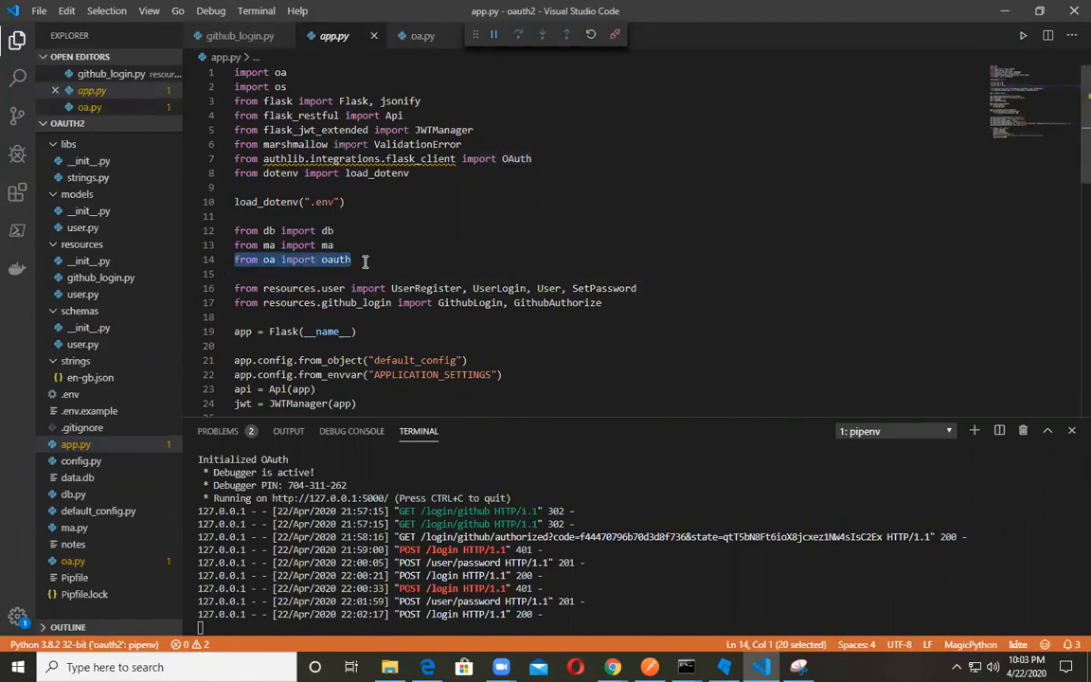
scroll(down, 3)
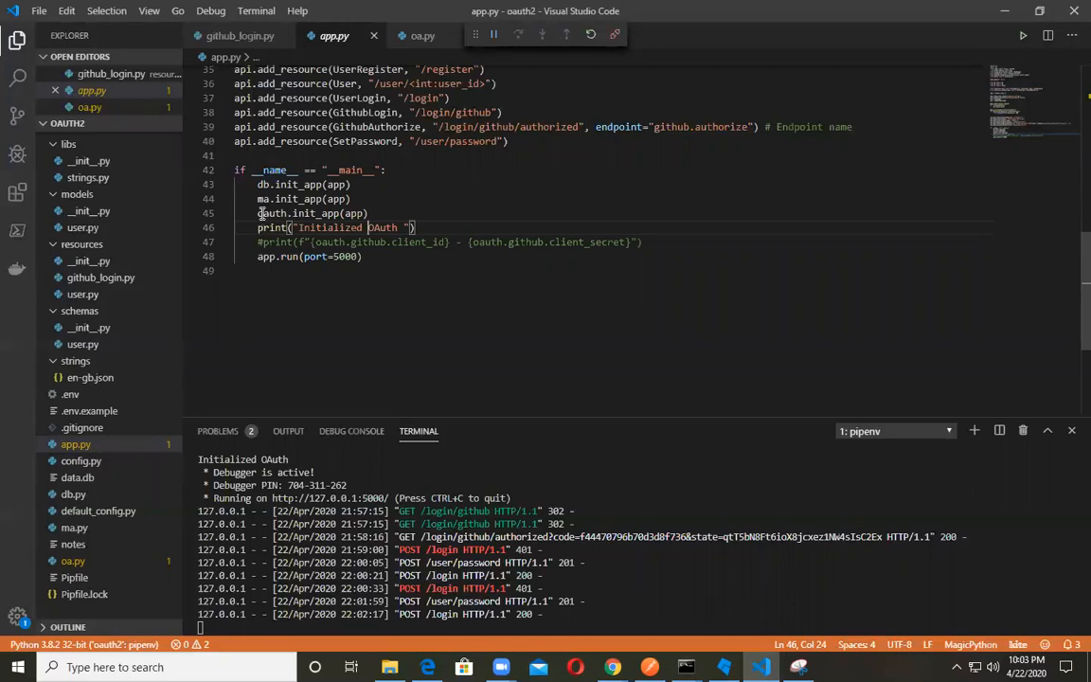
drag(257, 213, 398, 227)
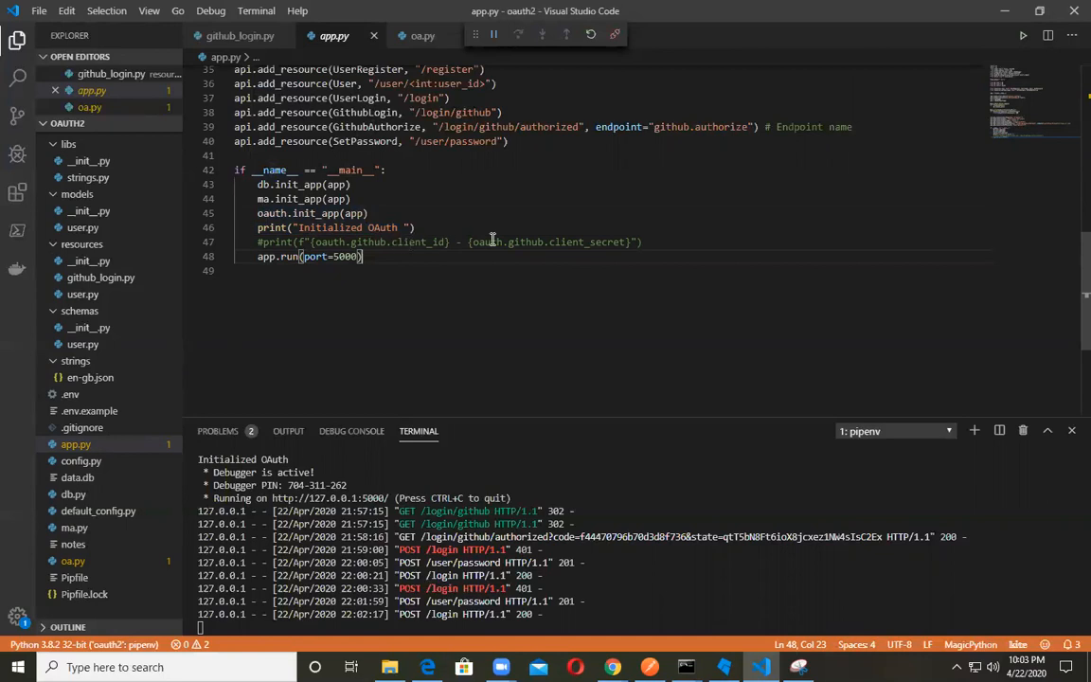
mouse_move(644, 102)
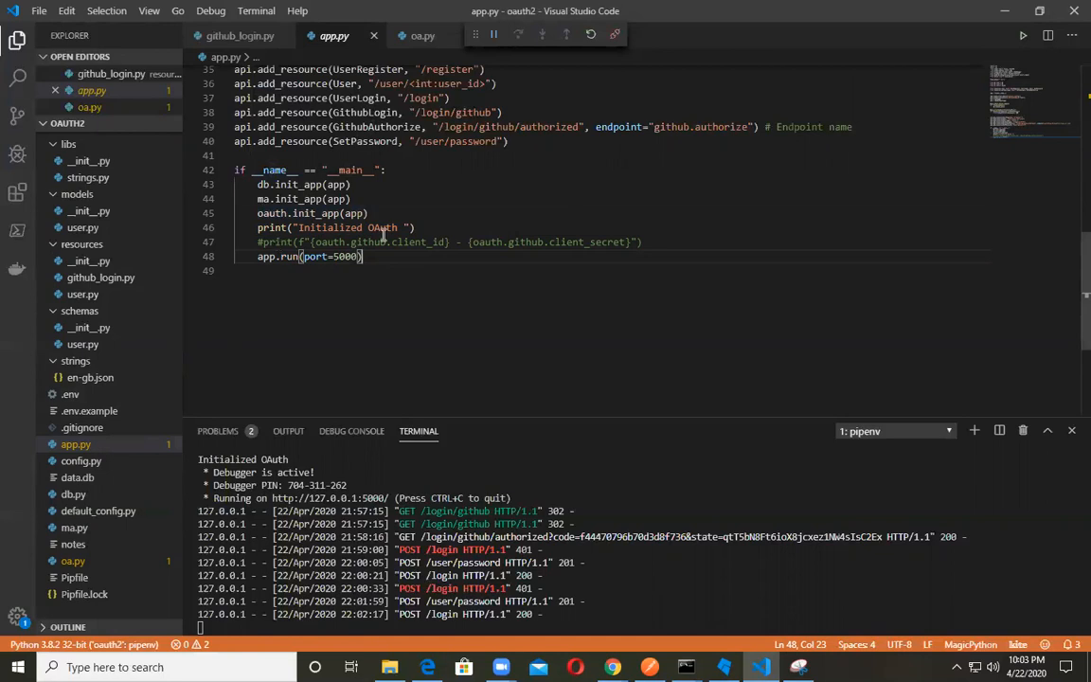
mouse_move(542, 460)
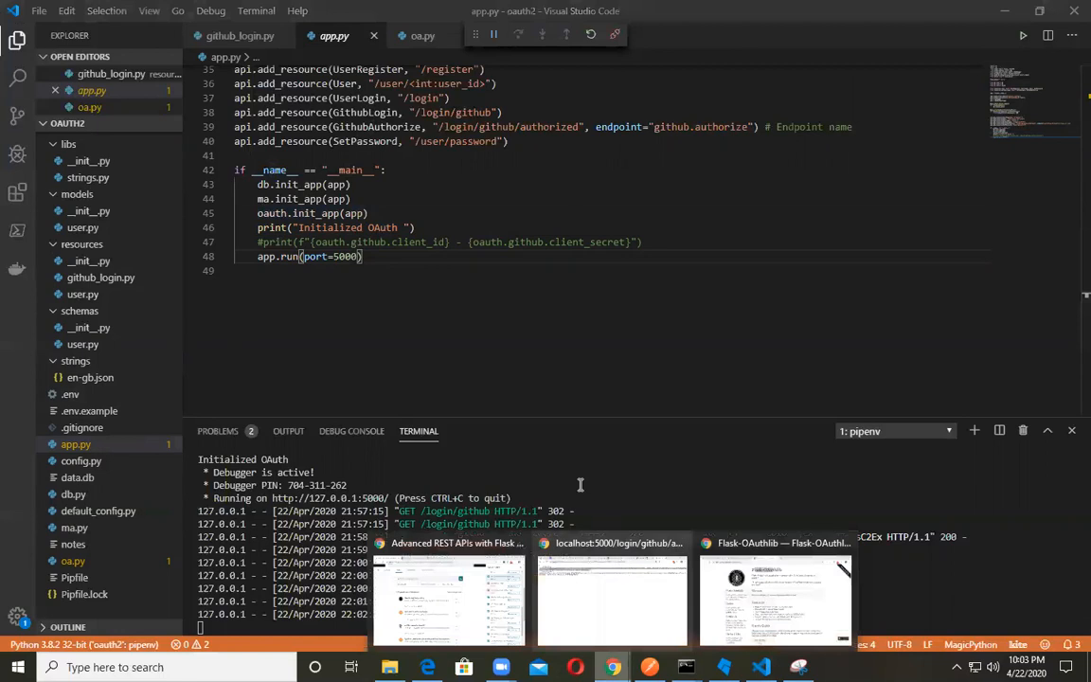
Bring the Udemy REST APIs course forward and review its collapsed section list.
click(447, 597)
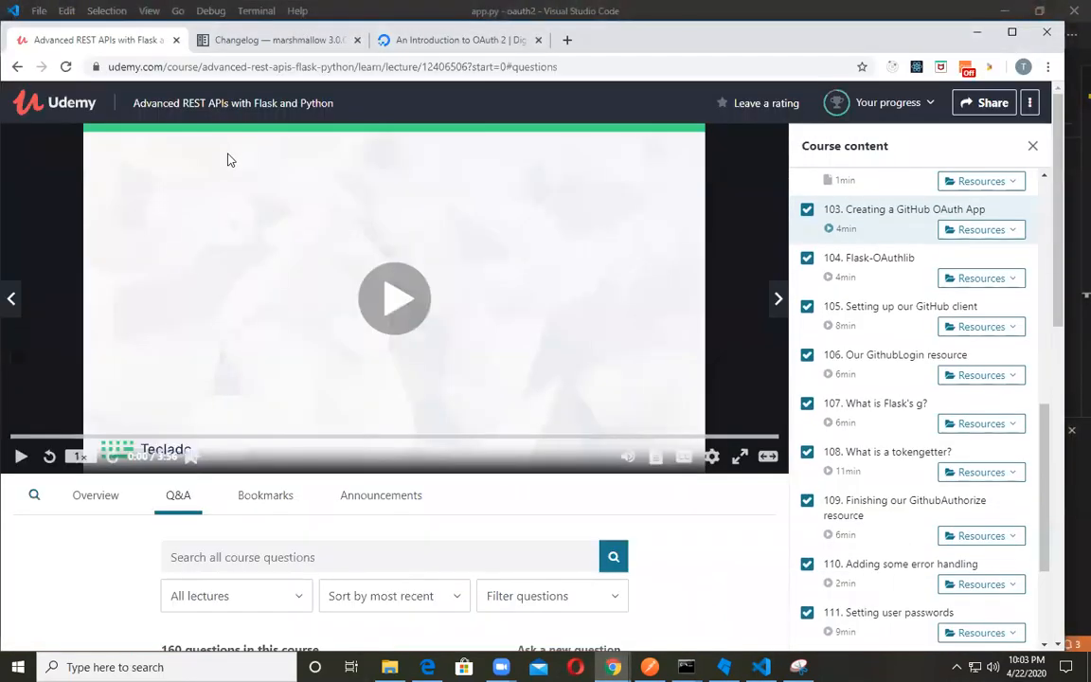
scroll(up, 3)
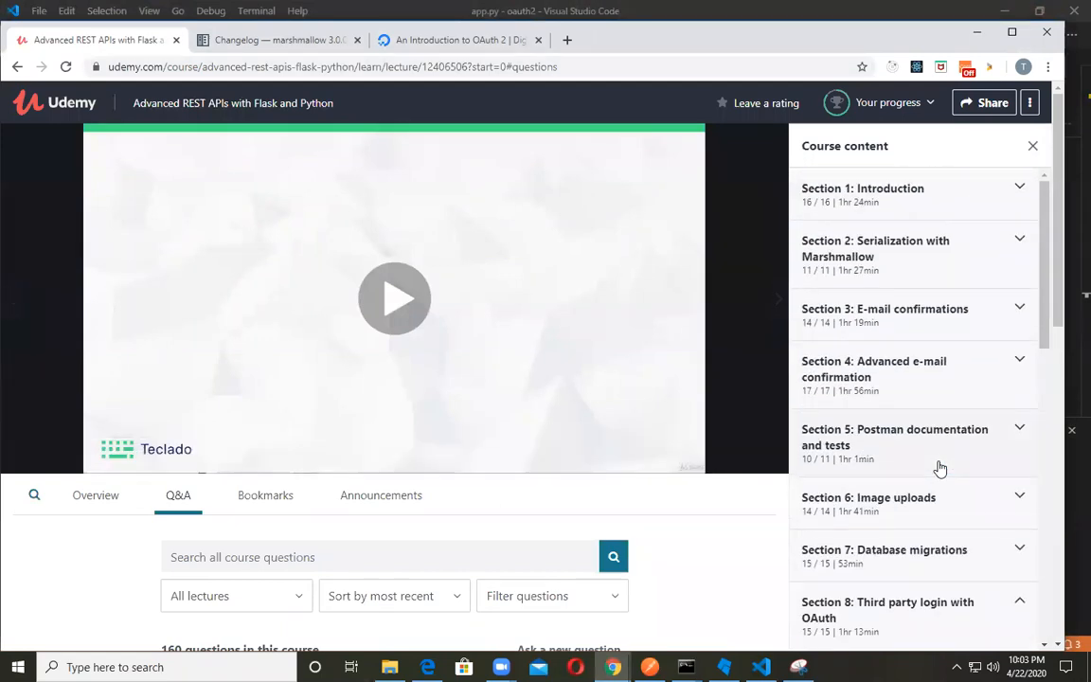
mouse_move(509, 307)
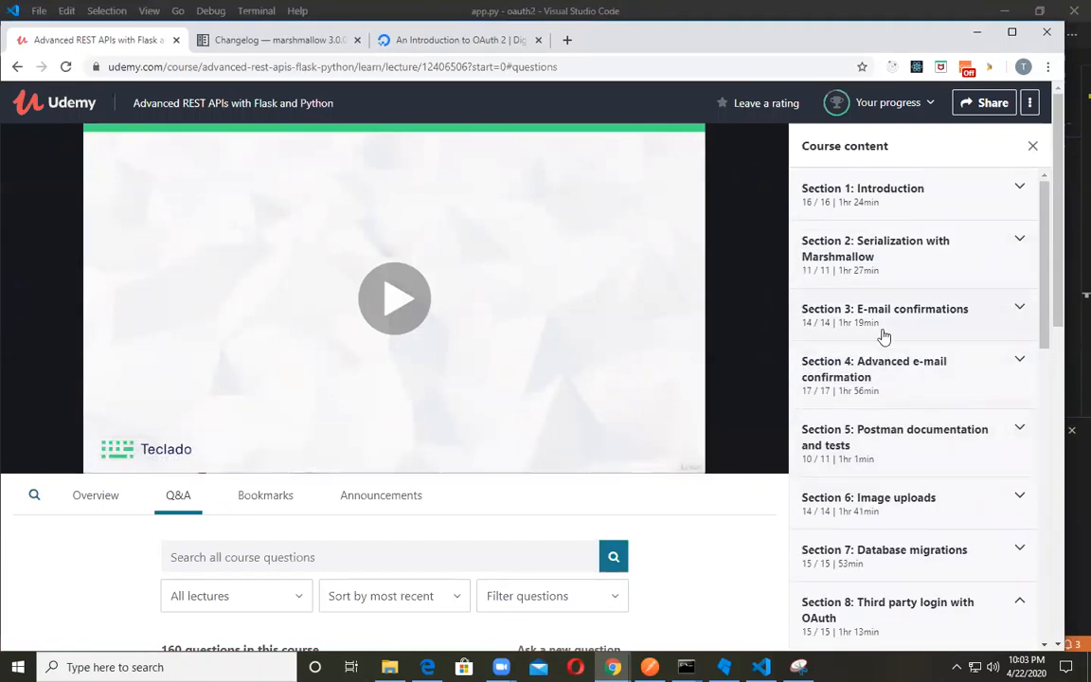
mouse_move(485, 180)
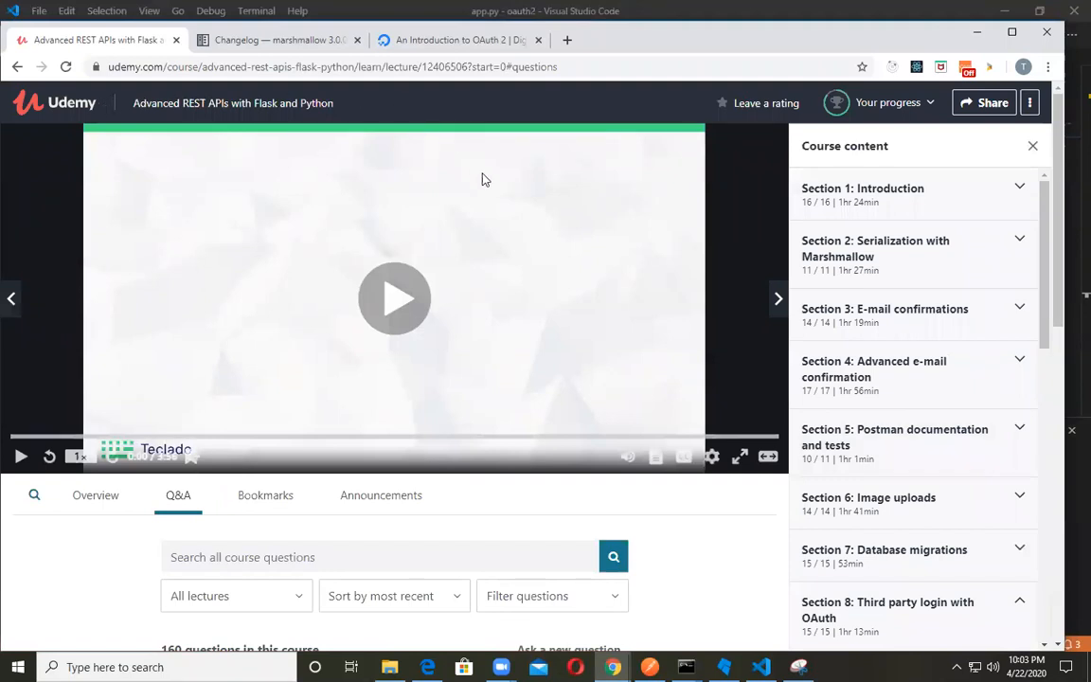